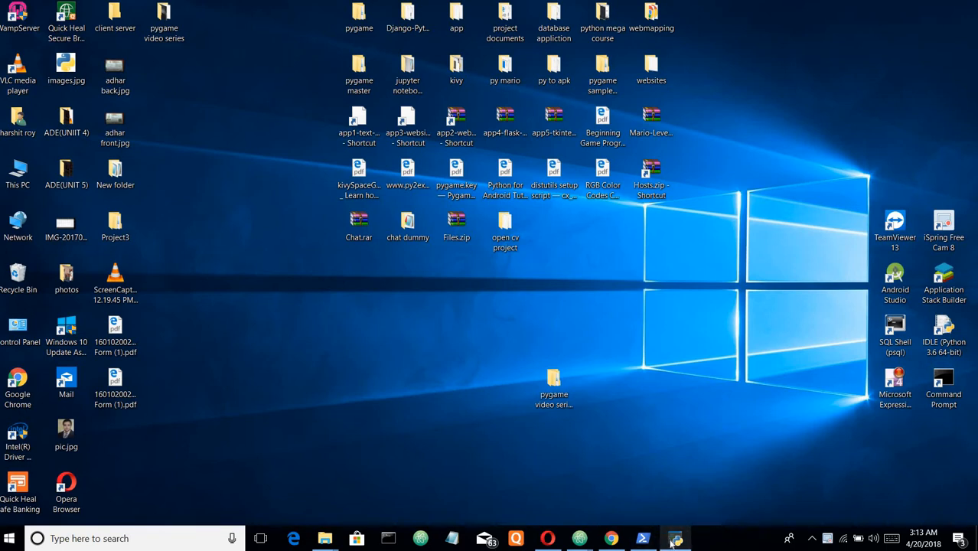
Bring up the Pygame 'car game' window showing the car on the grey road, then close it
{"action": "left_click", "coordinate": [676, 538]}
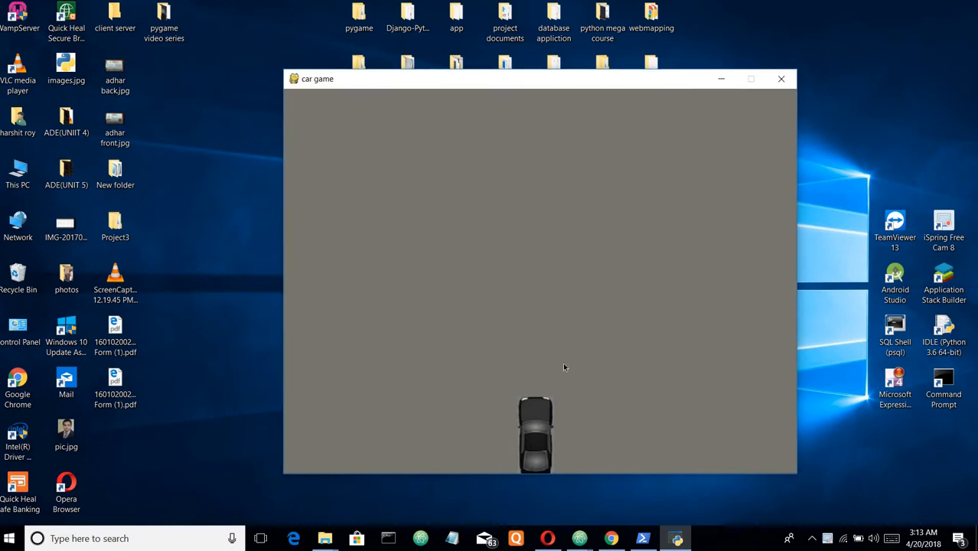
{"action": "mouse_move", "coordinate": [509, 354]}
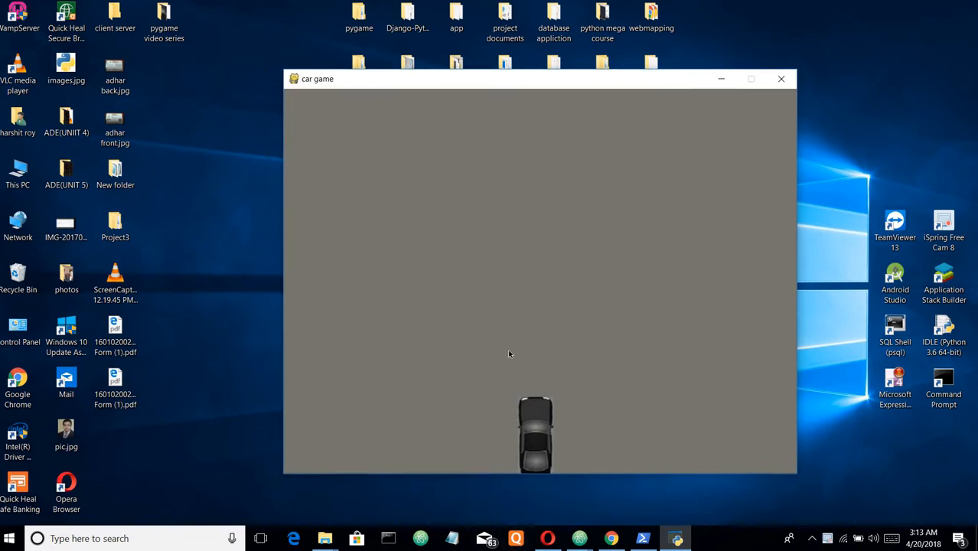
{"action": "key", "text": "Right"}
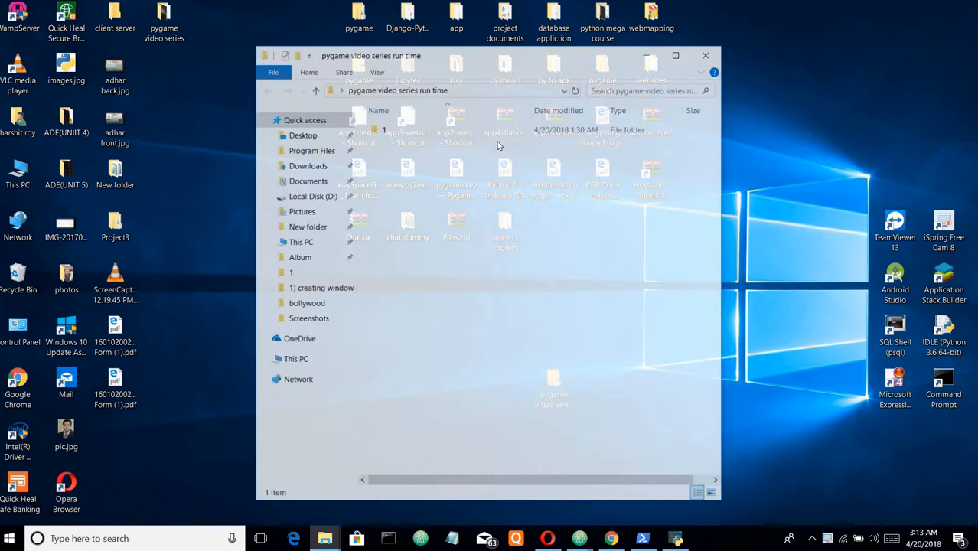
Open folder '1' inside 'pygame video series run time' to load 1.py into Atom
{"action": "double_click", "coordinate": [291, 272]}
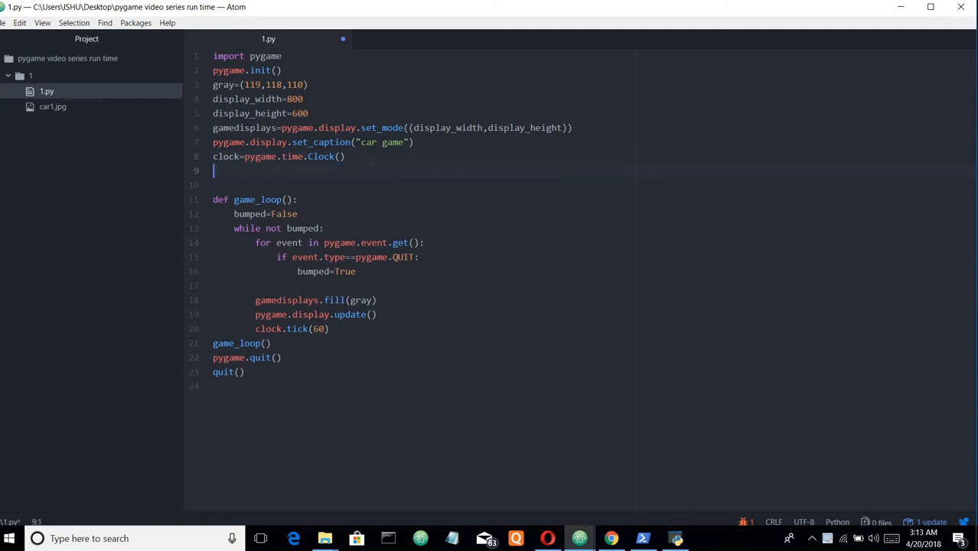
Type carimg=pygame.image.load('car1.jpg') on line 9 with a blank line after
{"action": "type", "text": "car"}
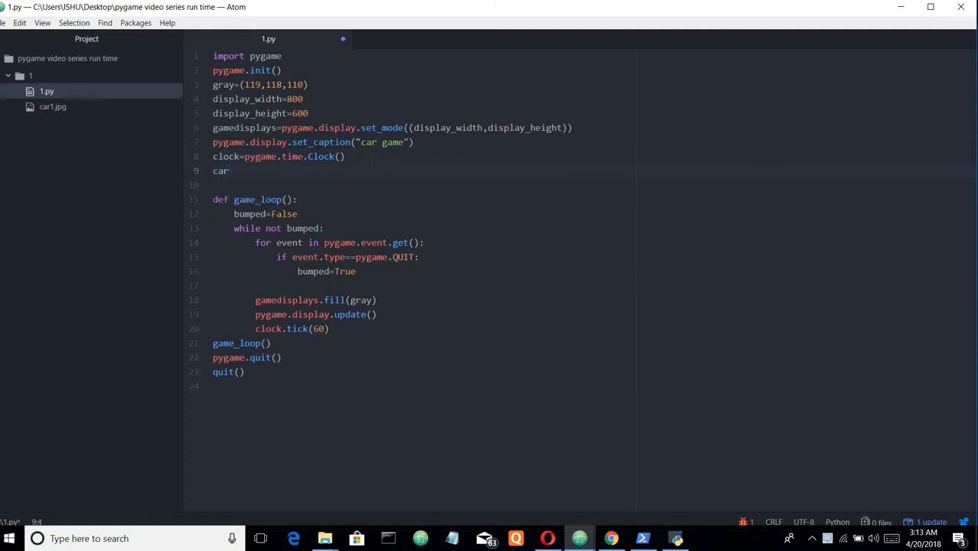
{"action": "type", "text": "img="}
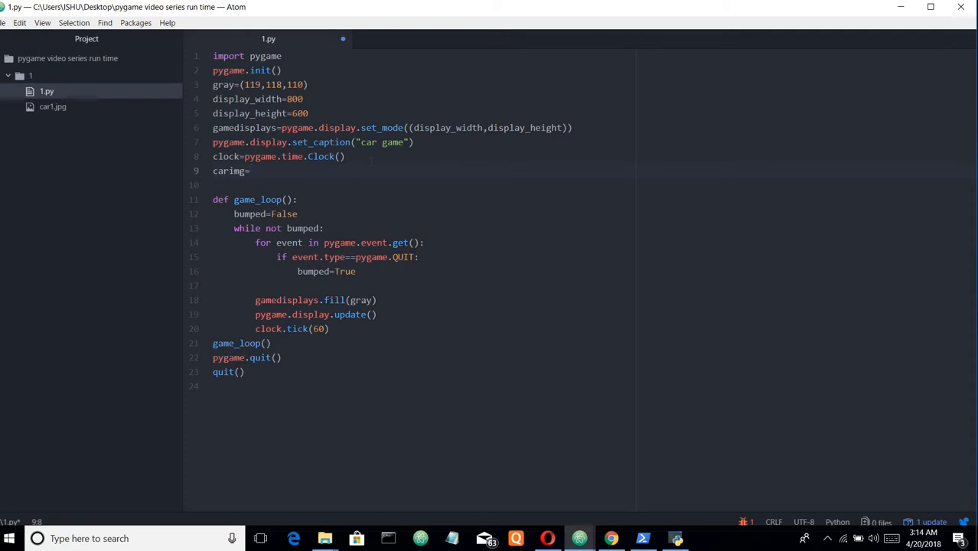
{"action": "type", "text": "pyga"}
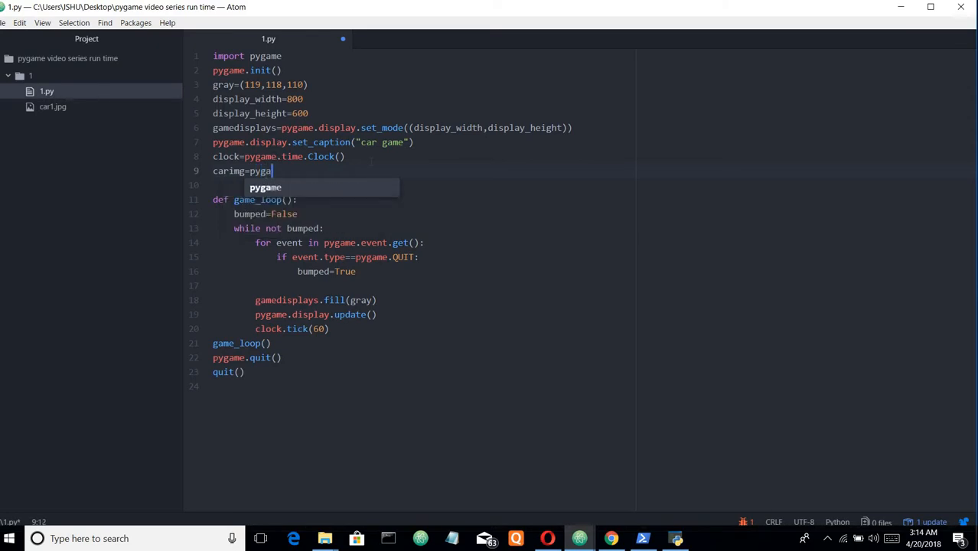
{"action": "type", "text": "me."}
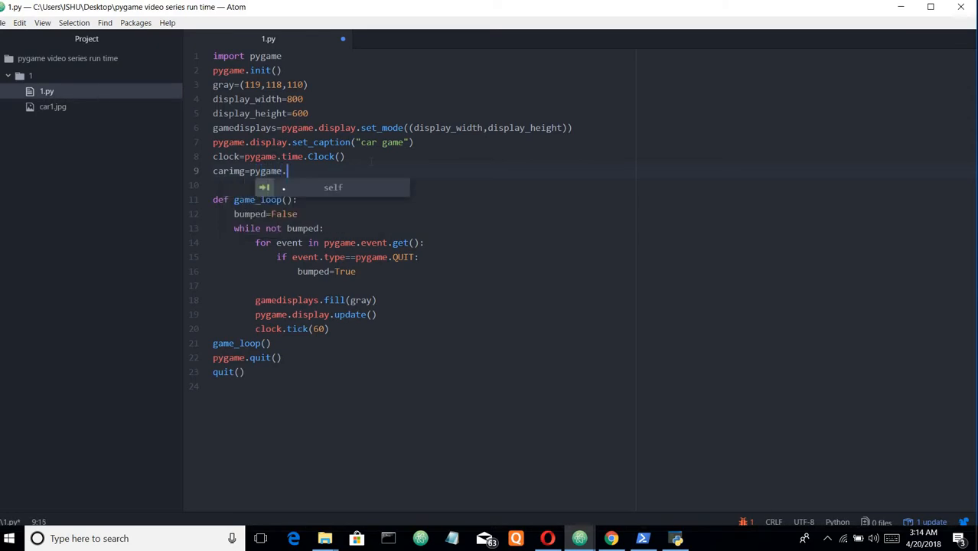
{"action": "type", "text": "image"}
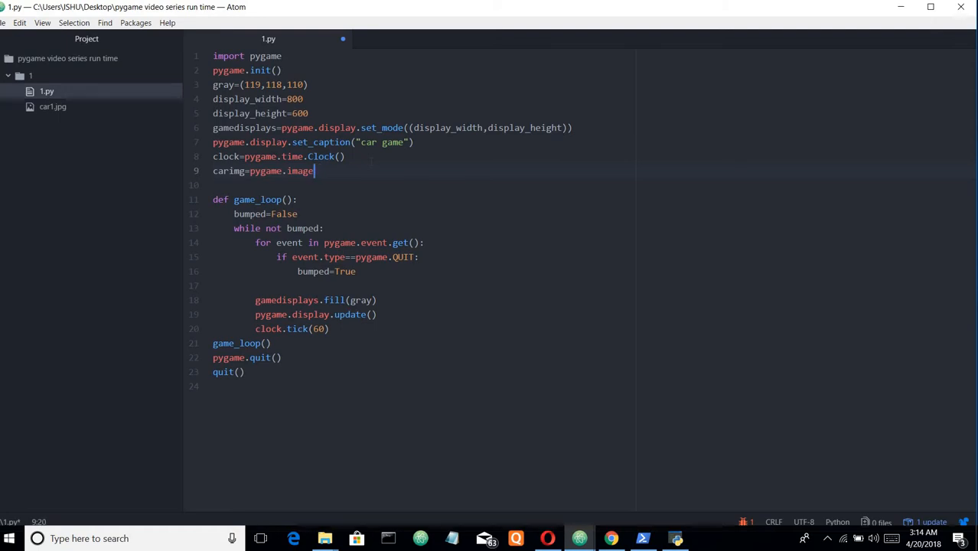
{"action": "type", "text": ".load"}
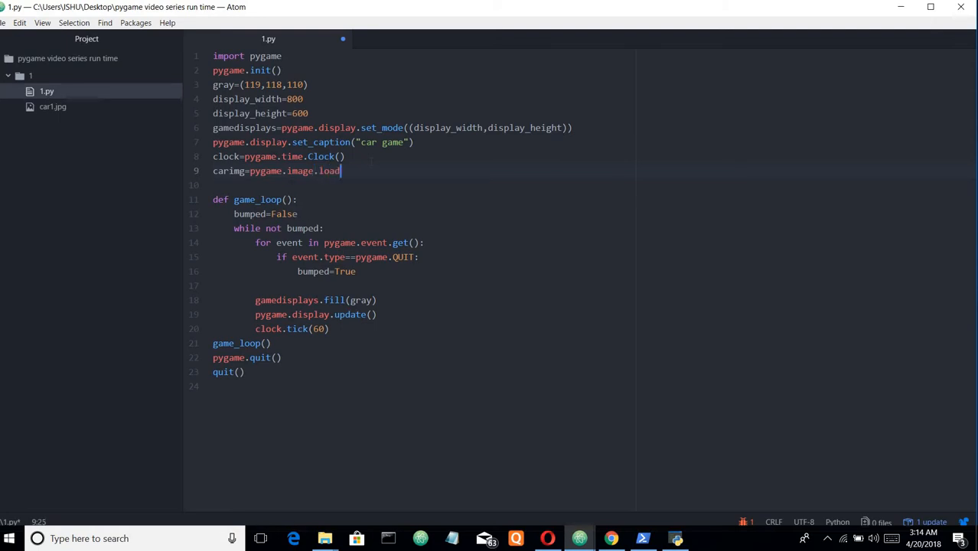
{"action": "type", "text": "()"}
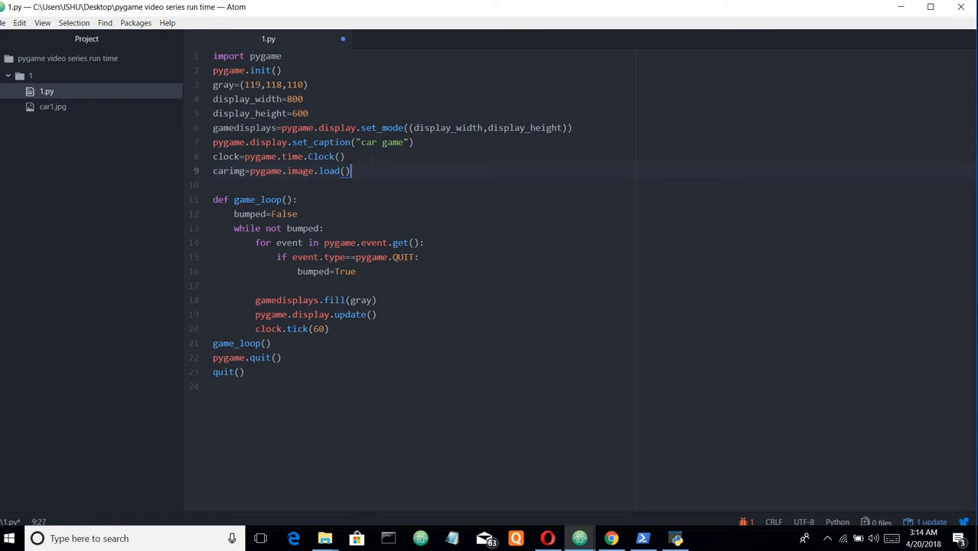
{"action": "type", "text": "''"}
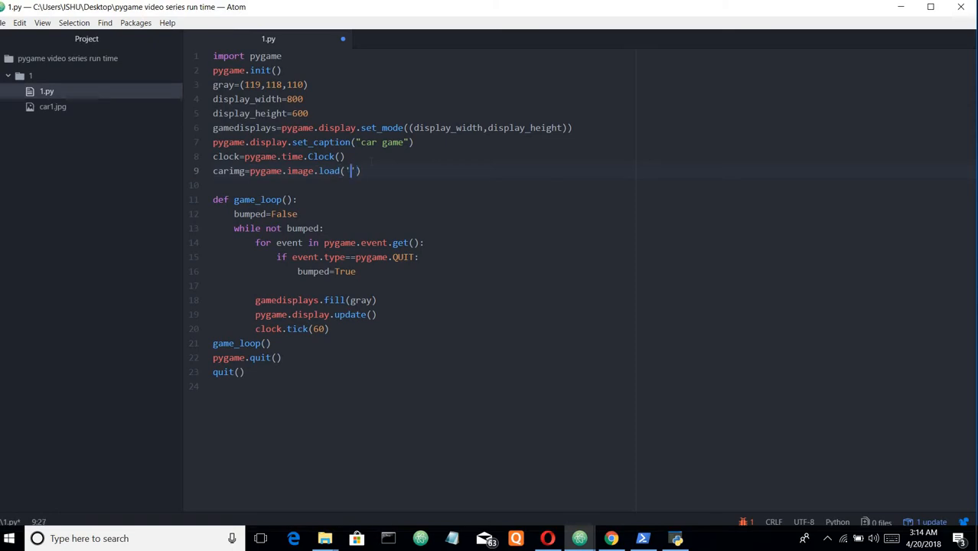
{"action": "type", "text": "car1"}
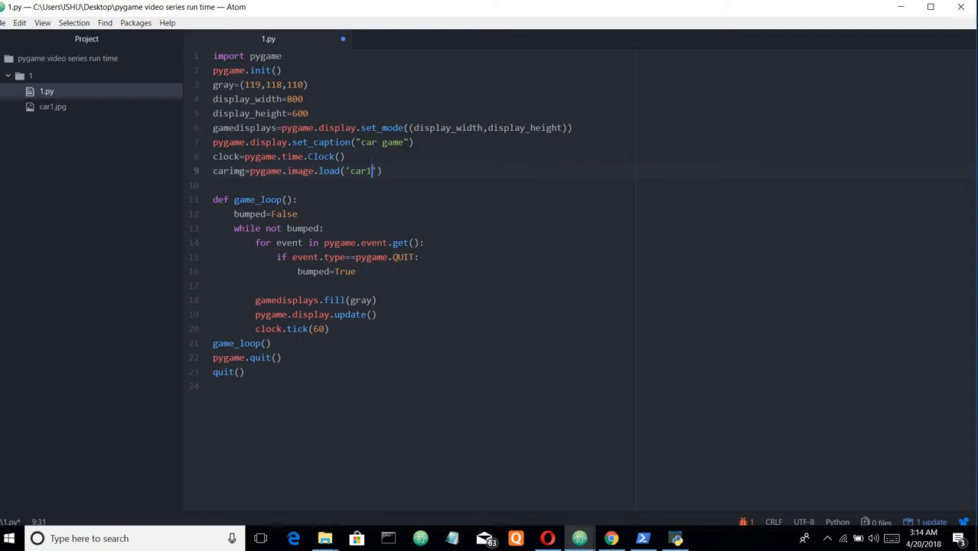
{"action": "type", "text": ".jpg"}
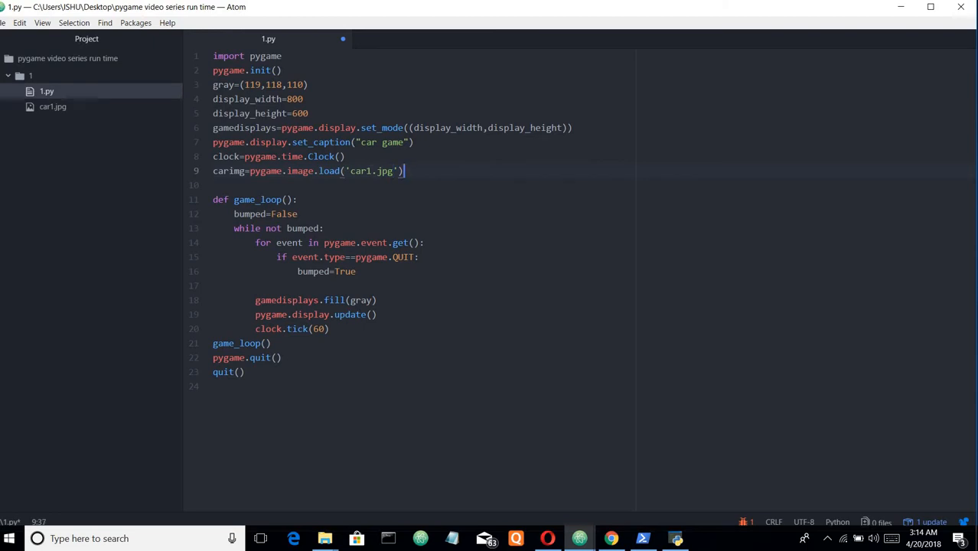
{"action": "key", "text": "BackSpace"}
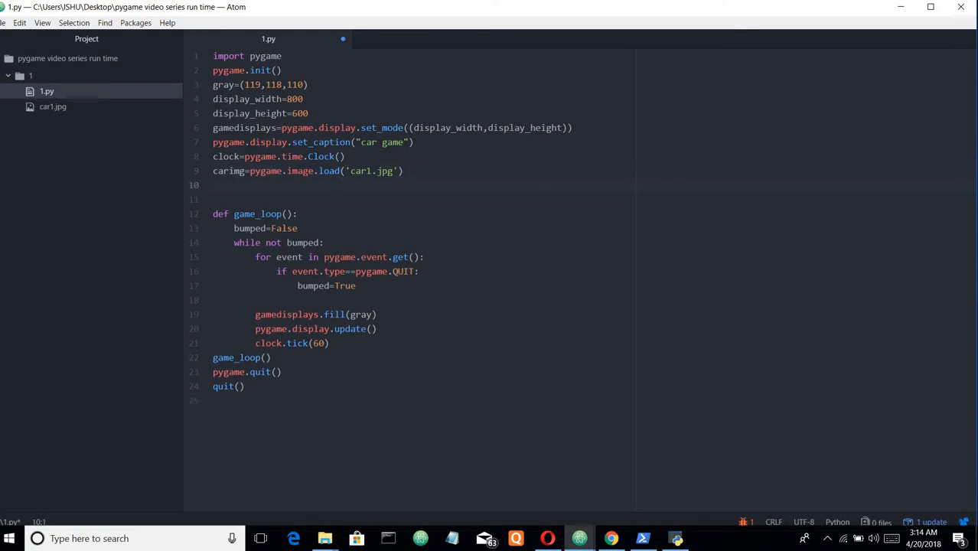
Write the function header def car(x,y): below the image load line
{"action": "type", "text": "def"}
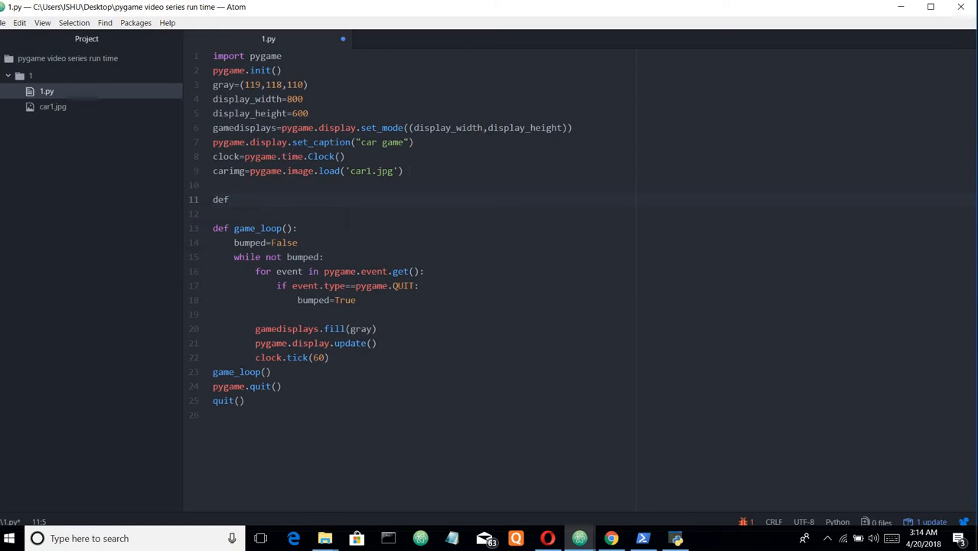
{"action": "type", "text": "car()"}
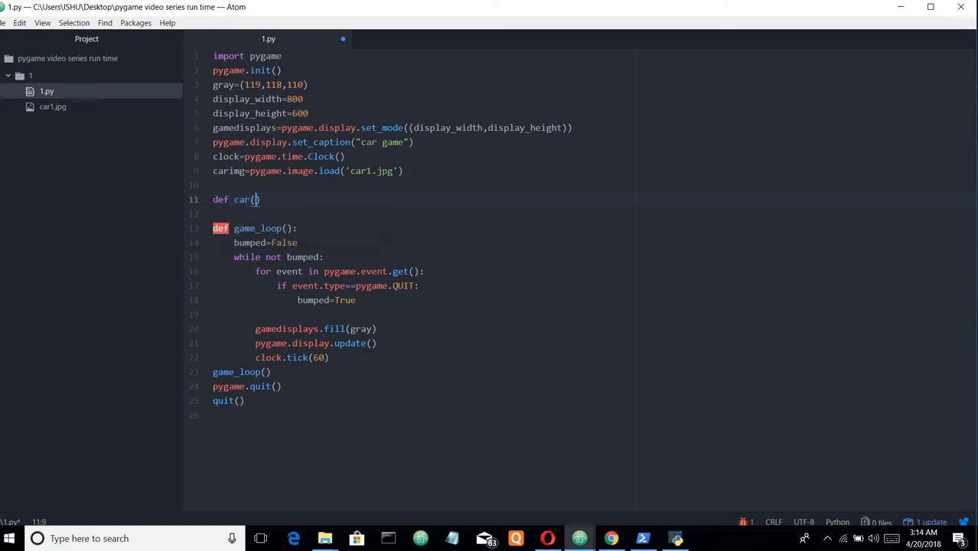
{"action": "type", "text": "x"}
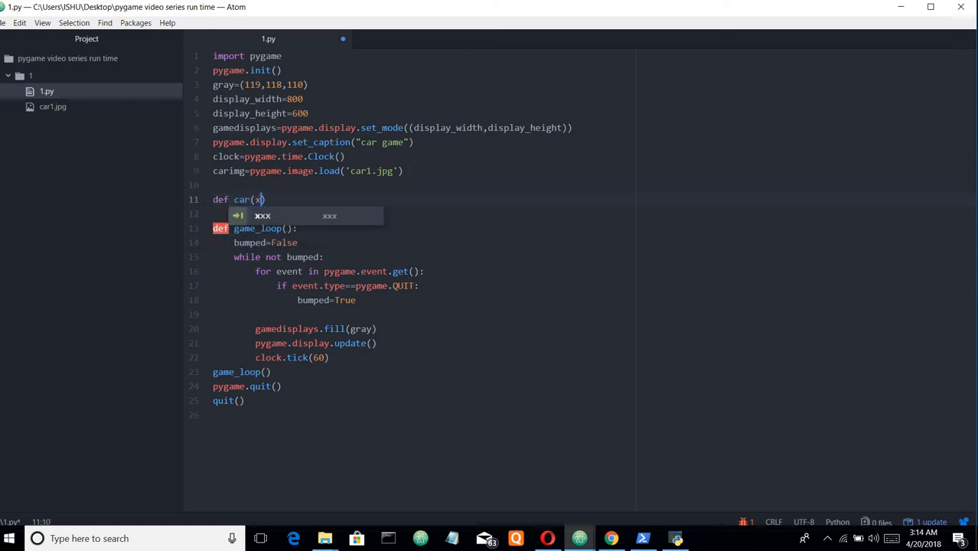
{"action": "type", "text": ","}
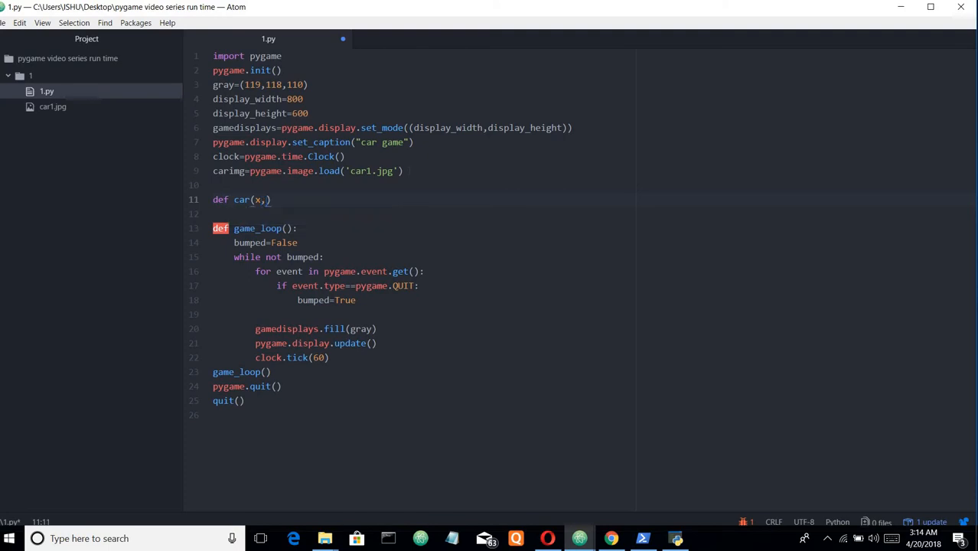
{"action": "type", "text": "y"}
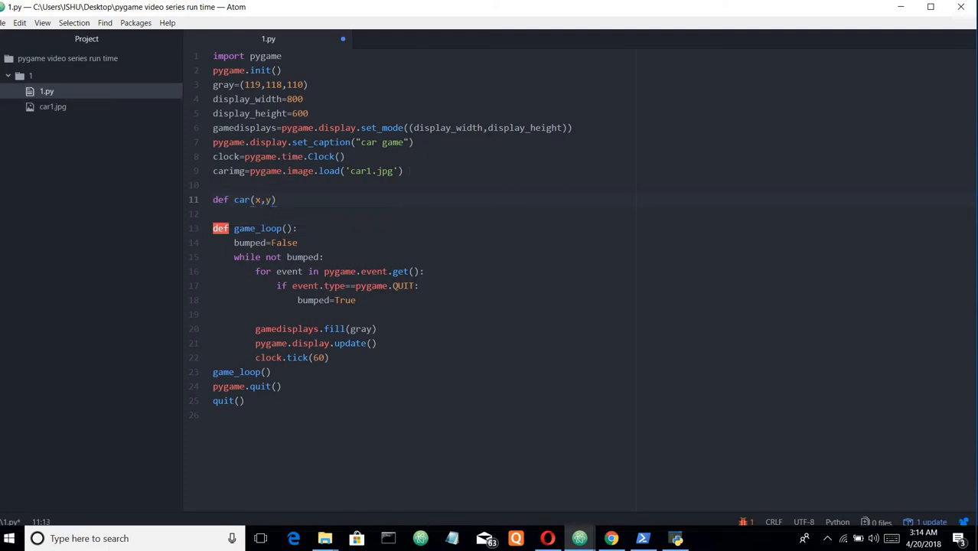
{"action": "key", "text": "enter"}
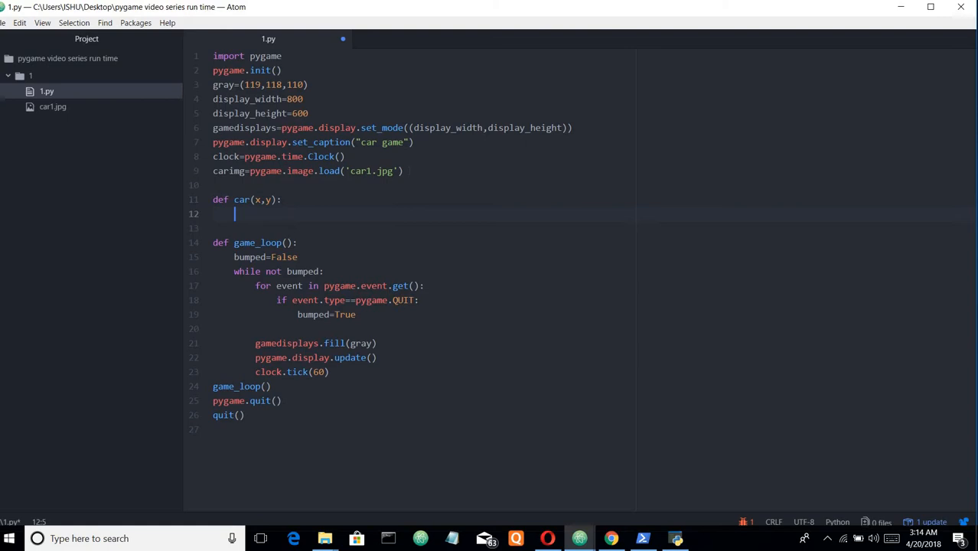
Add the function body gamedisplays.blit(carimg,(x,y))
{"action": "type", "text": "game"}
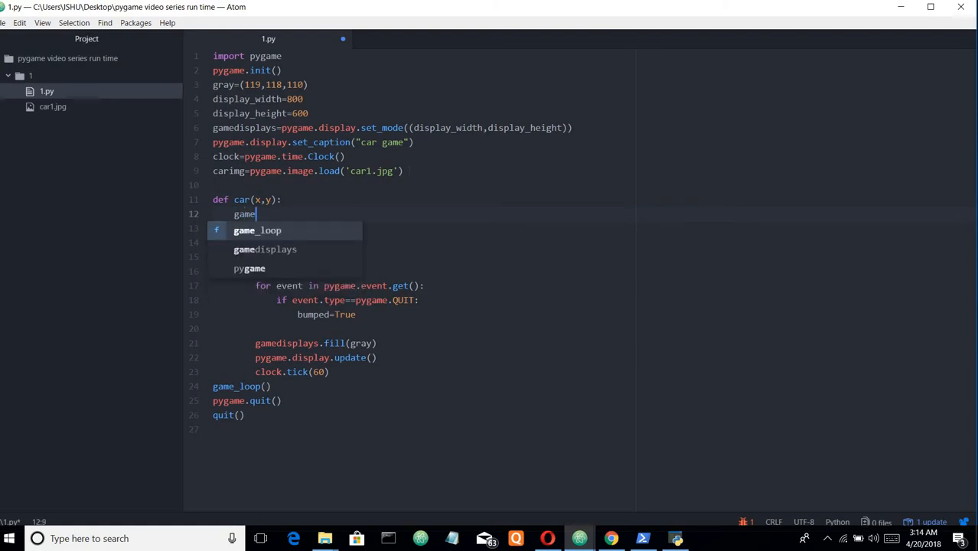
{"action": "type", "text": "displays"}
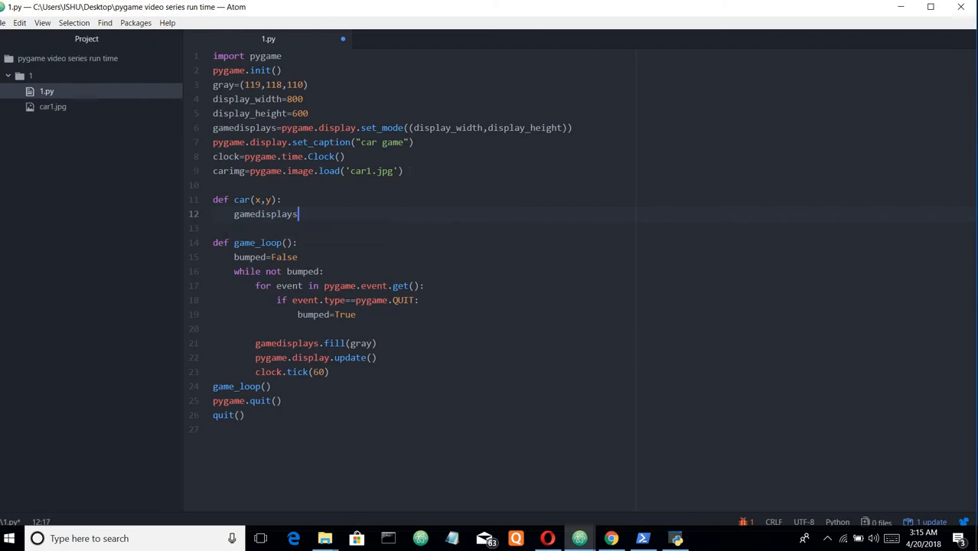
{"action": "type", "text": "."}
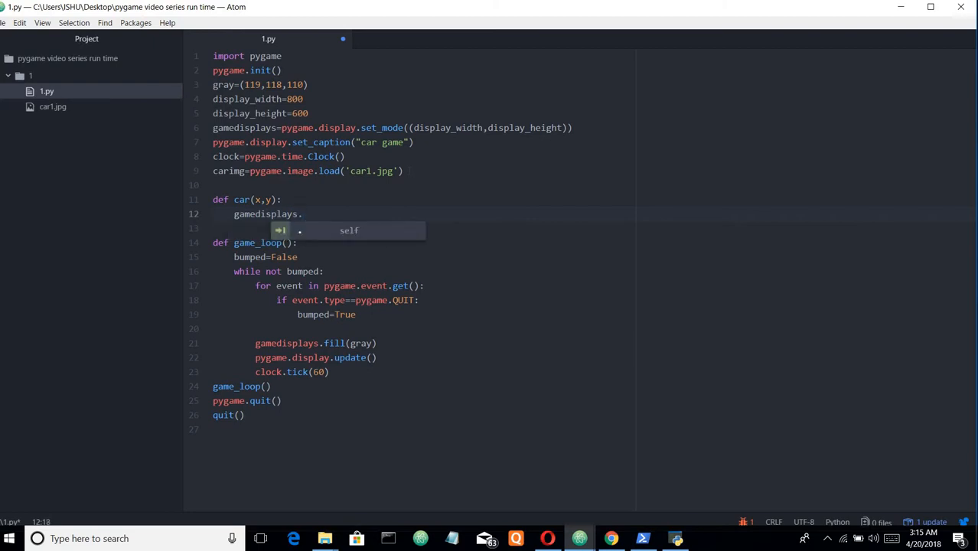
{"action": "type", "text": "blit"}
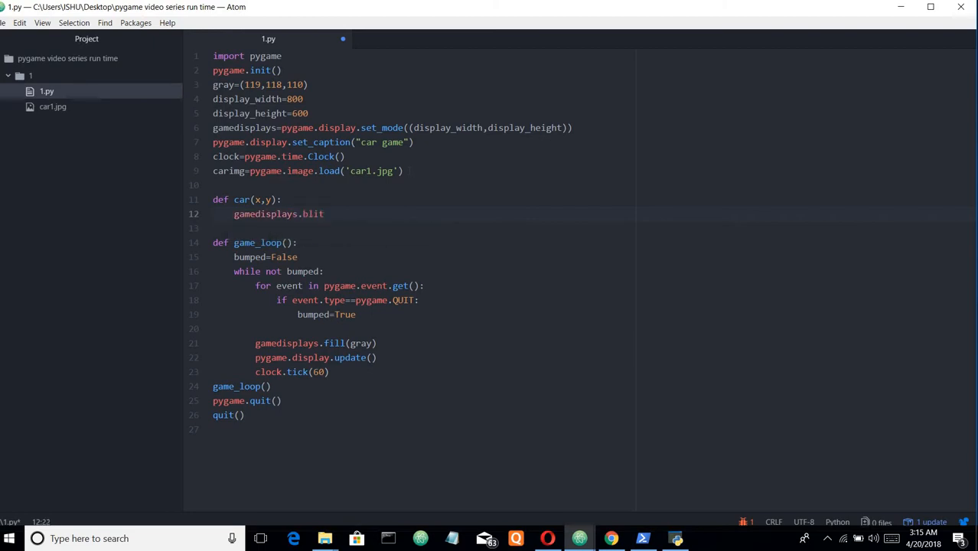
{"action": "type", "text": "()"}
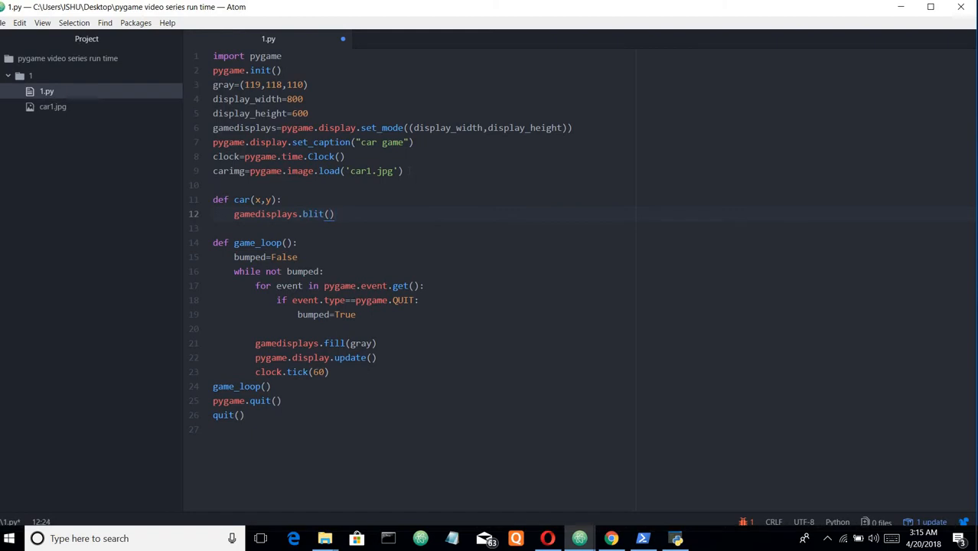
{"action": "type", "text": "car"}
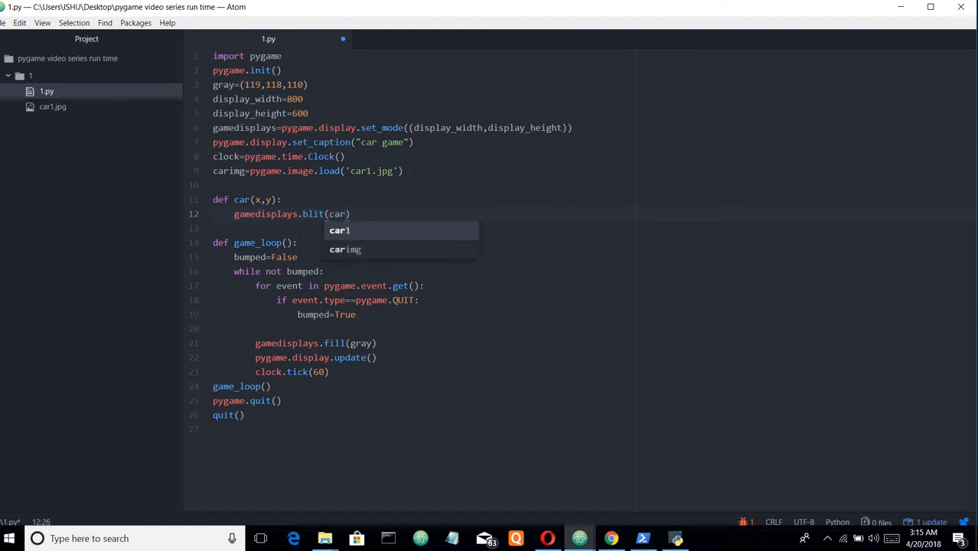
{"action": "type", "text": "img"}
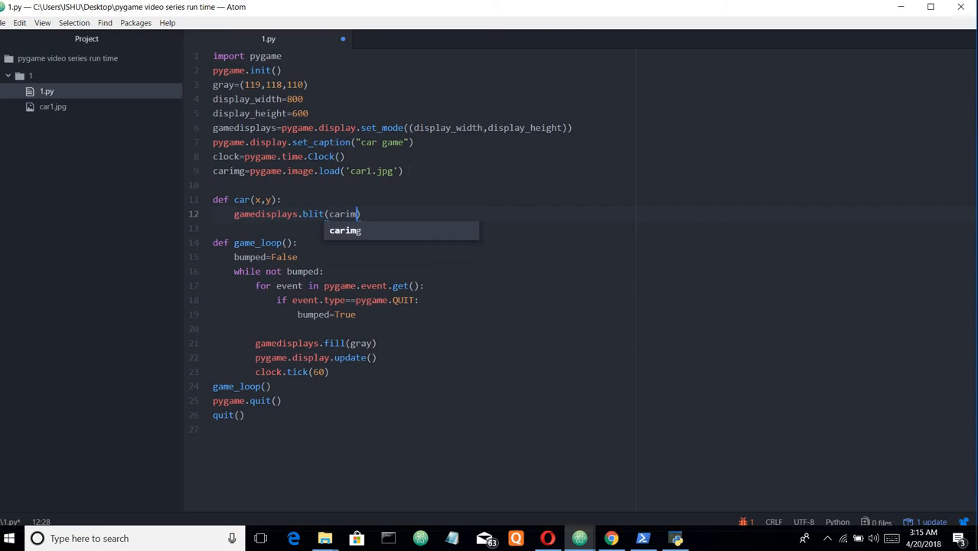
{"action": "type", "text": "g"}
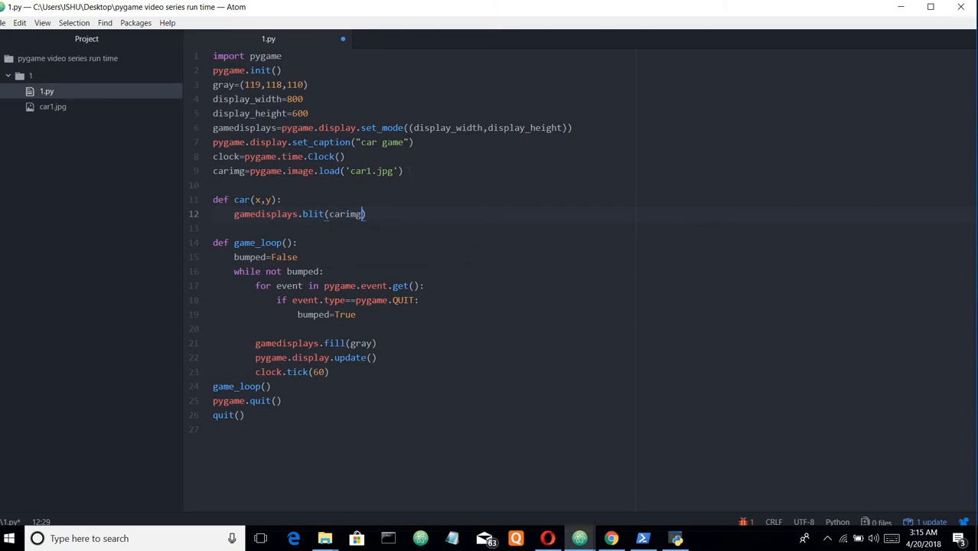
{"action": "type", "text": ",()"}
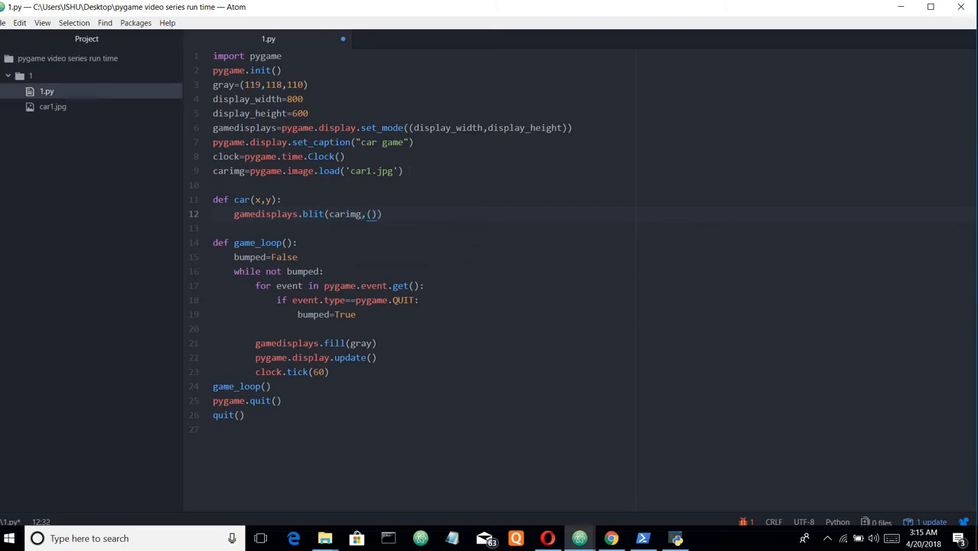
{"action": "type", "text": "x"}
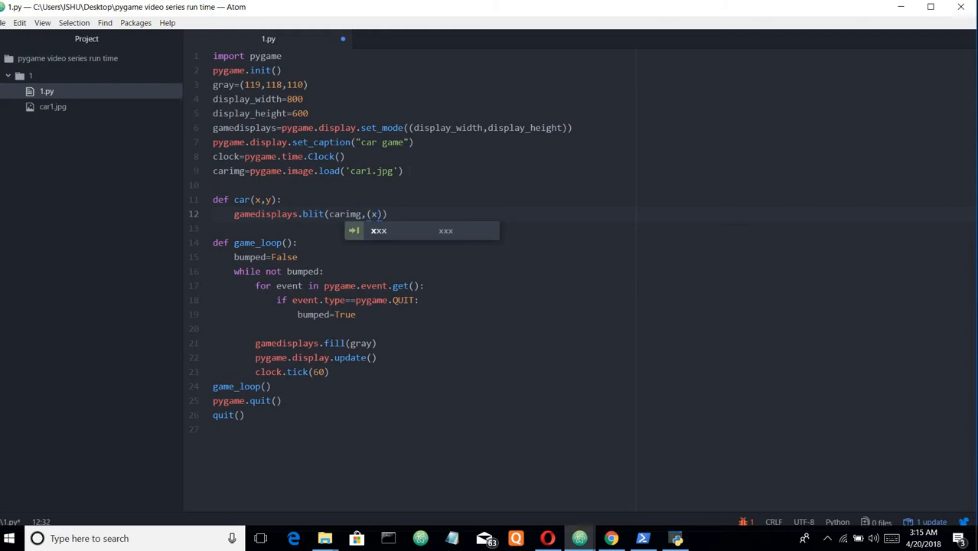
{"action": "type", "text": ",y"}
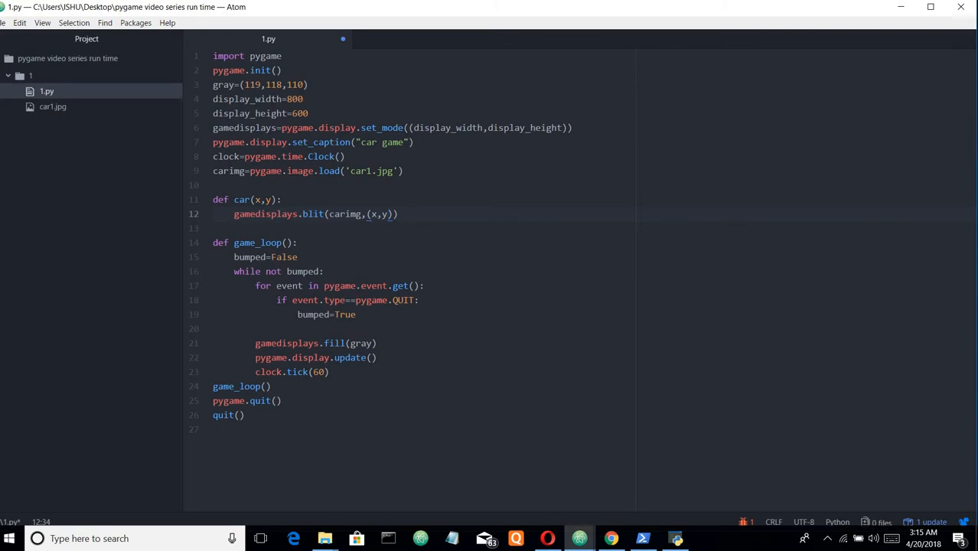
Add x=(display_width*0.45) as the first line inside game_loop
{"action": "left_click", "coordinate": [387, 214]}
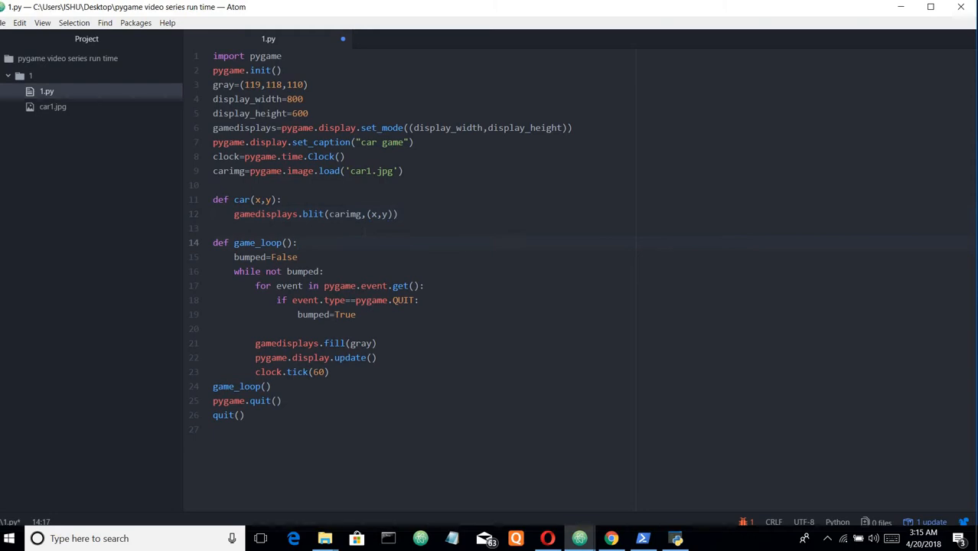
{"action": "key", "text": "Enter"}
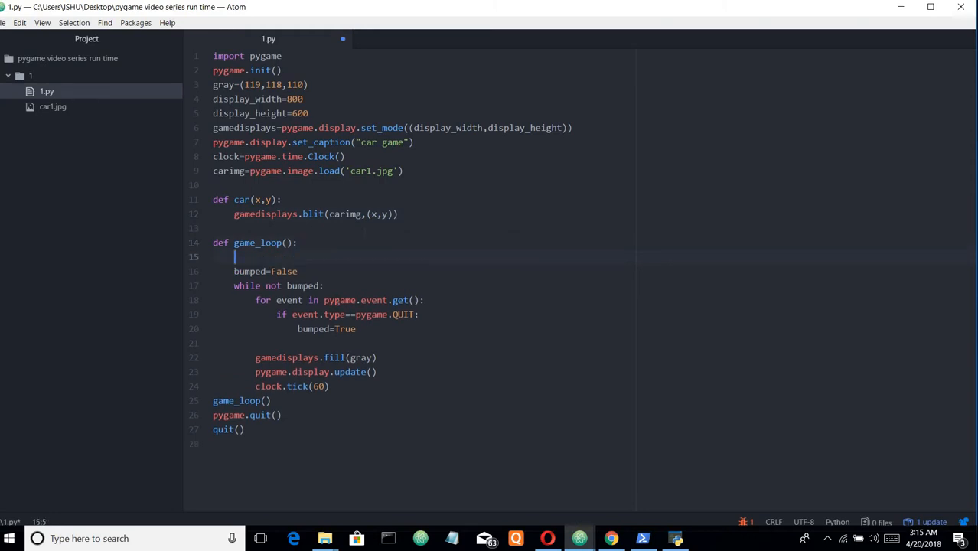
{"action": "type", "text": "x="}
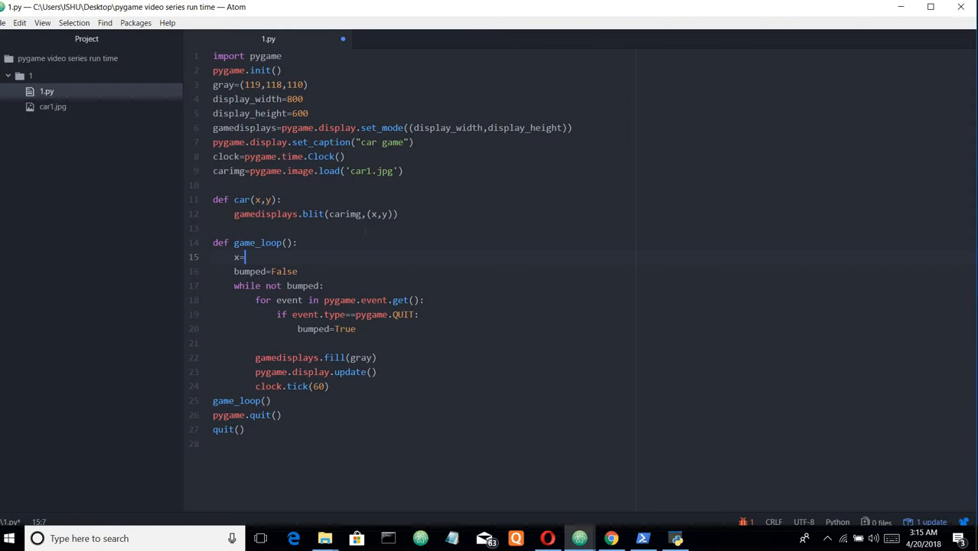
{"action": "type", "text": "()"}
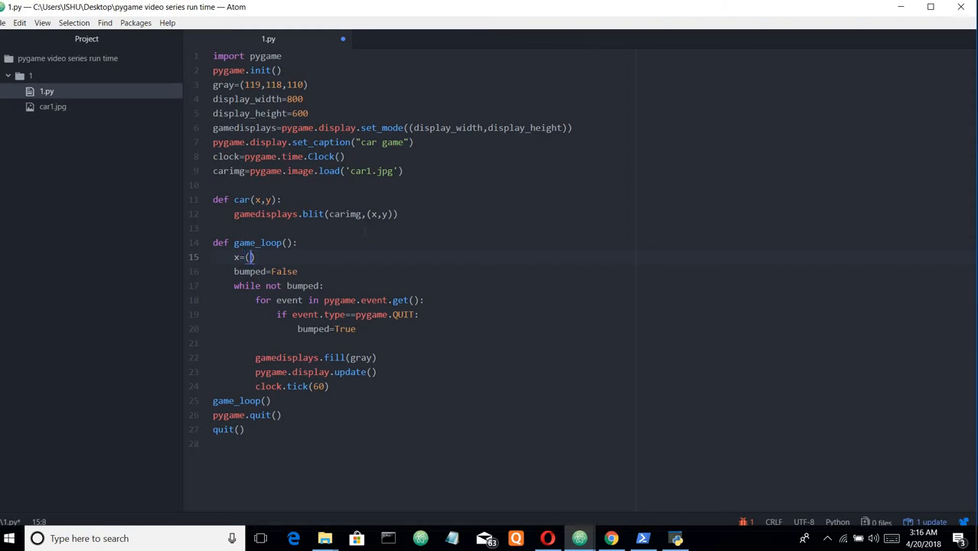
{"action": "type", "text": "display_width"}
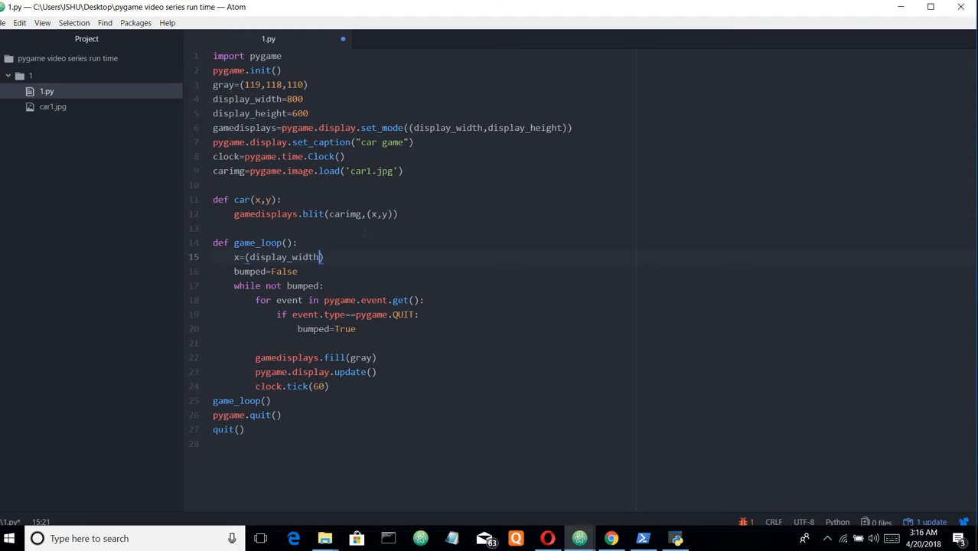
{"action": "type", "text": "*"}
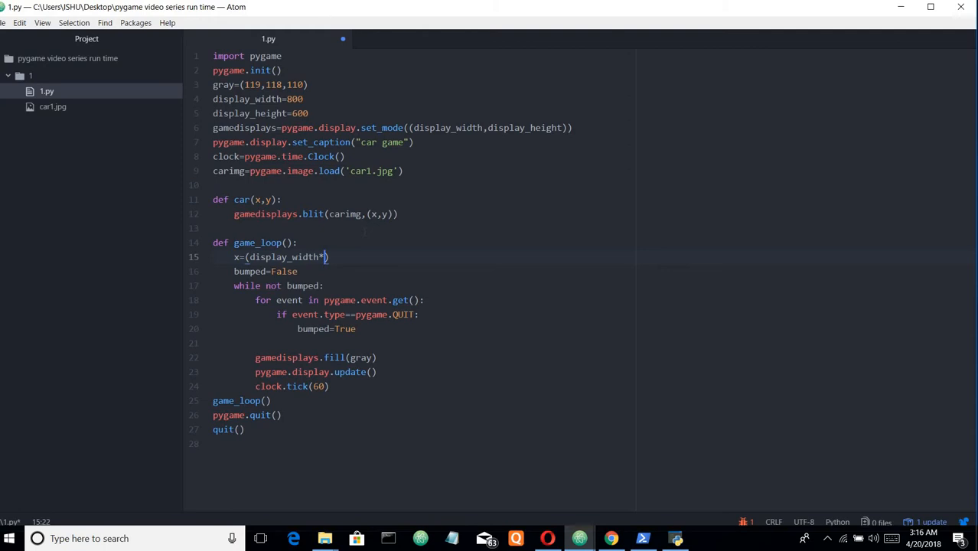
{"action": "type", "text": "0.45"}
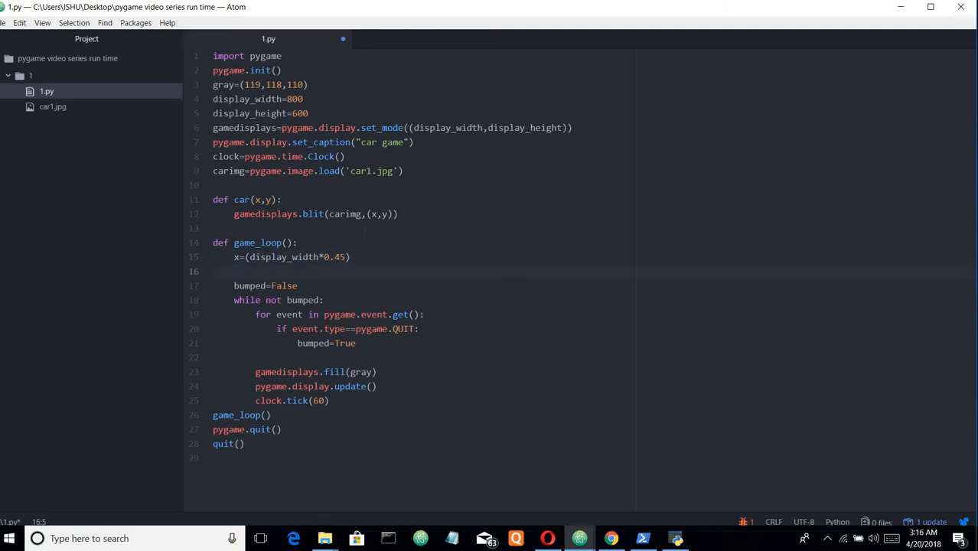
Add y=(display_height*0.8) on the line below the x line
{"action": "left_click", "coordinate": [237, 271]}
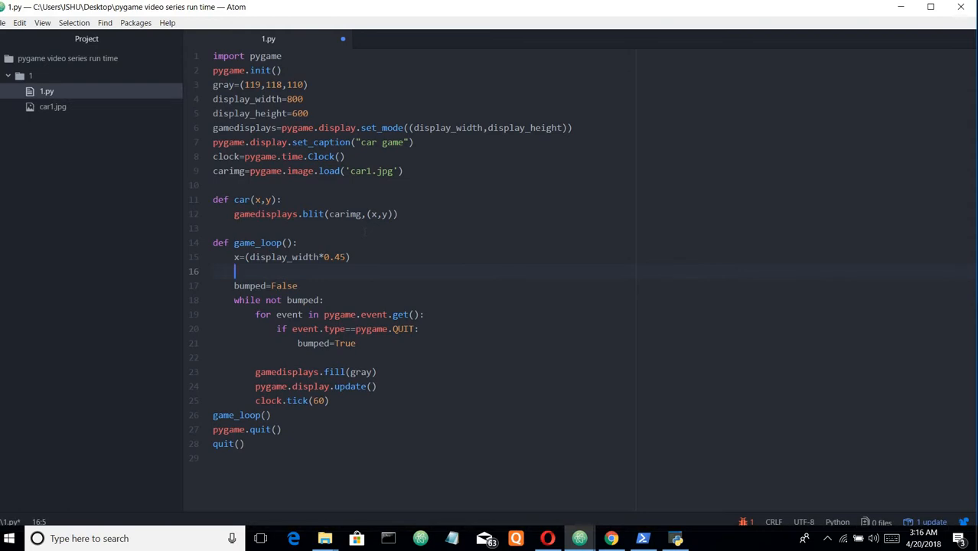
{"action": "type", "text": "y="}
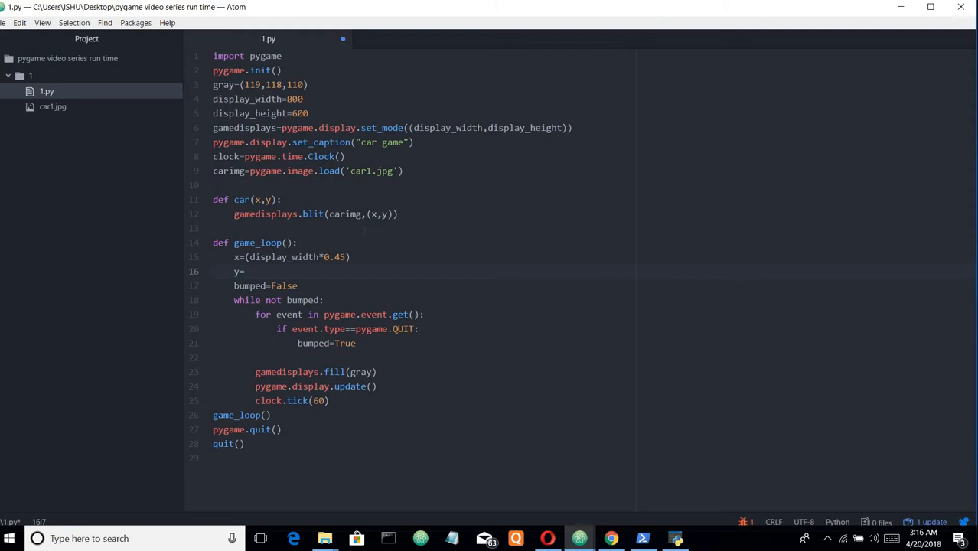
{"action": "type", "text": "()"}
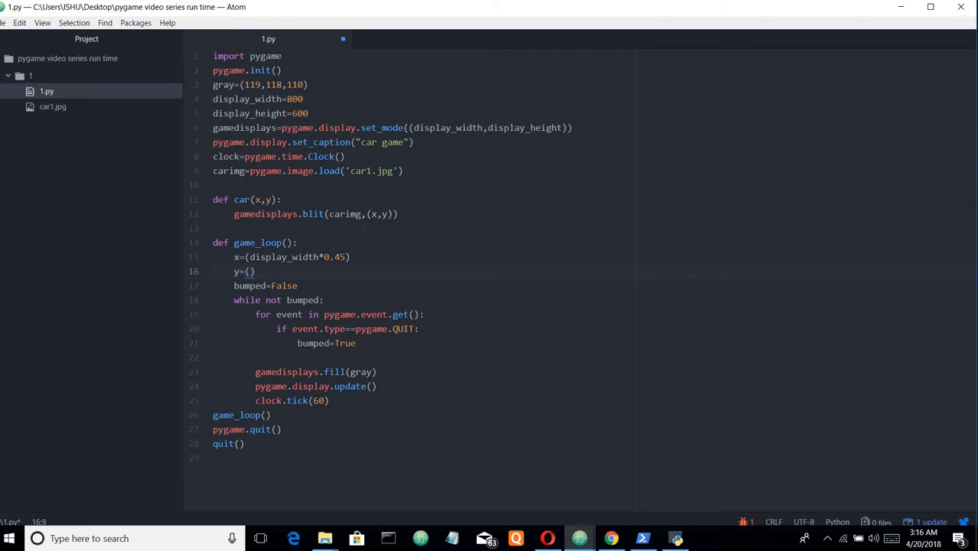
{"action": "type", "text": "dis[display_height"}
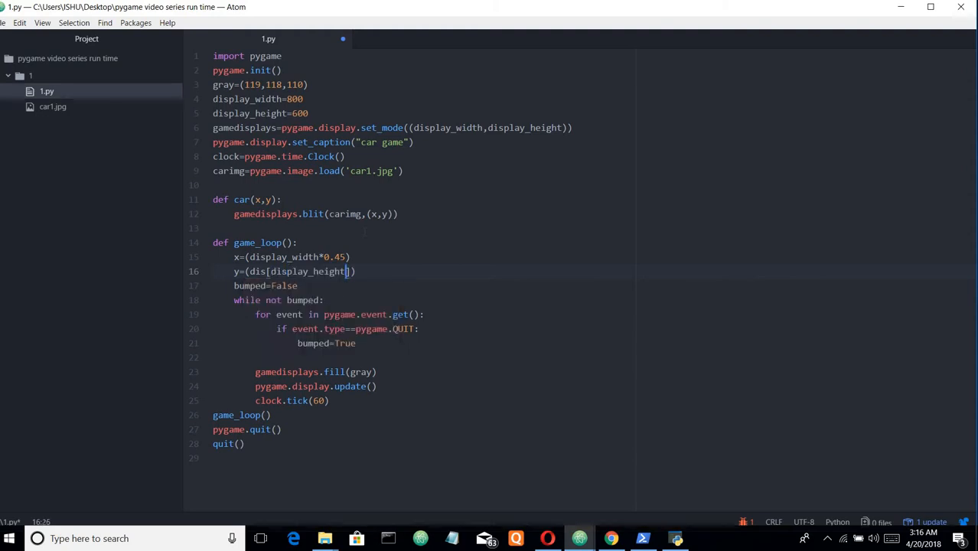
{"action": "type", "text": "*"}
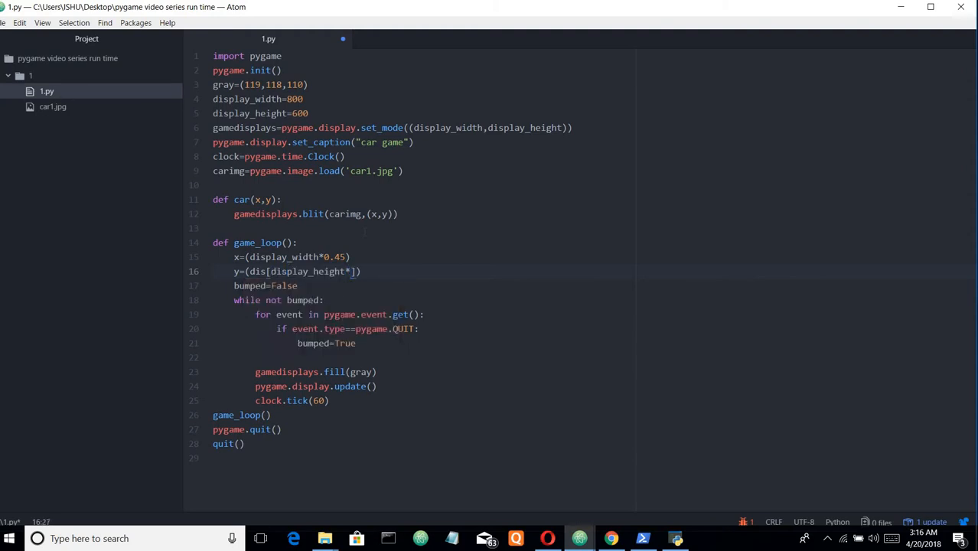
{"action": "type", "text": ".08"}
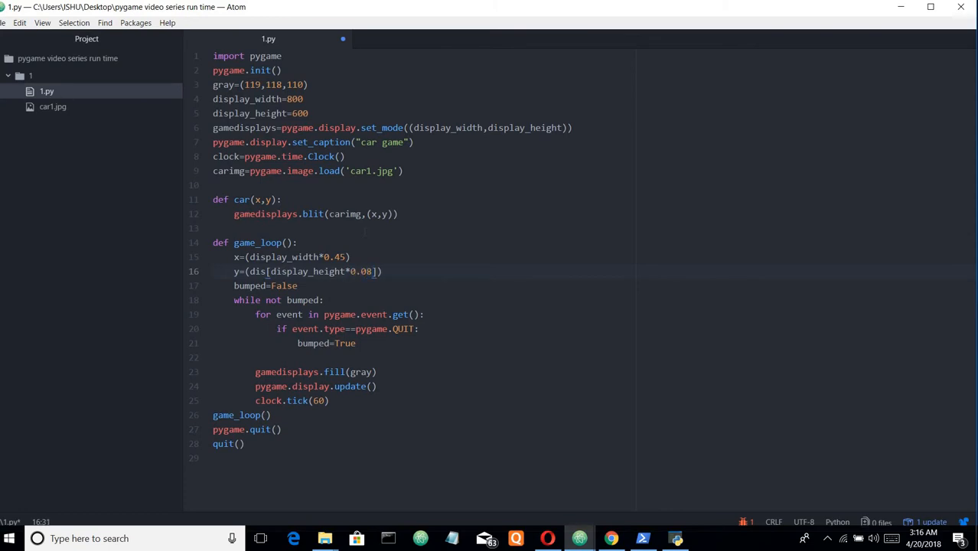
{"action": "key", "text": "Backspace"}
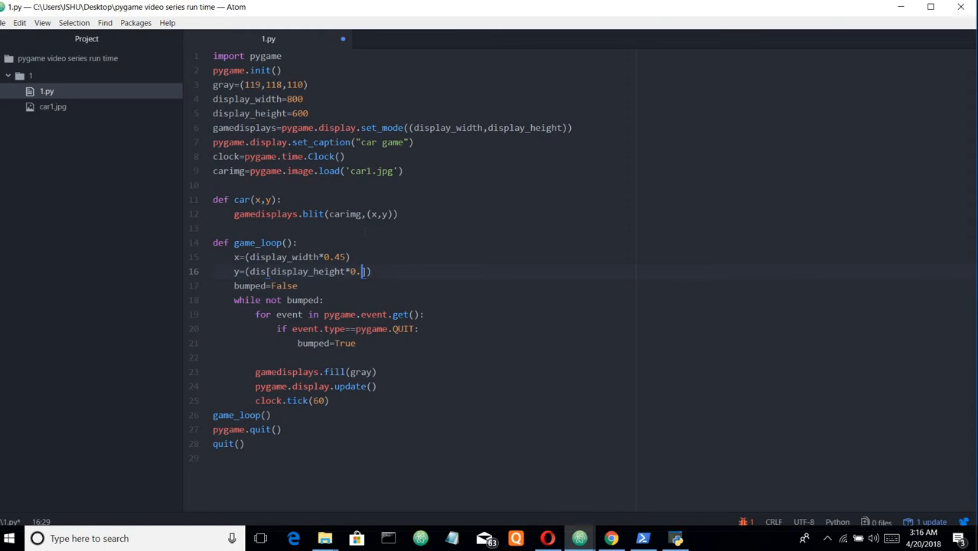
{"action": "type", "text": "8"}
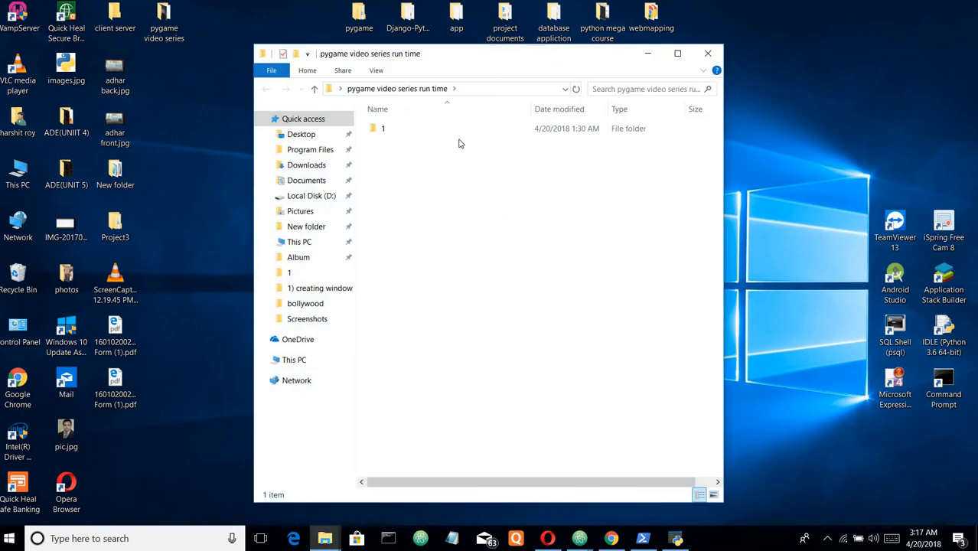
Open a PowerShell window in project folder 1
{"action": "double_click", "coordinate": [383, 128]}
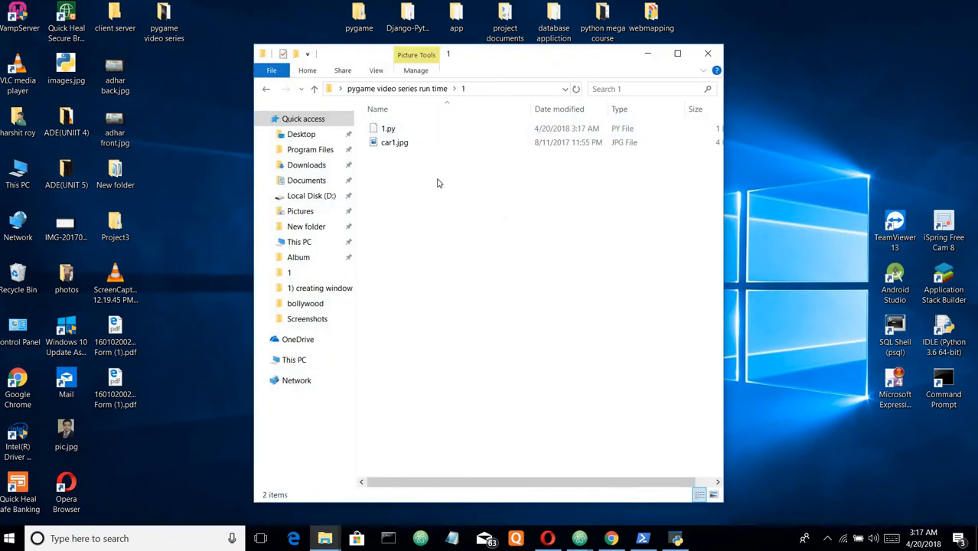
{"action": "right_click", "coordinate": [439, 183]}
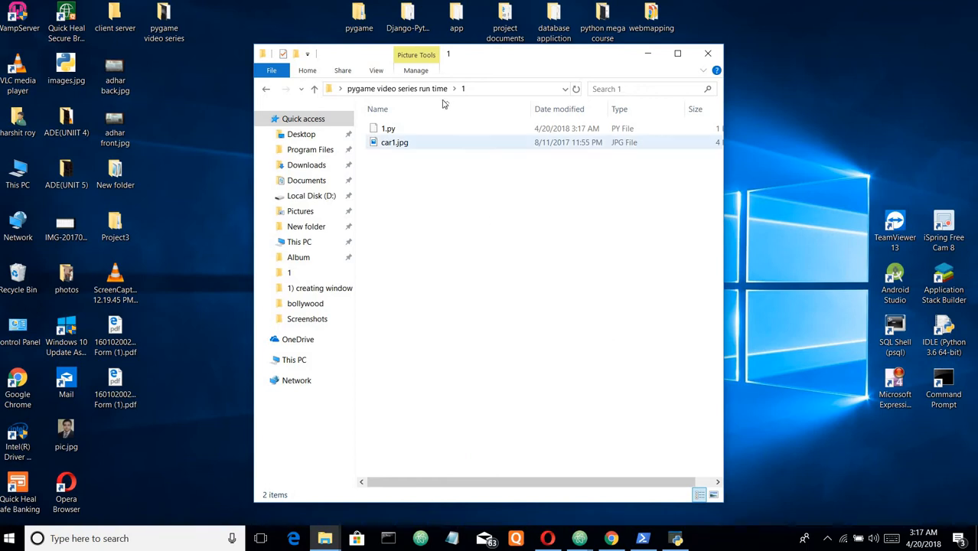
{"action": "left_click", "coordinate": [643, 539]}
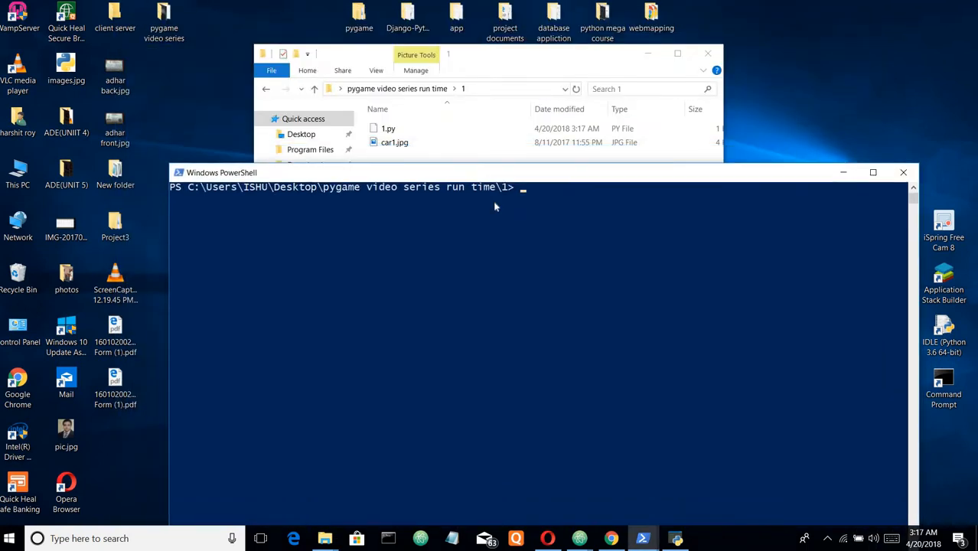
Run python 1.py, which reports a SyntaxError on line 16
{"action": "type", "text": "pytyhon"}
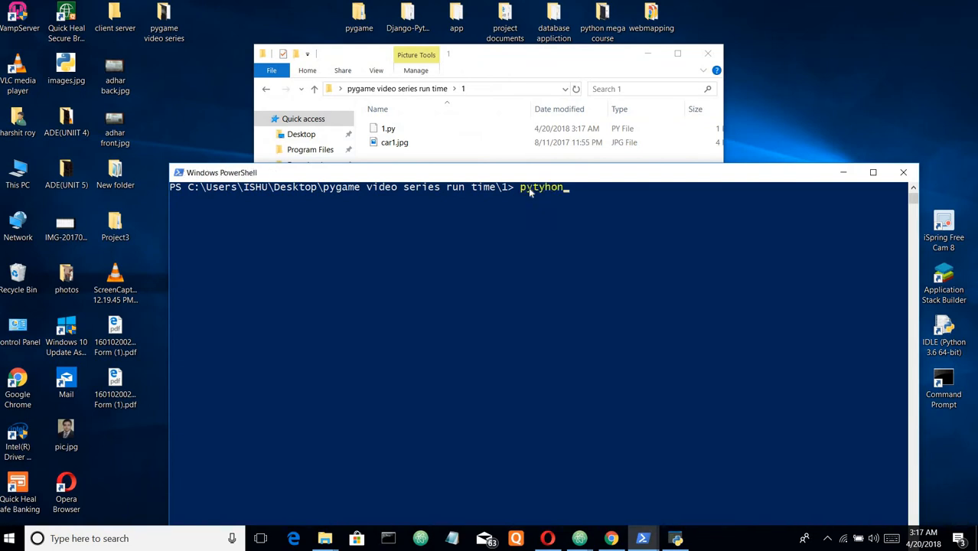
{"action": "key", "text": "Backspace"}
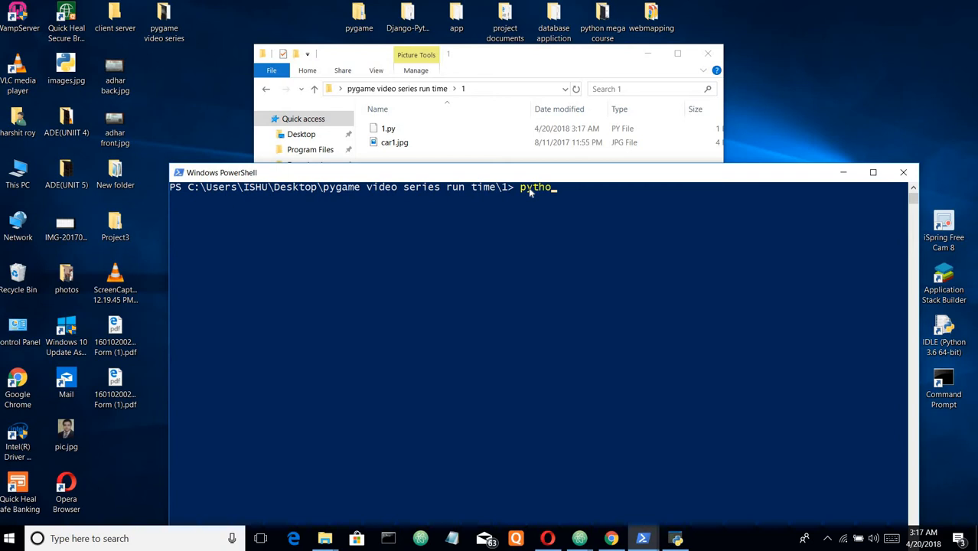
{"action": "type", "text": "n"}
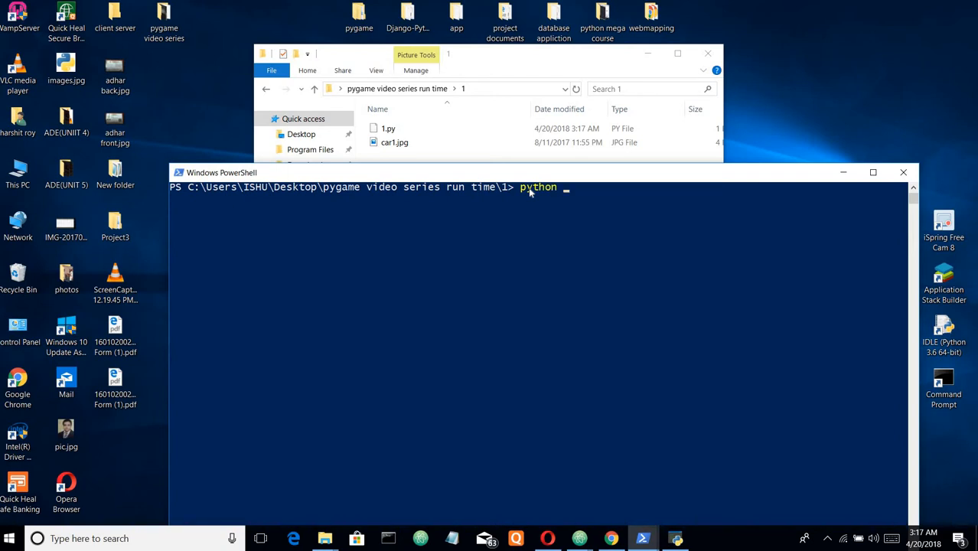
{"action": "type", "text": "1.py"}
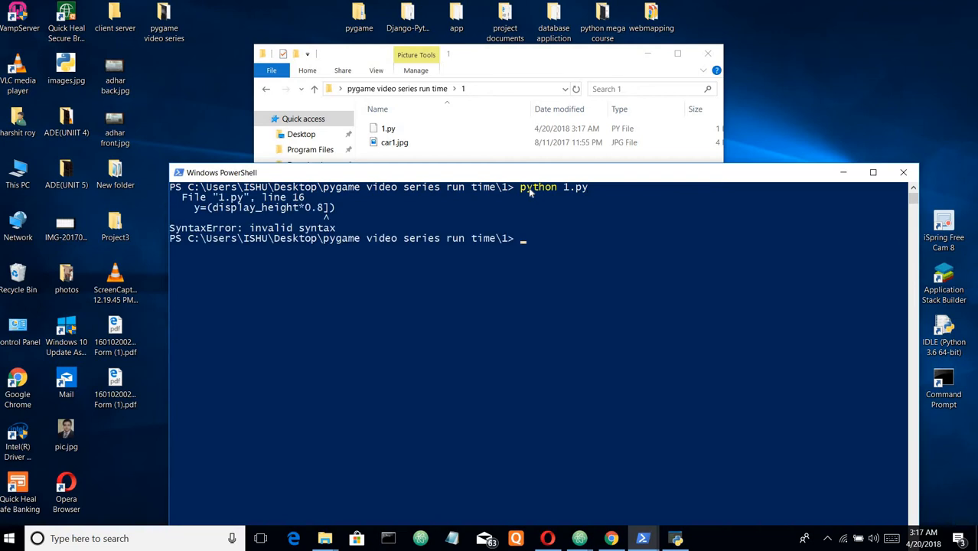
{"action": "mouse_move", "coordinate": [411, 253]}
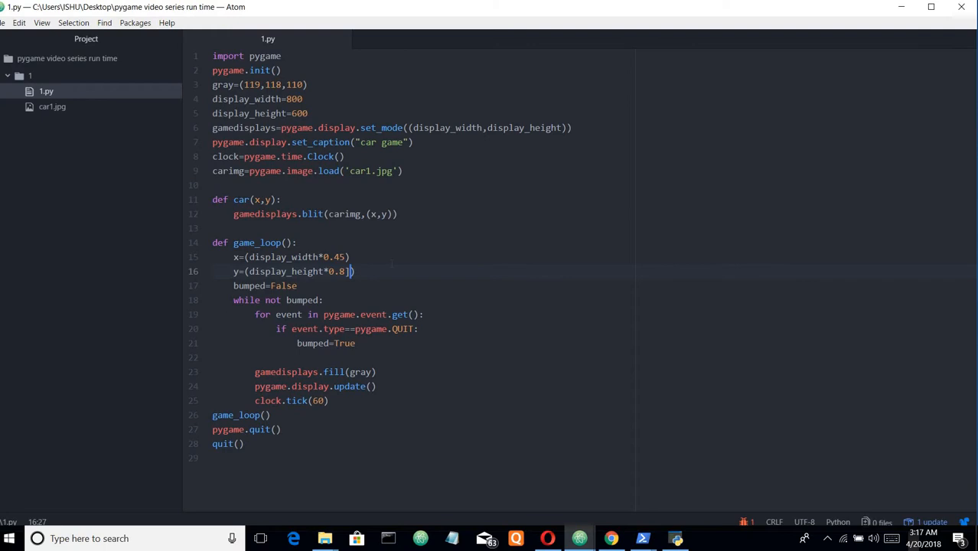
Remove the stray bracket on line 16, rerun python 1.py, and reposition the game window
{"action": "key", "text": "Backspace"}
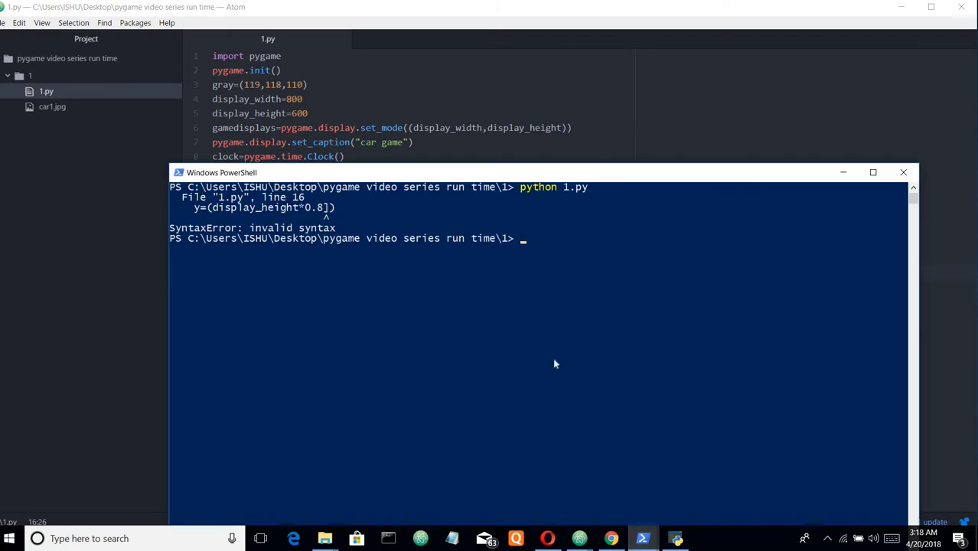
{"action": "type", "text": "python 1.py"}
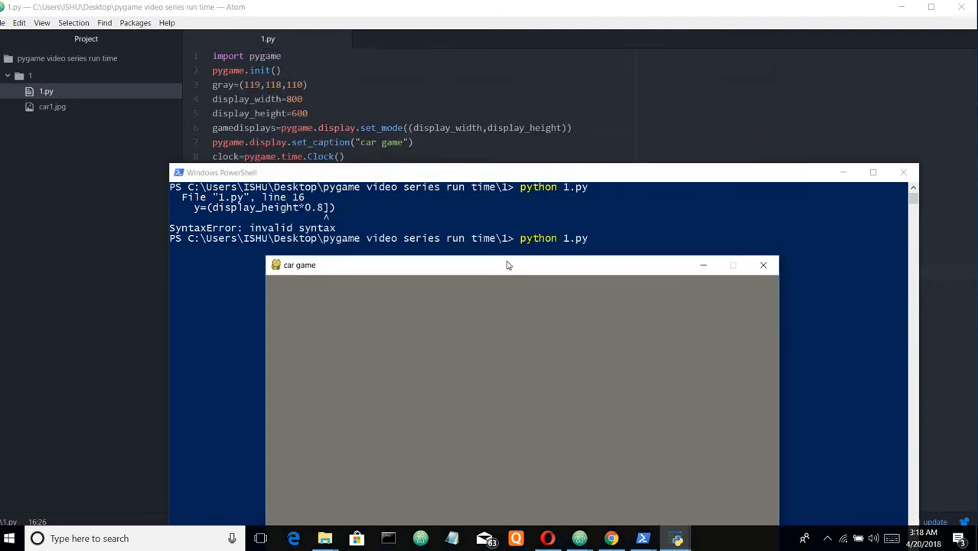
{"action": "left_click_drag", "start_coordinate": [509, 265], "coordinate": [509, 119]}
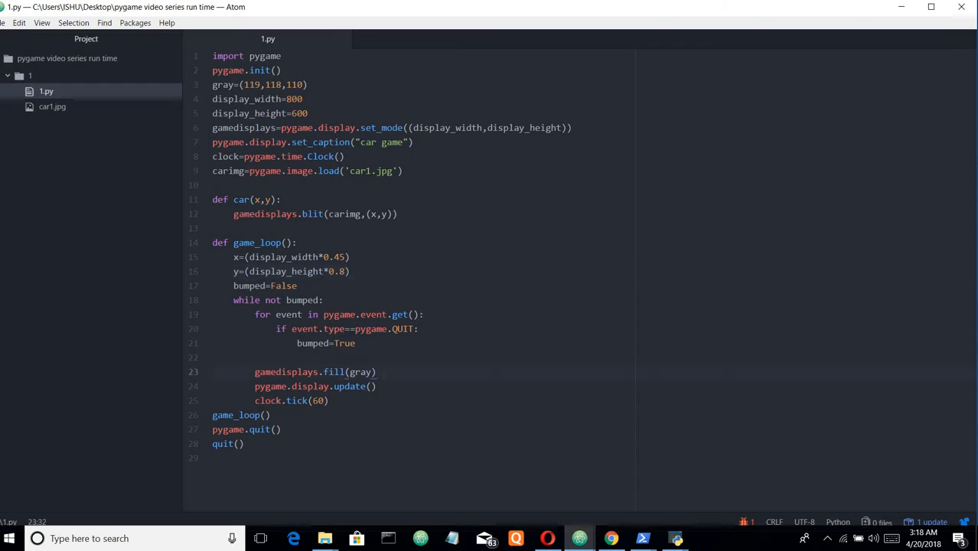
Call car(x,y) after the gray fill, close the old game window, and rerun python 1.py
{"action": "type", "text": "car("}
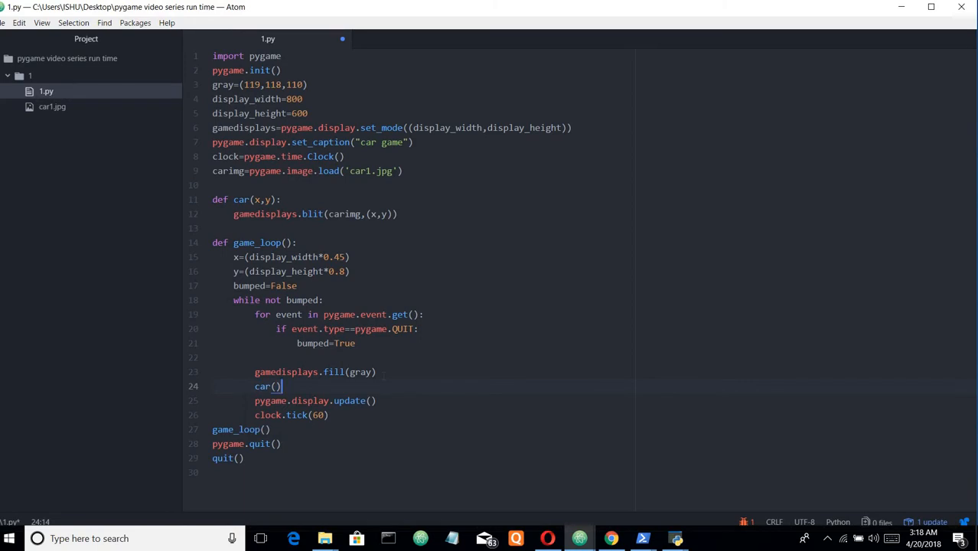
{"action": "type", "text": "x,y"}
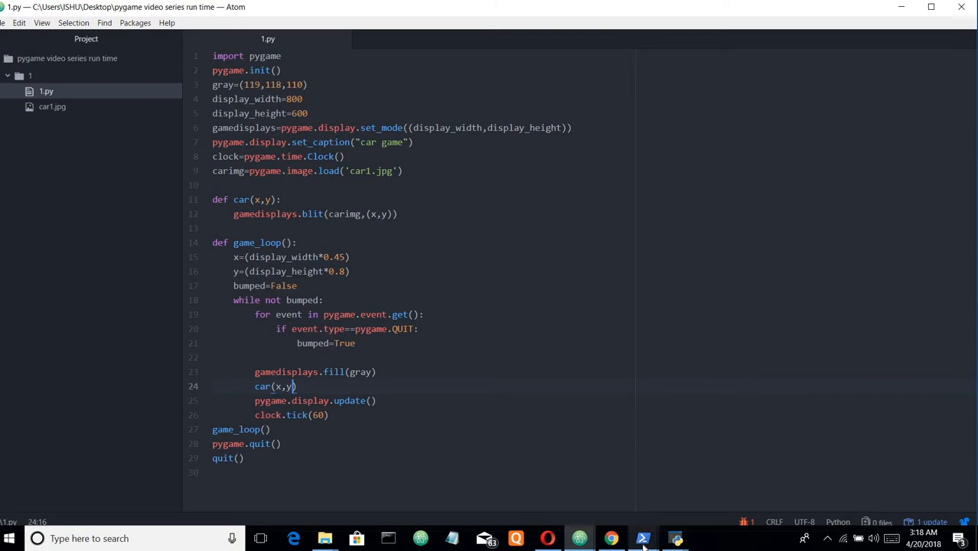
{"action": "left_click", "coordinate": [642, 538]}
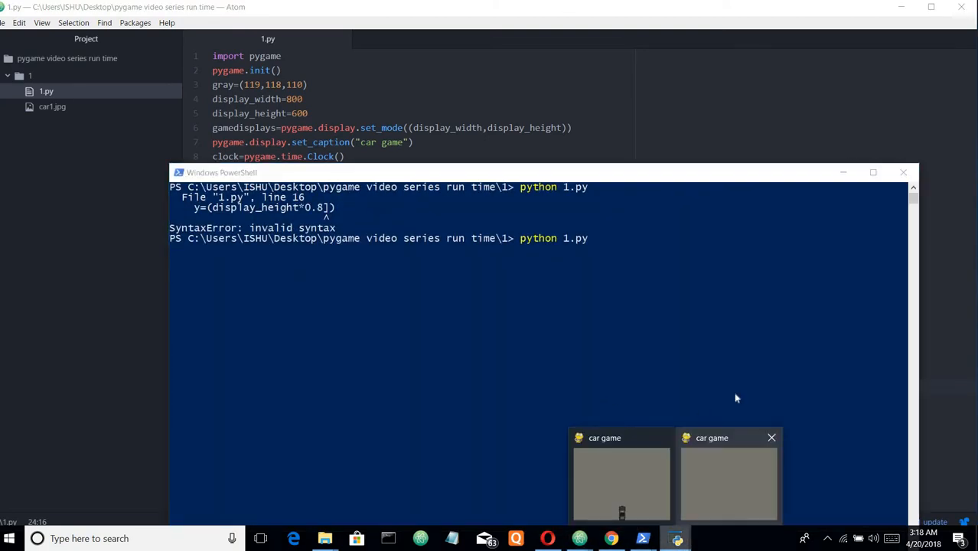
{"action": "left_click", "coordinate": [772, 437]}
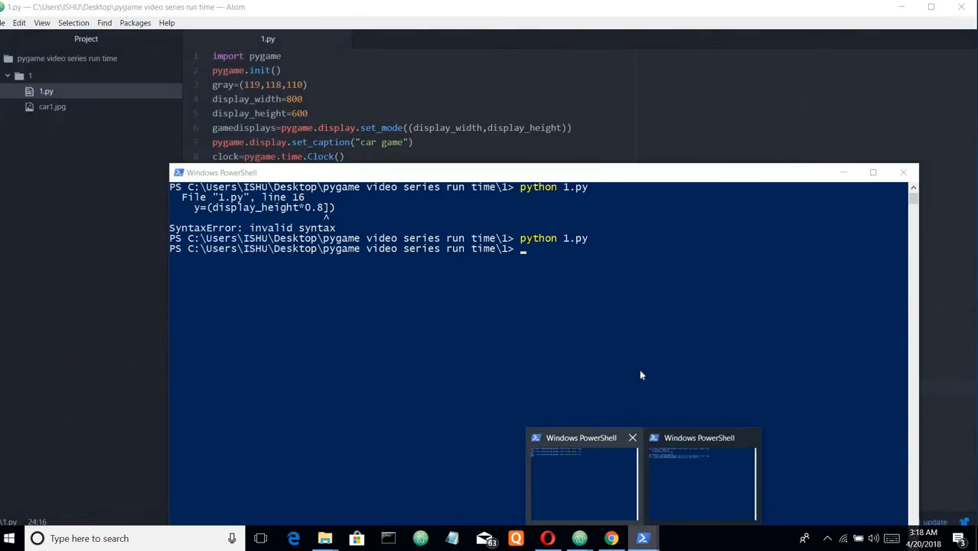
{"action": "mouse_move", "coordinate": [557, 281]}
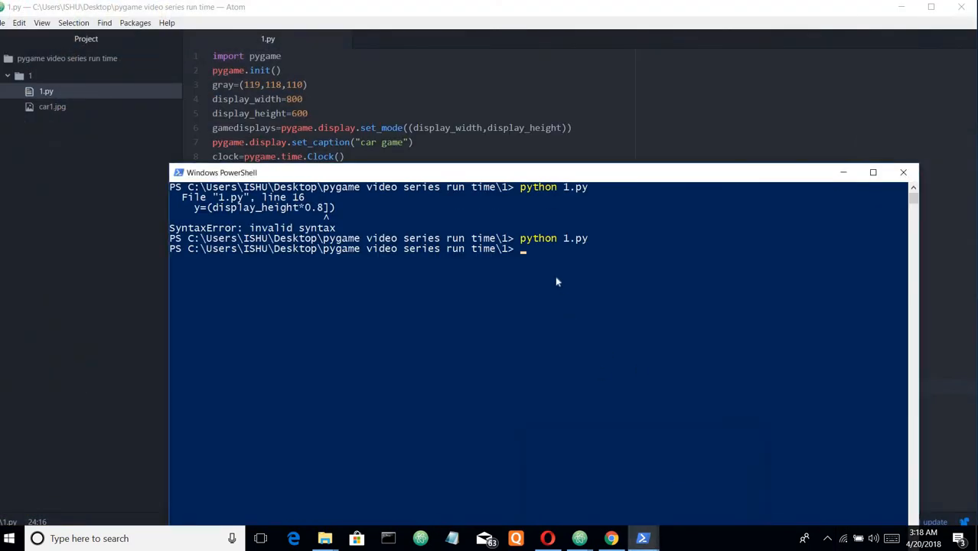
{"action": "type", "text": "python 1.py"}
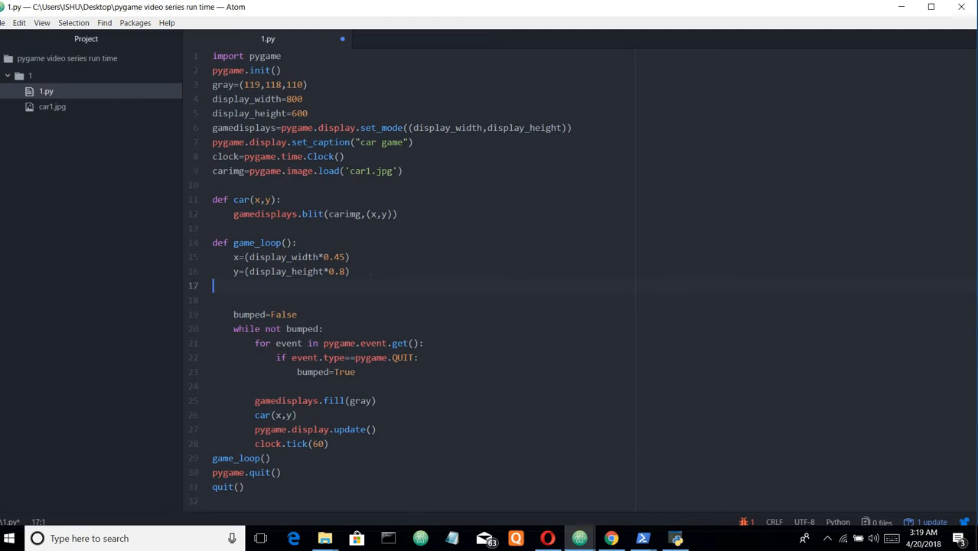
Type x_change on the line below y, then close the car game window
{"action": "type", "text": "x"}
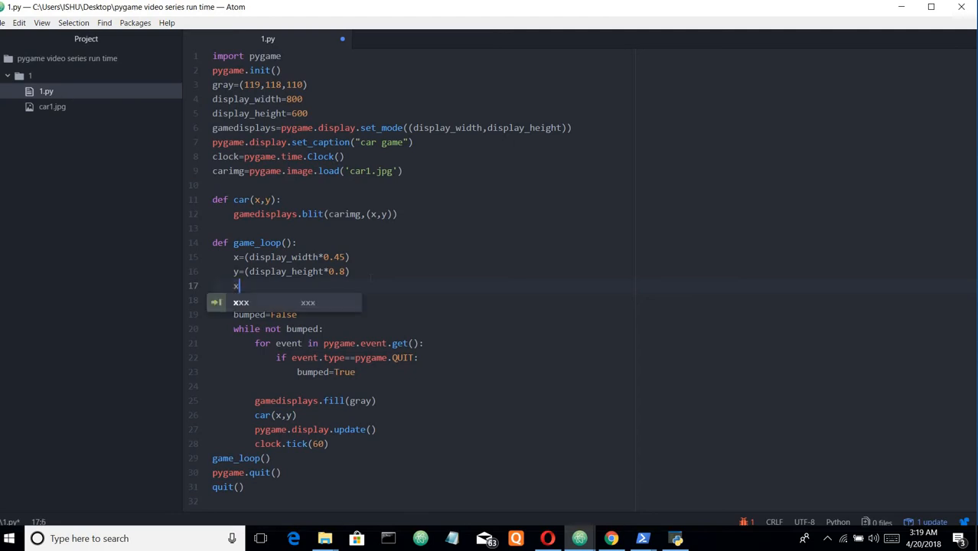
{"action": "type", "text": "_"}
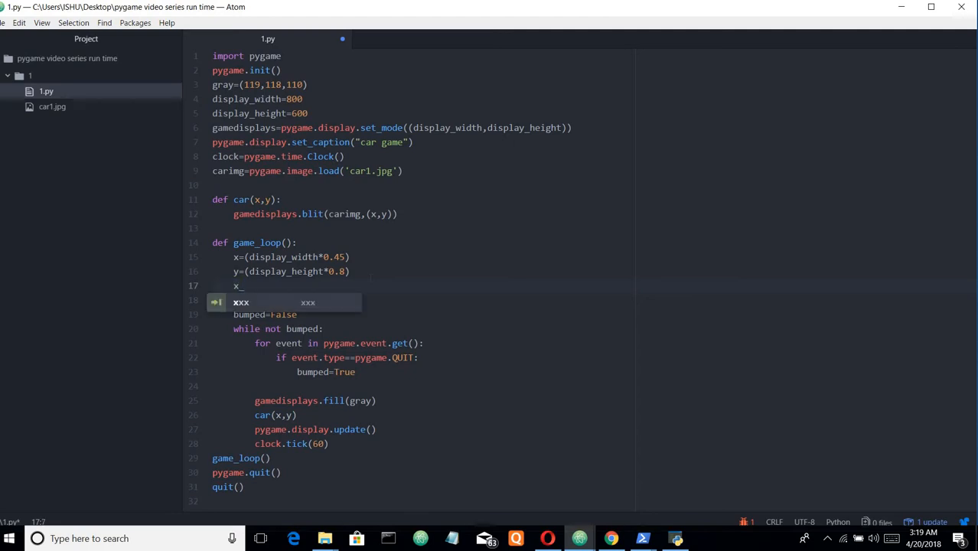
{"action": "type", "text": "chan"}
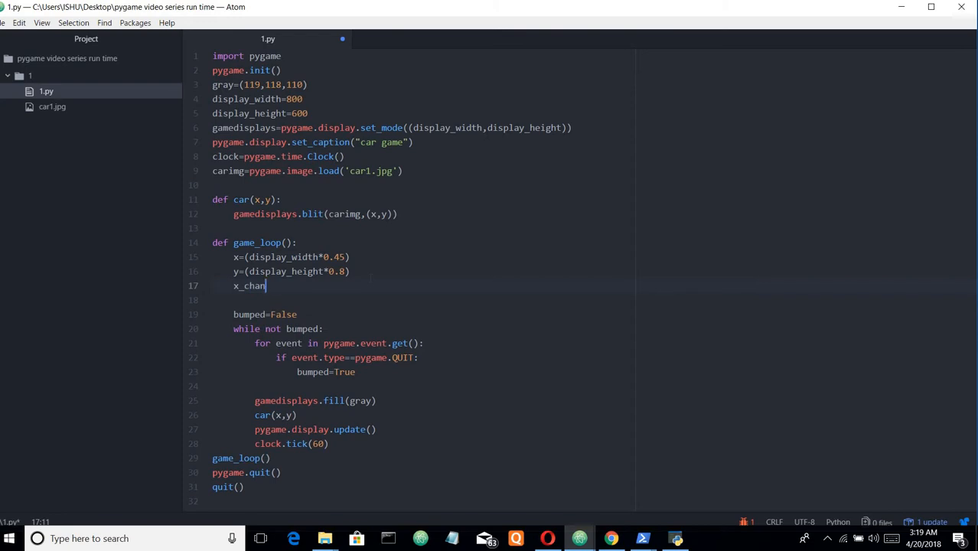
{"action": "type", "text": "ge"}
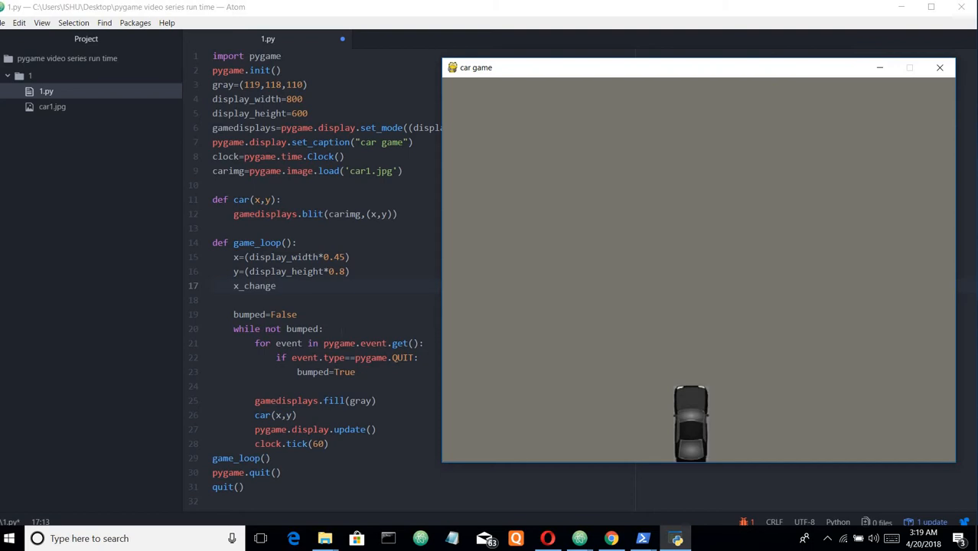
{"action": "mouse_move", "coordinate": [679, 424]}
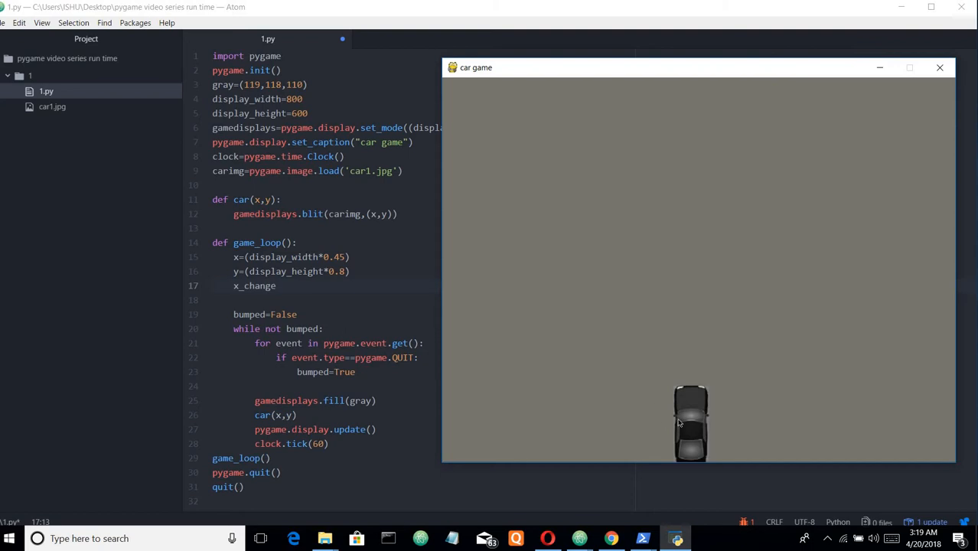
{"action": "mouse_move", "coordinate": [713, 405]}
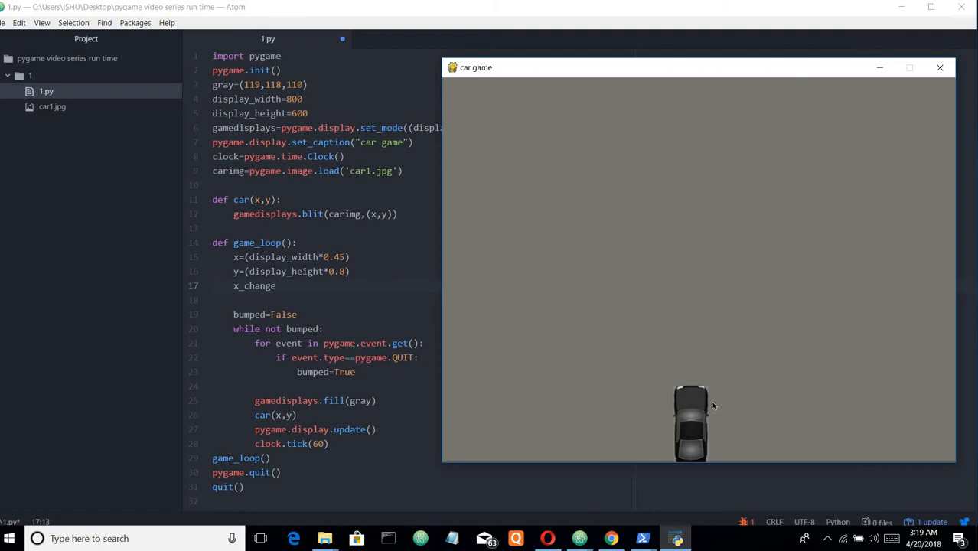
{"action": "left_click", "coordinate": [940, 68]}
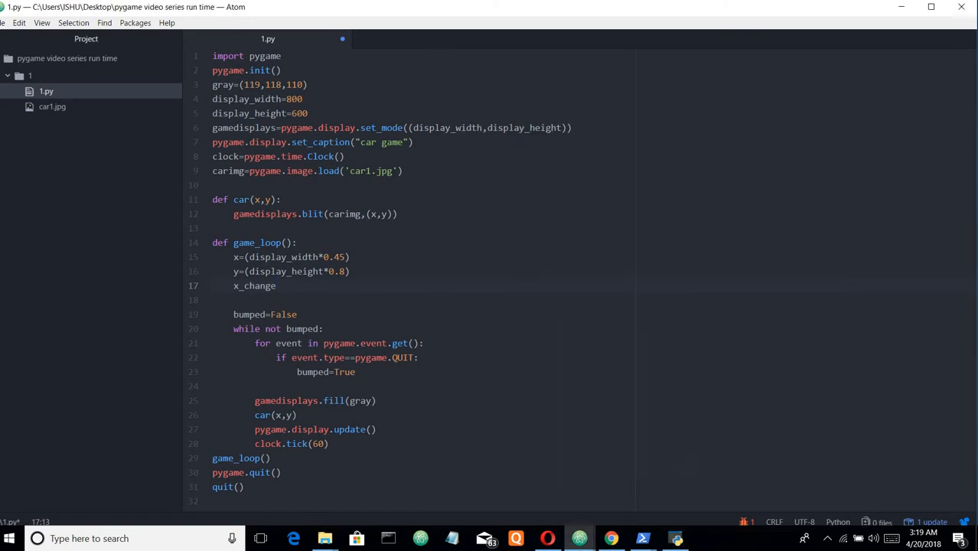
Set x_change=0 and add 'if event.type==pygame.KEYDOWN:' inside the game loop
{"action": "type", "text": "=0"}
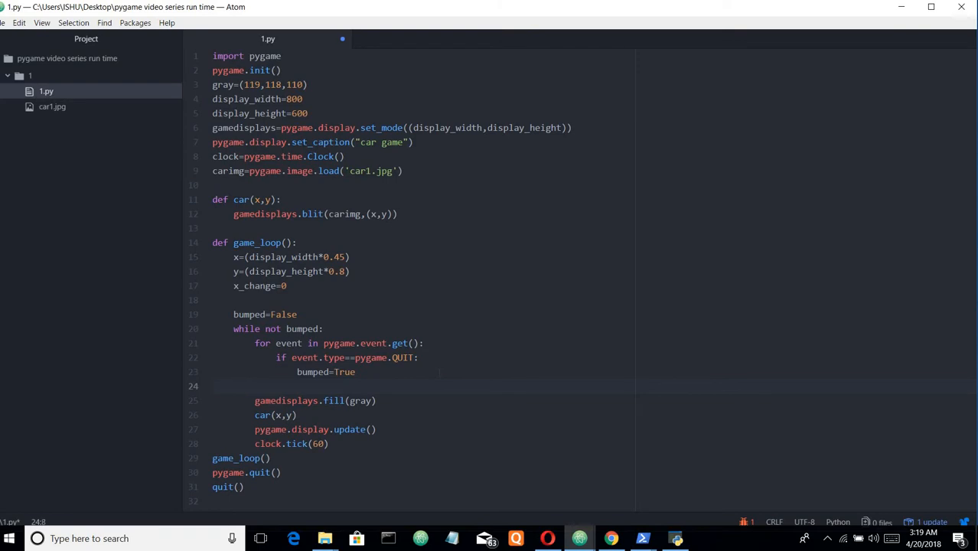
{"action": "type", "text": "if"}
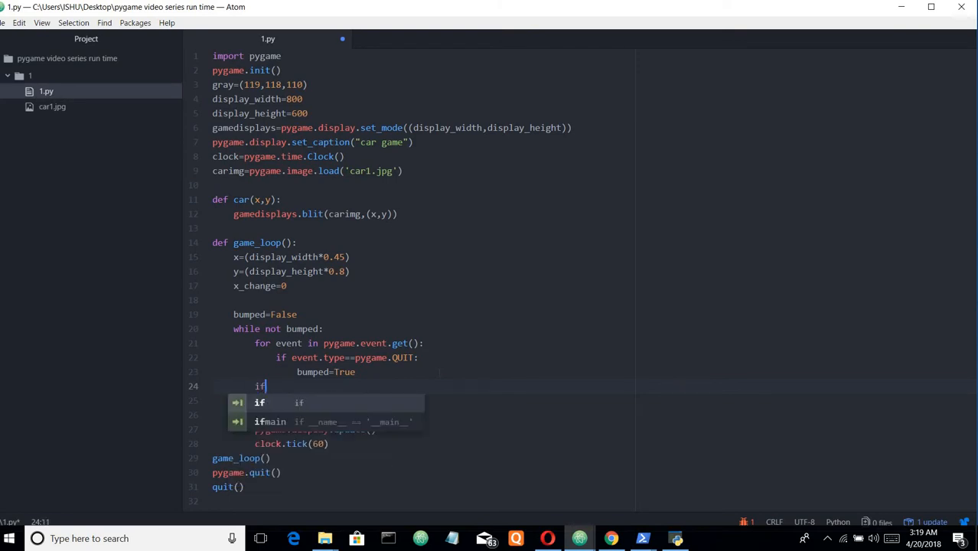
{"action": "type", "text": "event"}
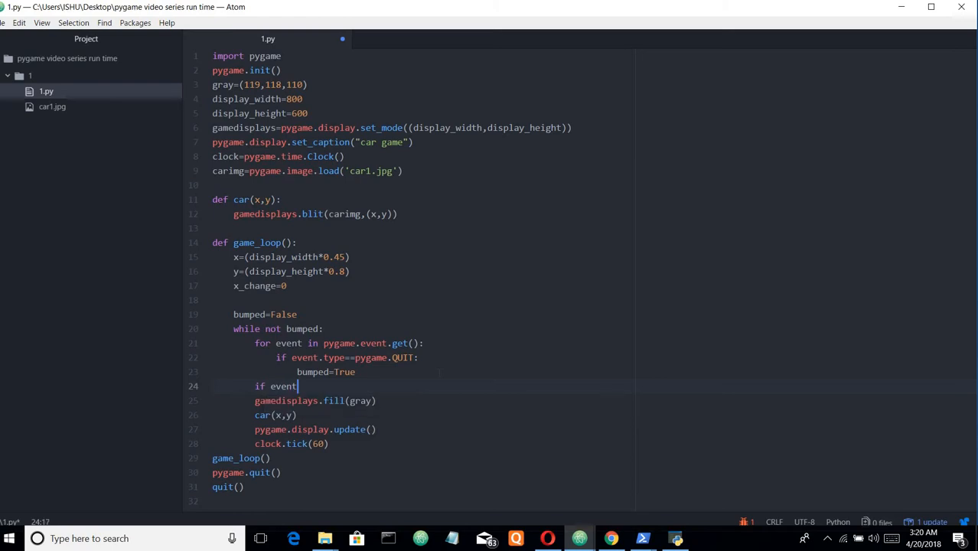
{"action": "type", "text": ".type"}
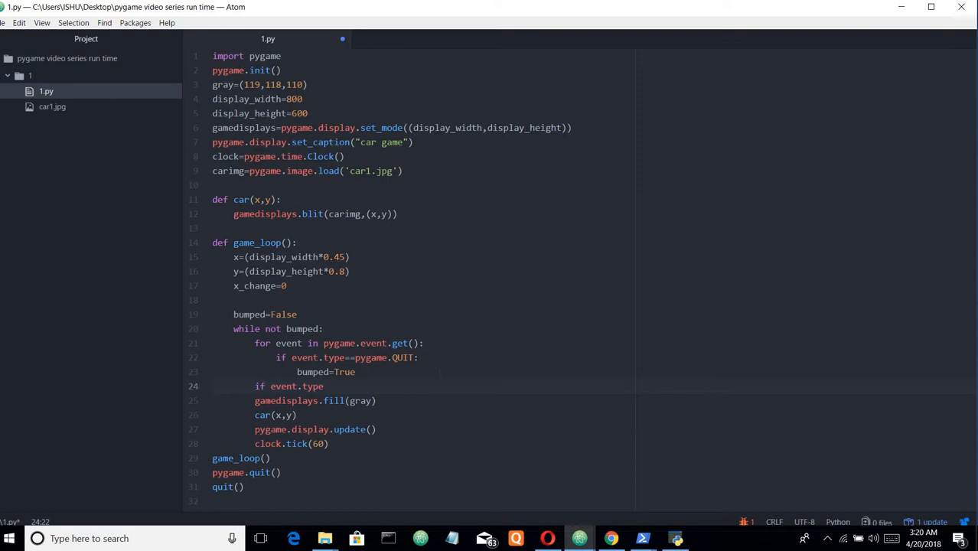
{"action": "type", "text": "p"}
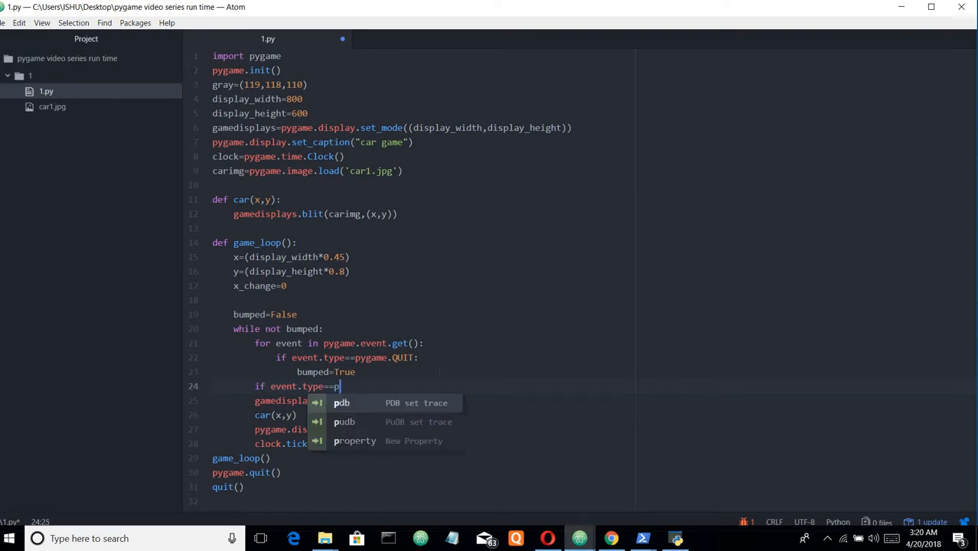
{"action": "type", "text": "ygame"}
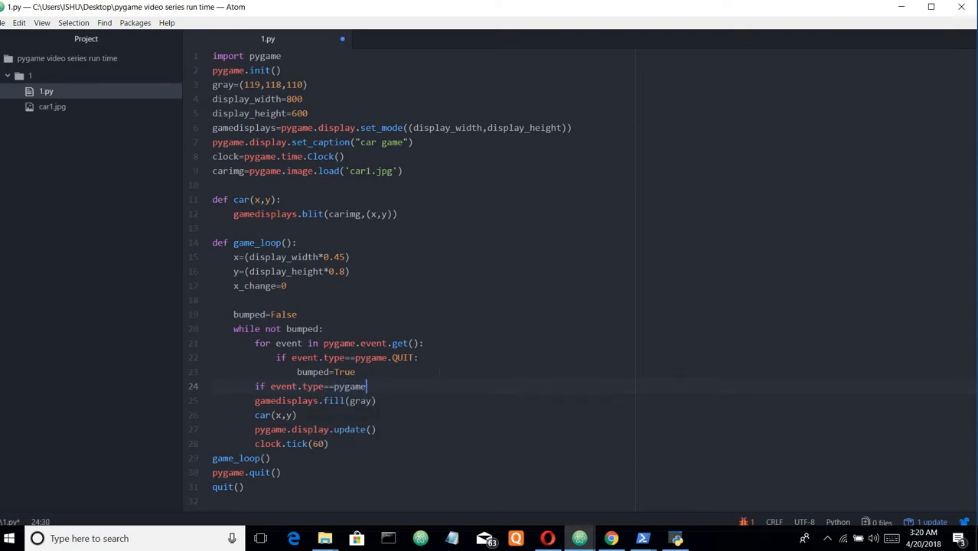
{"action": "type", "text": "."}
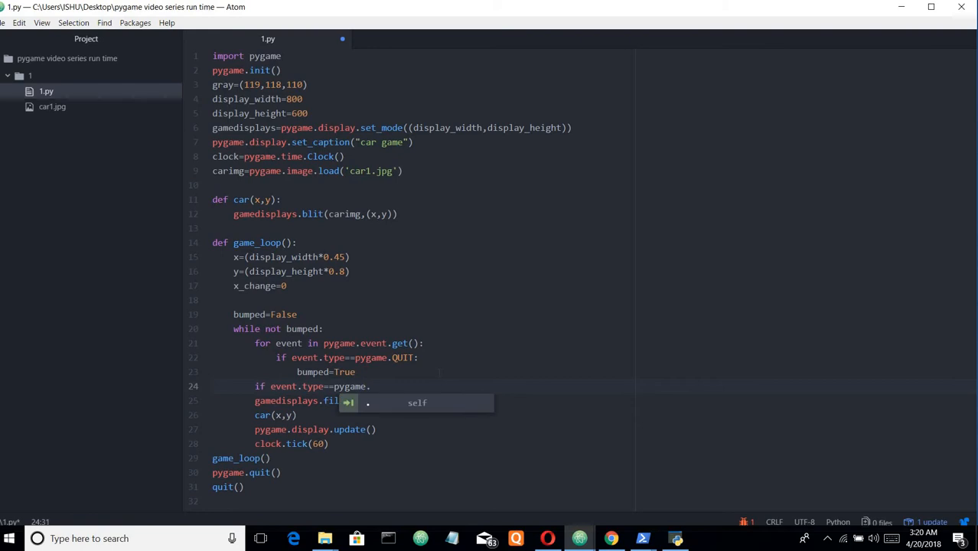
{"action": "type", "text": "KEYDOW"}
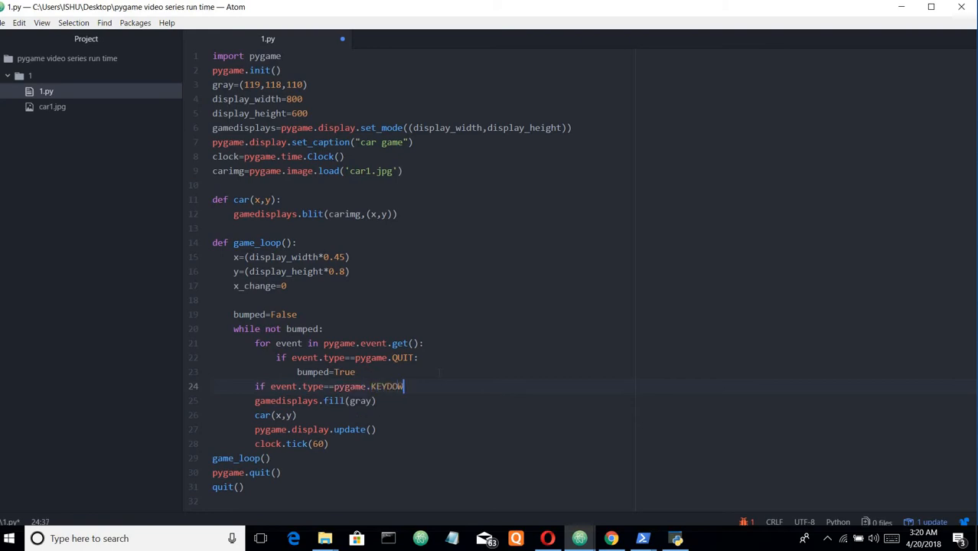
{"action": "type", "text": "N"}
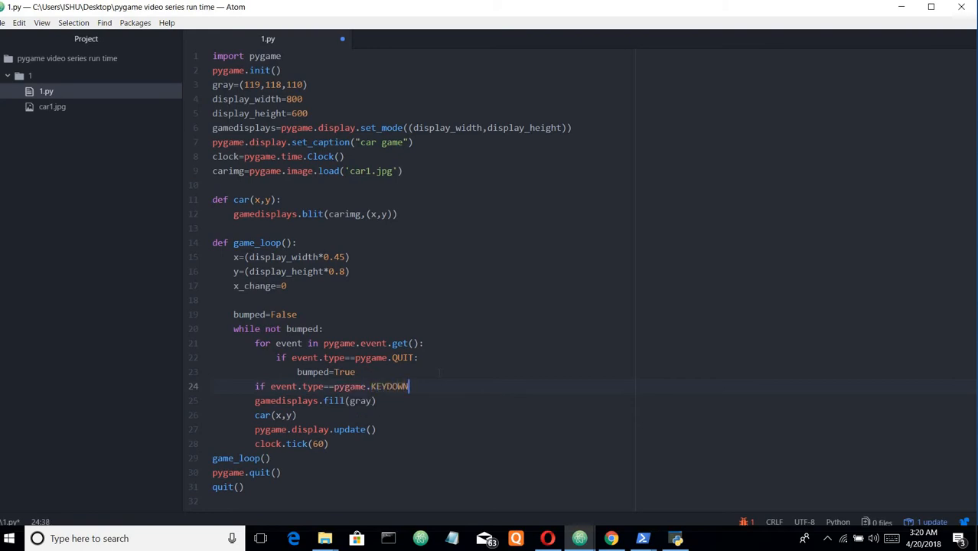
{"action": "type", "text": ":"}
{"action": "type", "text": "i"}
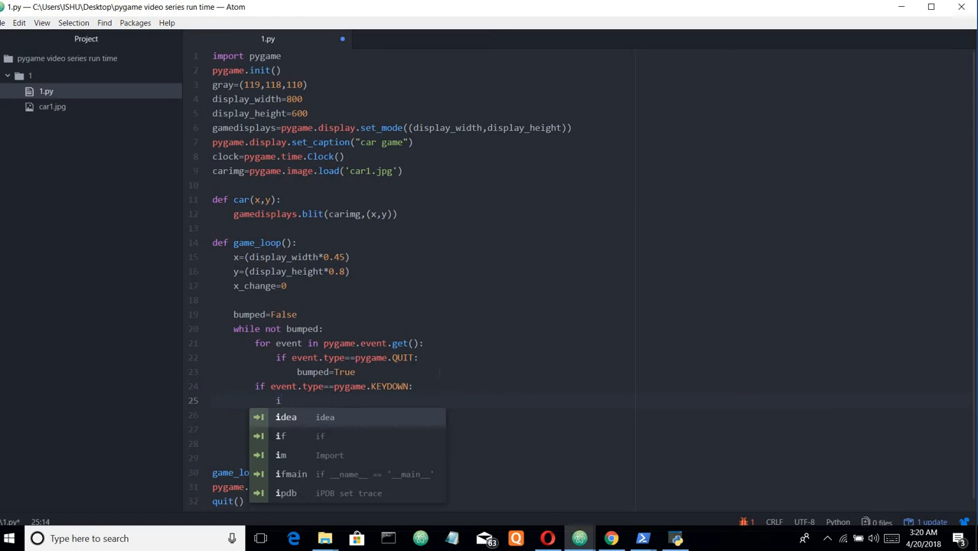
Add the condition 'if event.key==pygame.K_LEFT:' inside the KEYDOWN block
{"action": "type", "text": "f"}
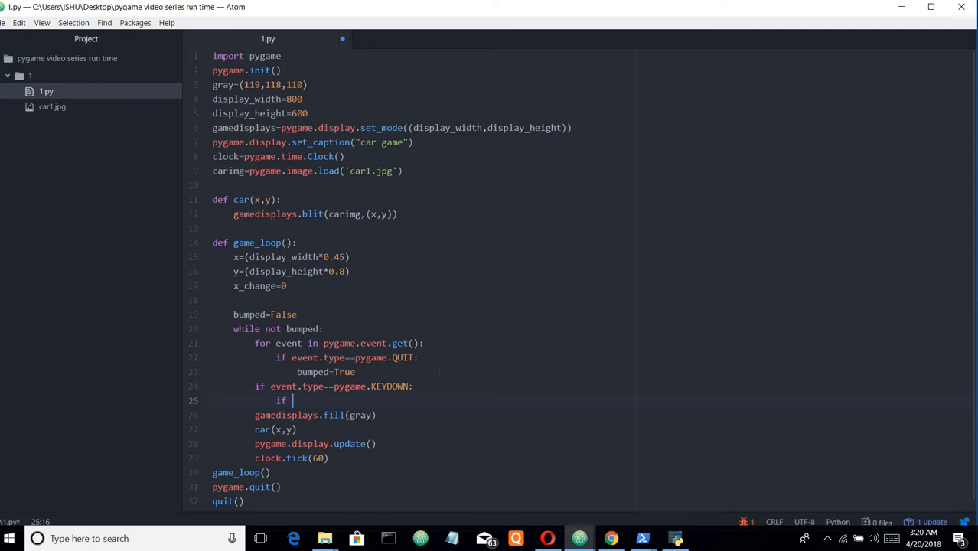
{"action": "type", "text": "event"}
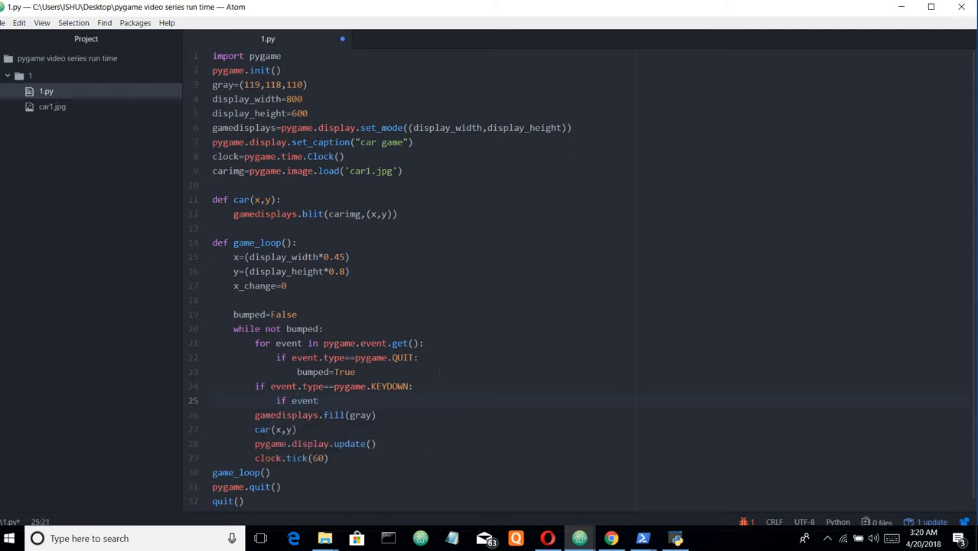
{"action": "type", "text": "."}
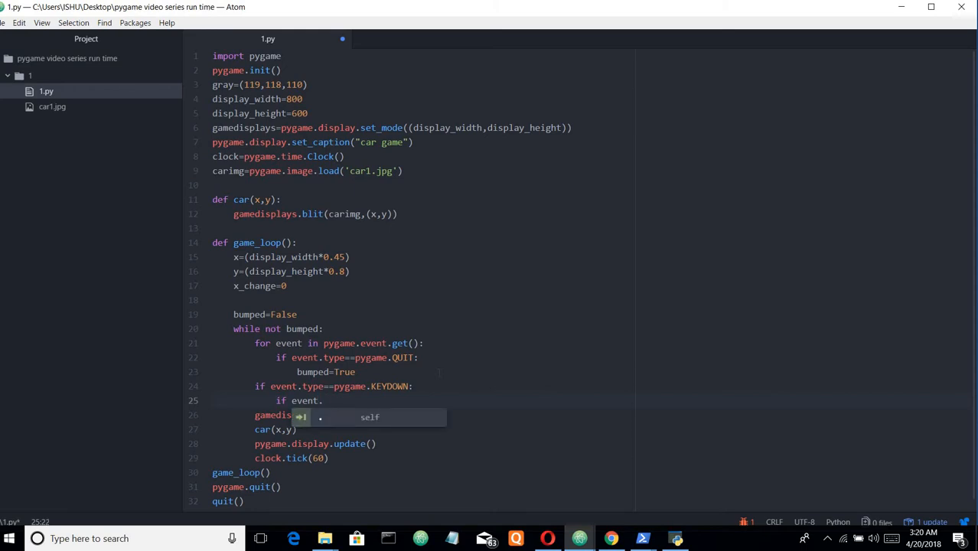
{"action": "type", "text": "key"}
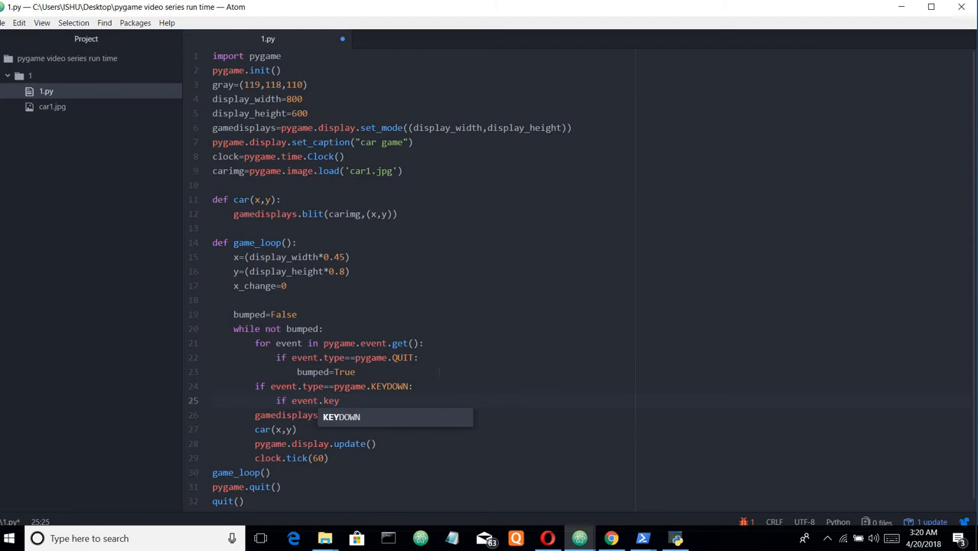
{"action": "type", "text": "=="}
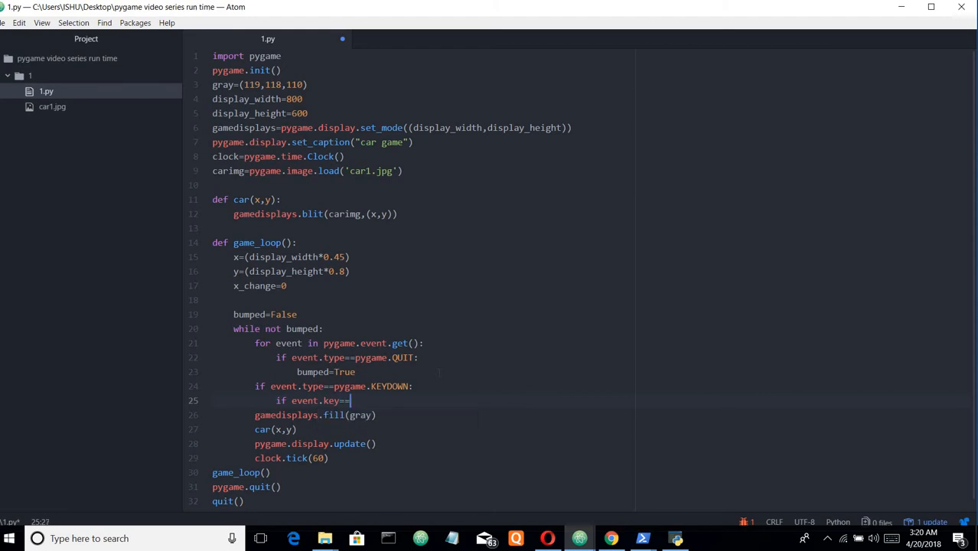
{"action": "type", "text": "pygame"}
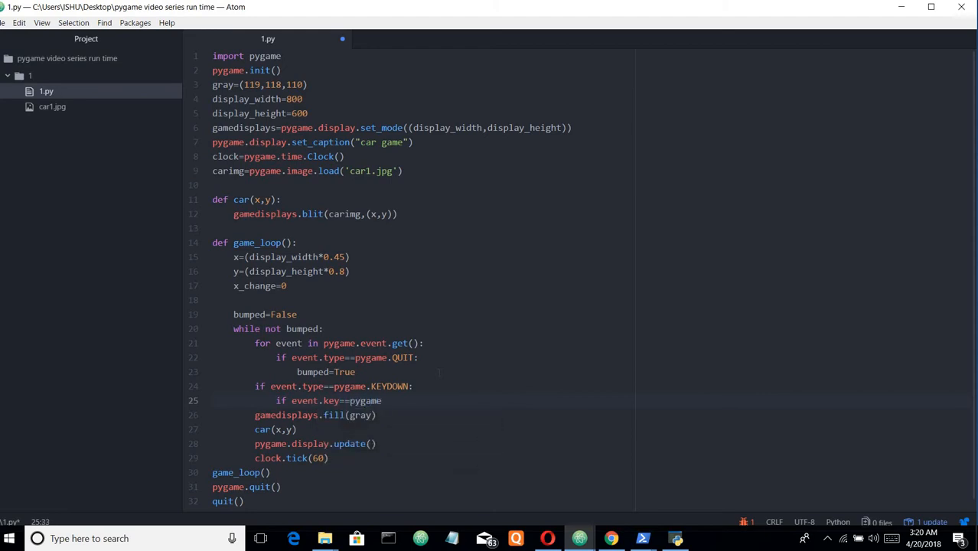
{"action": "type", "text": "."}
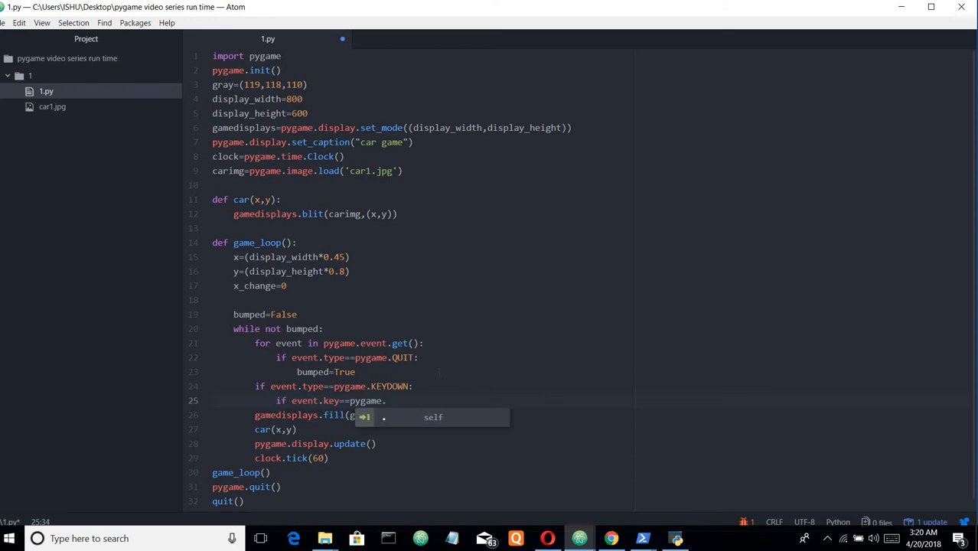
{"action": "type", "text": "K_"}
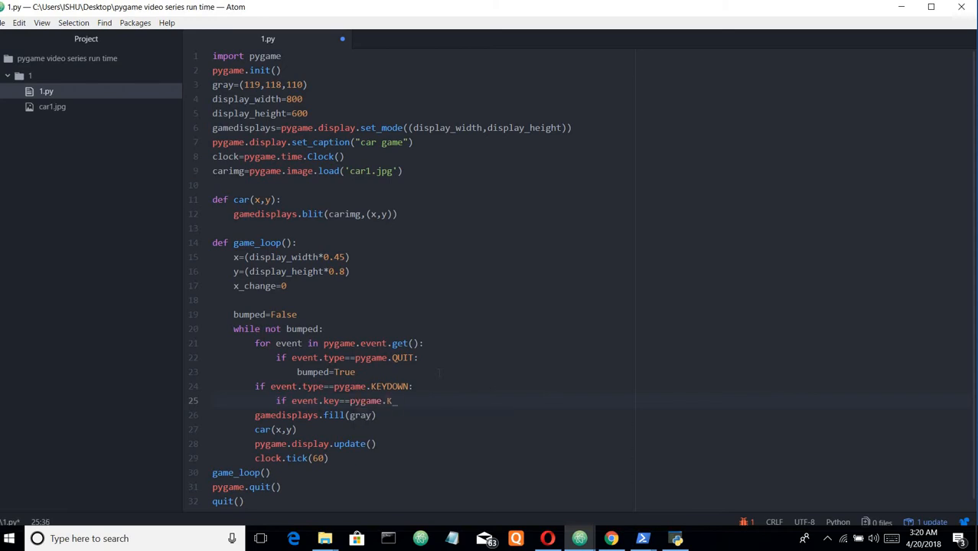
{"action": "type", "text": "LEFT"}
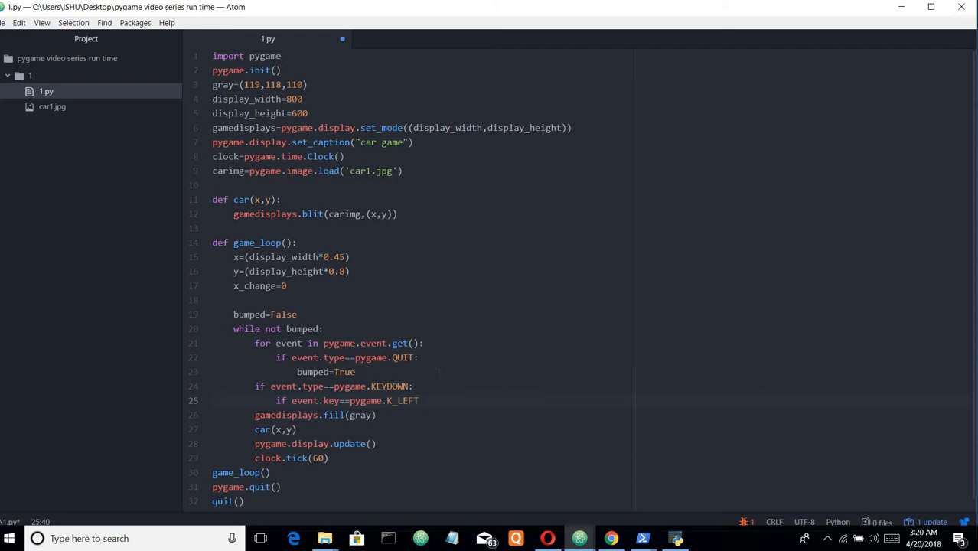
{"action": "type", "text": ":"}
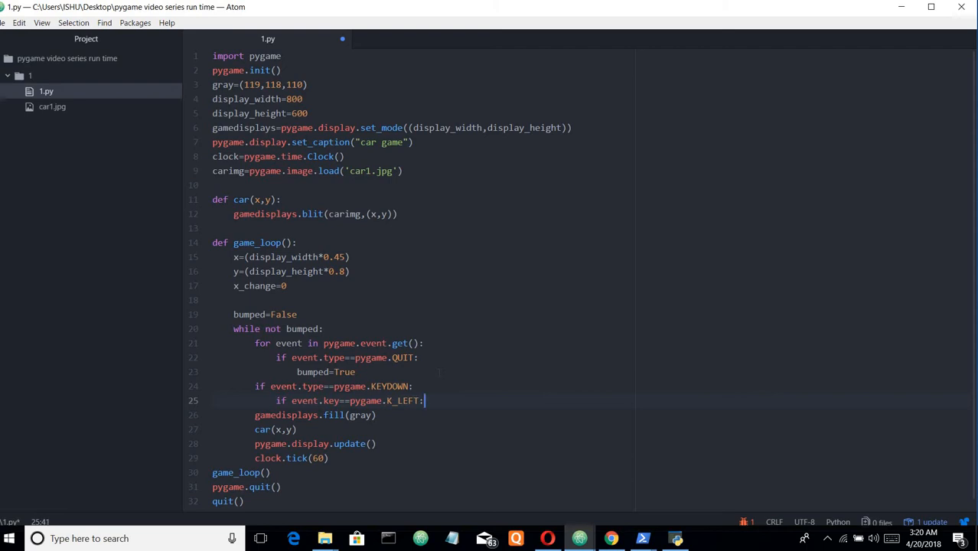
{"action": "key", "text": "enter"}
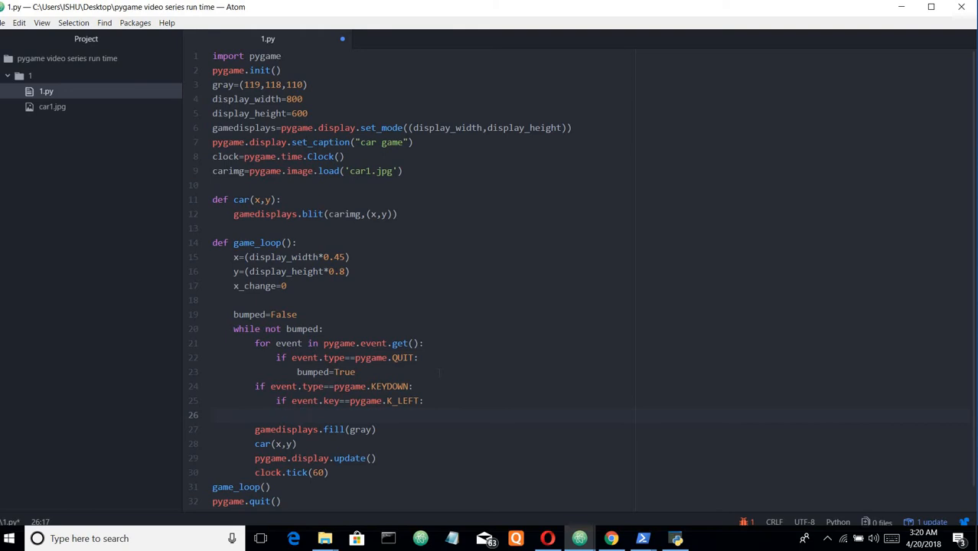
Set x_change=-5 on the indented line under the left arrow check
{"action": "type", "text": "x_change="}
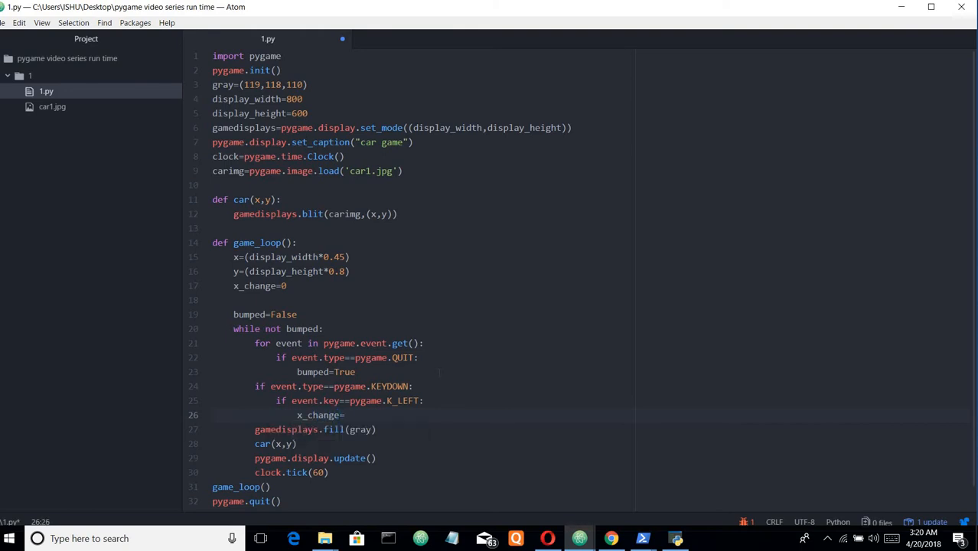
{"action": "type", "text": "-"}
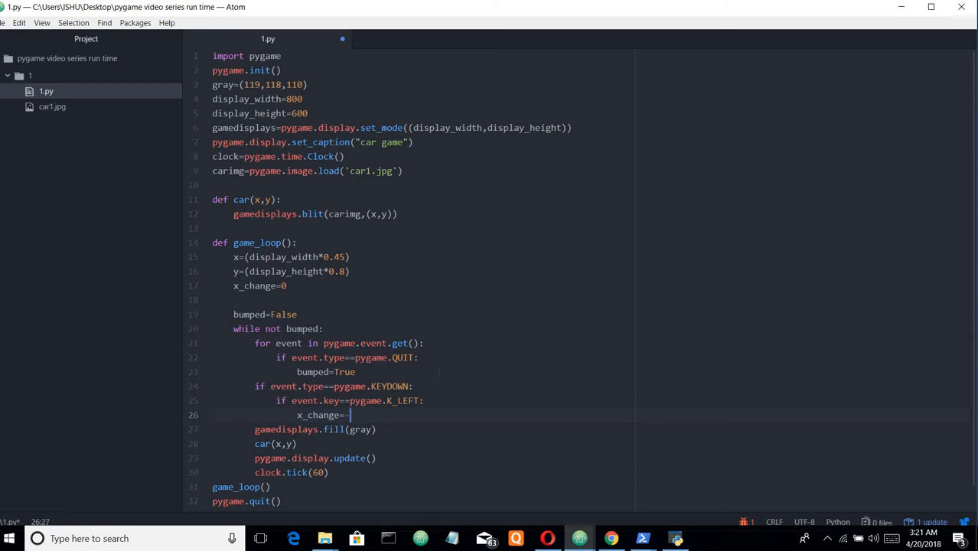
{"action": "type", "text": "5"}
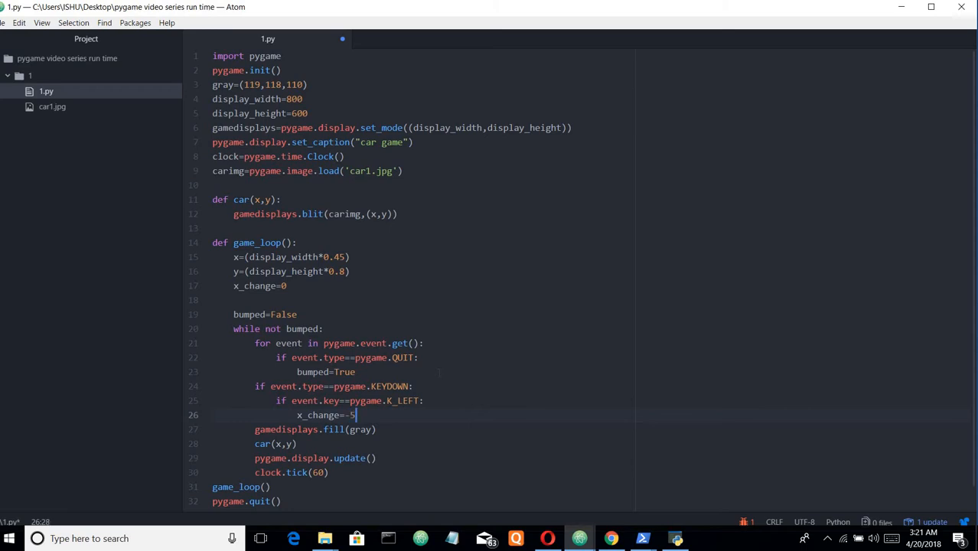
{"action": "key", "text": "enter"}
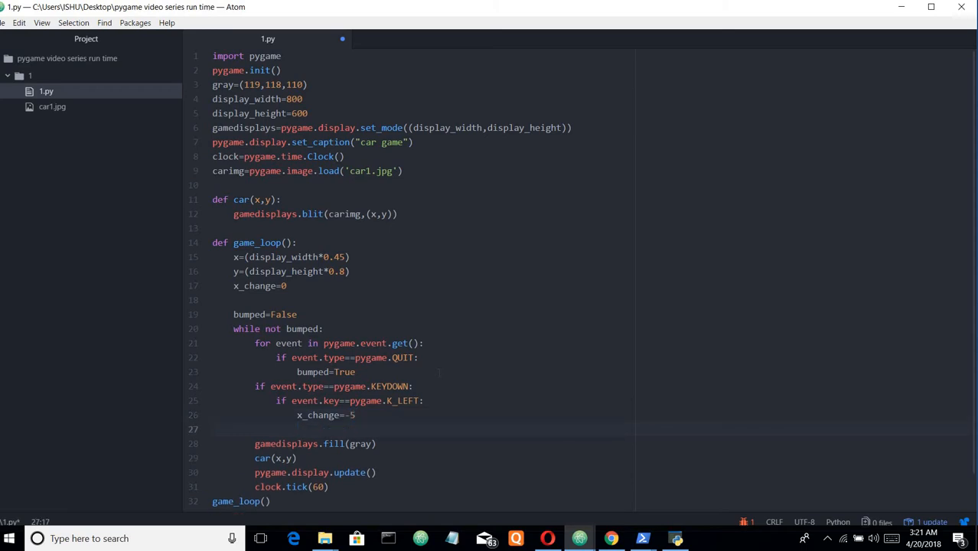
Add the condition 'if event.key==pygame.K_RIGHT:' on line 27
{"action": "type", "text": "if"}
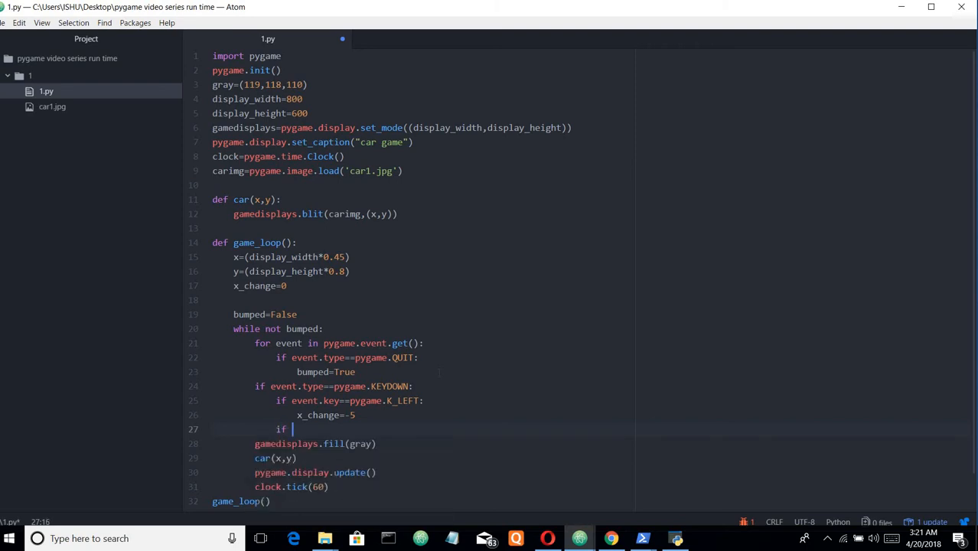
{"action": "type", "text": "event"}
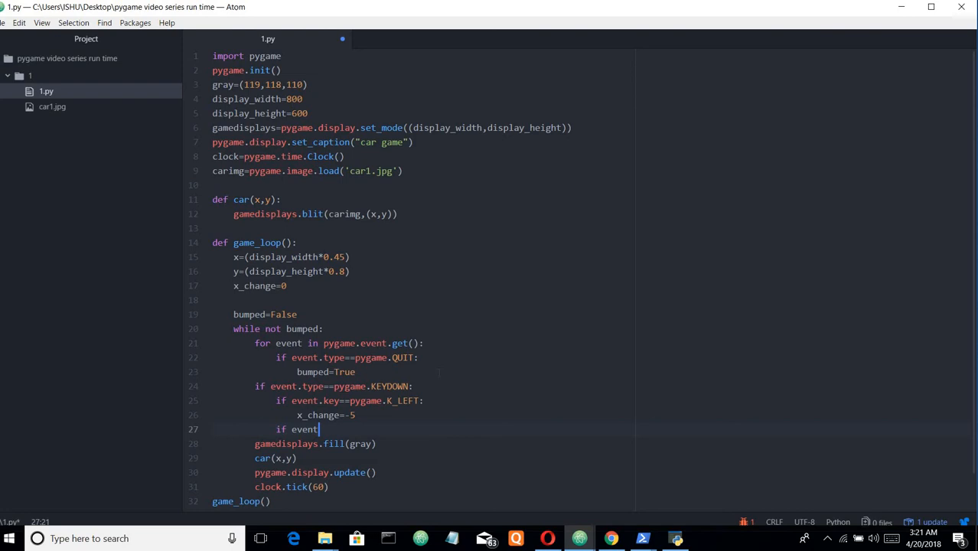
{"action": "type", "text": "kr"}
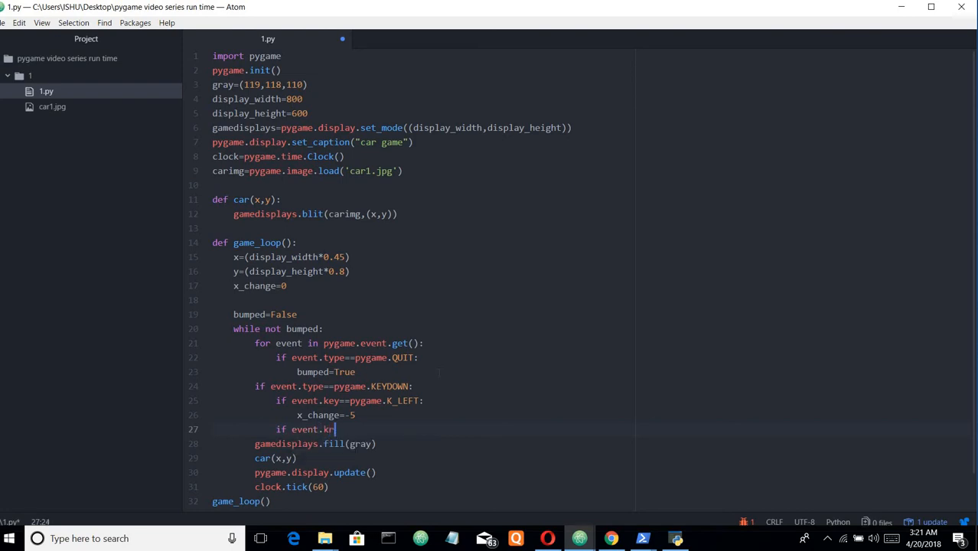
{"action": "type", "text": "y=="}
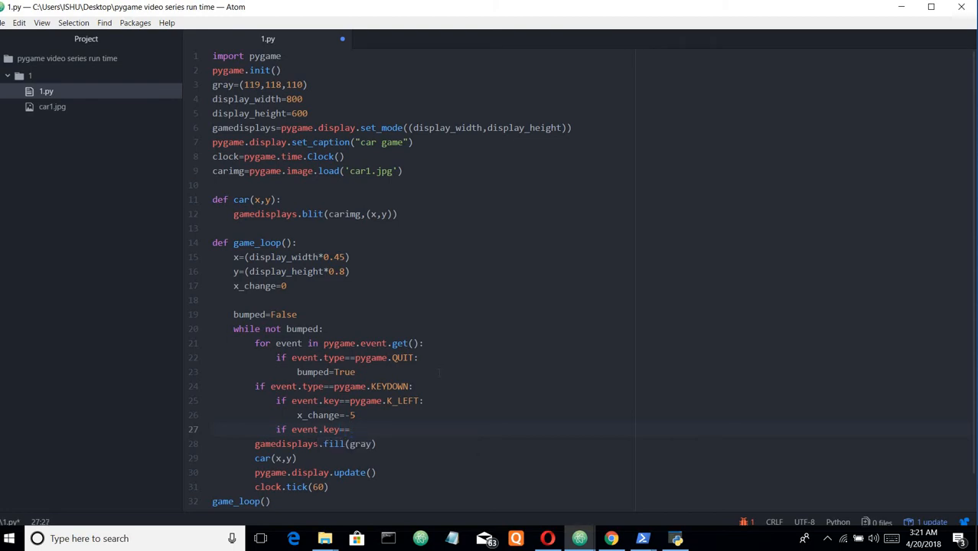
{"action": "type", "text": "p"}
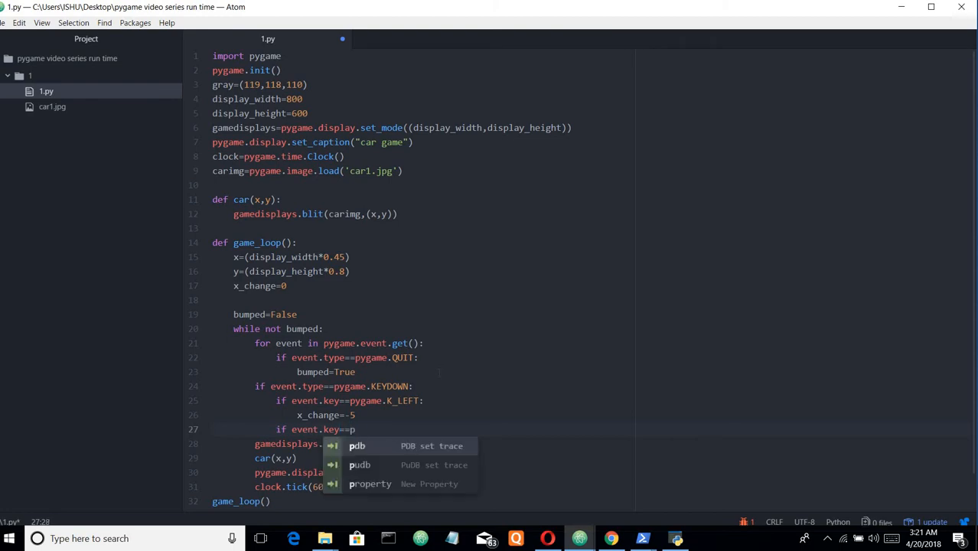
{"action": "type", "text": "ygame"}
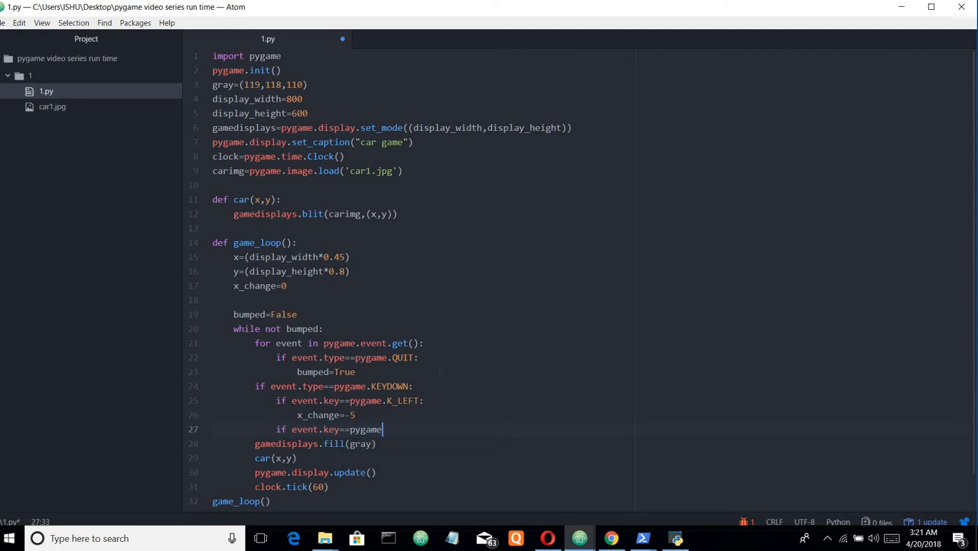
{"action": "type", "text": "."}
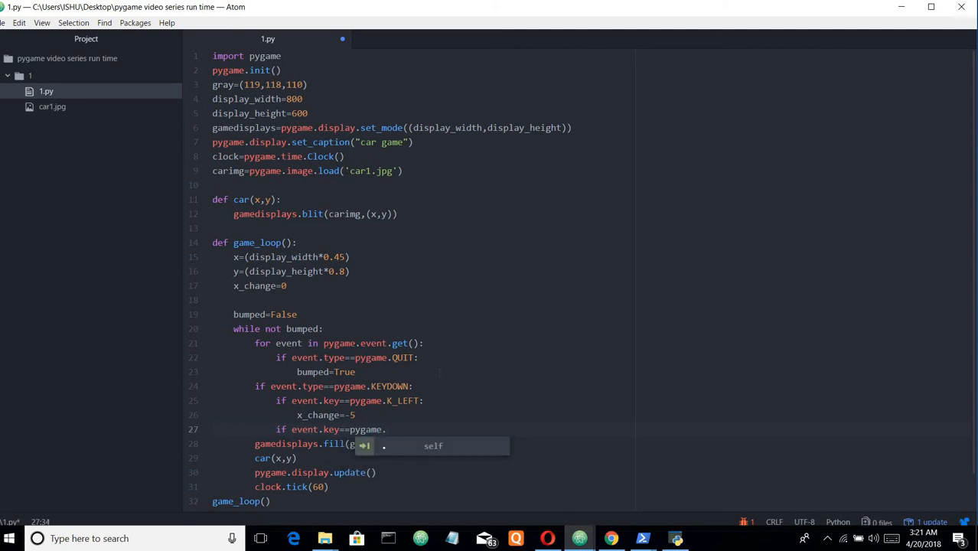
{"action": "type", "text": "K"}
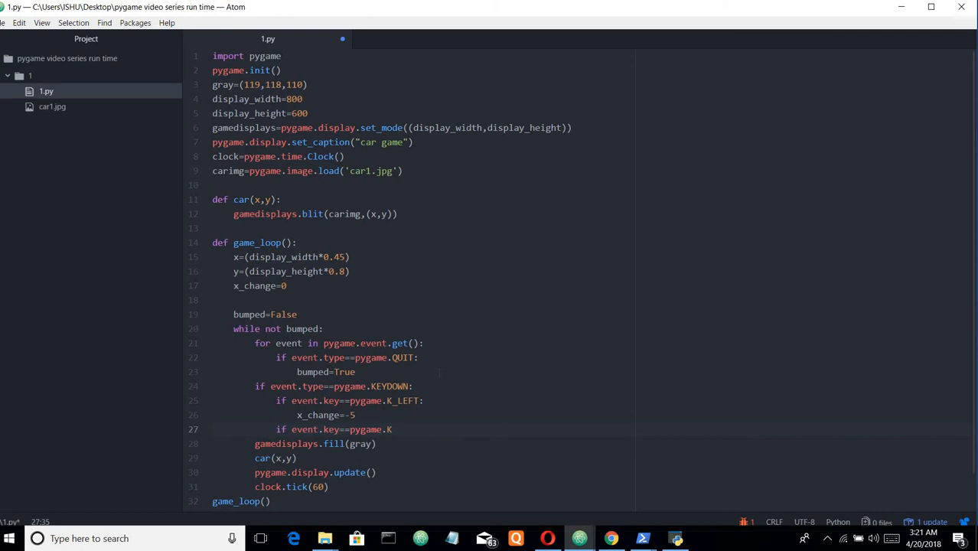
{"action": "type", "text": "_RI"}
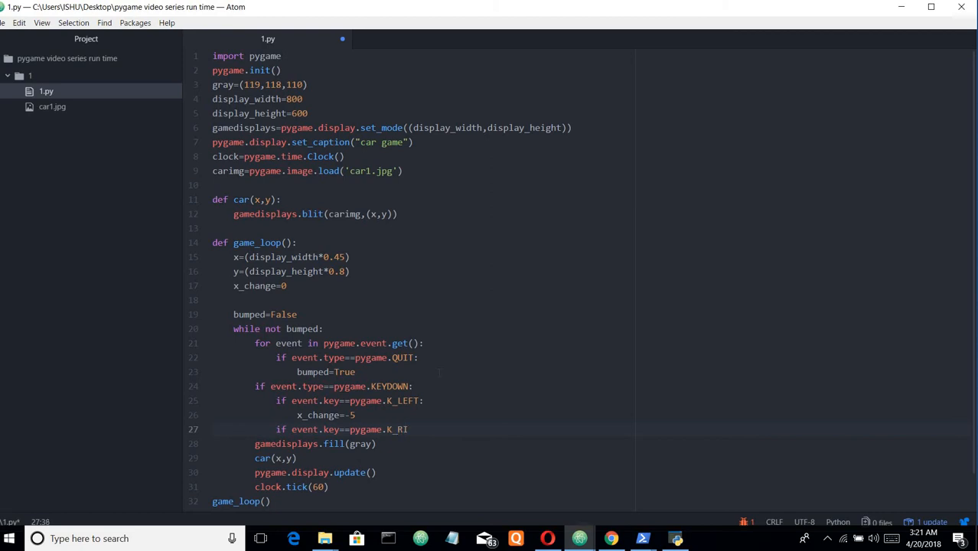
{"action": "type", "text": "GHT"}
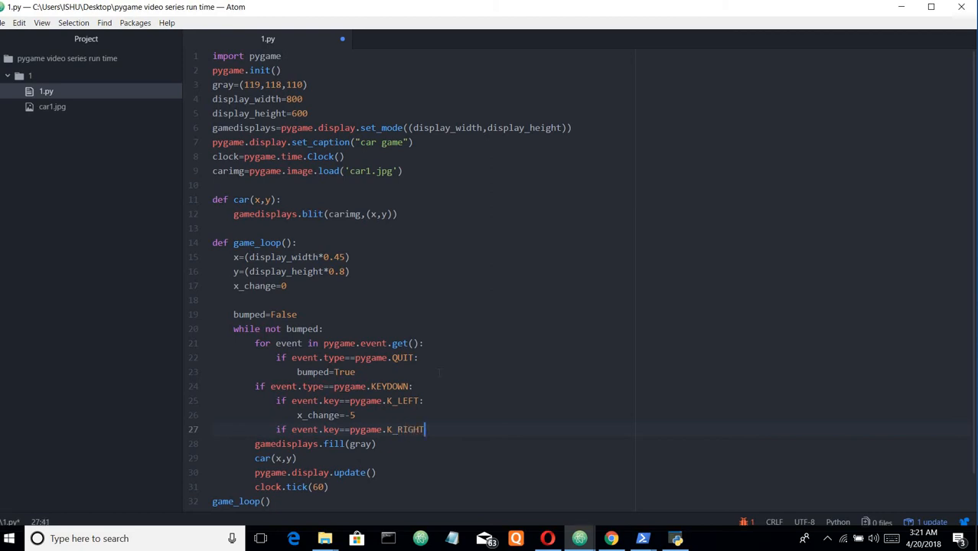
{"action": "type", "text": ":"}
{"action": "type", "text": "x_change"}
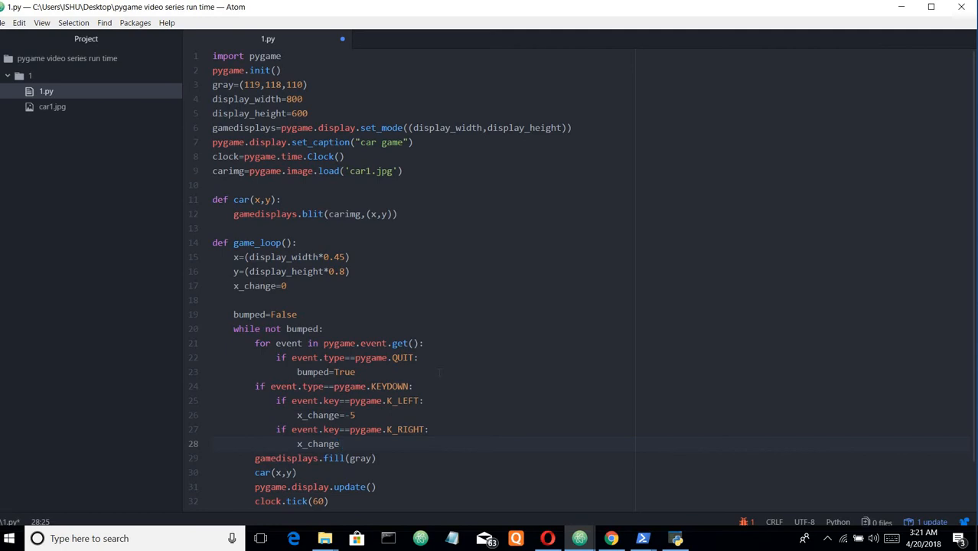
Set x_change=5 under the right arrow check and start a new line
{"action": "type", "text": "="}
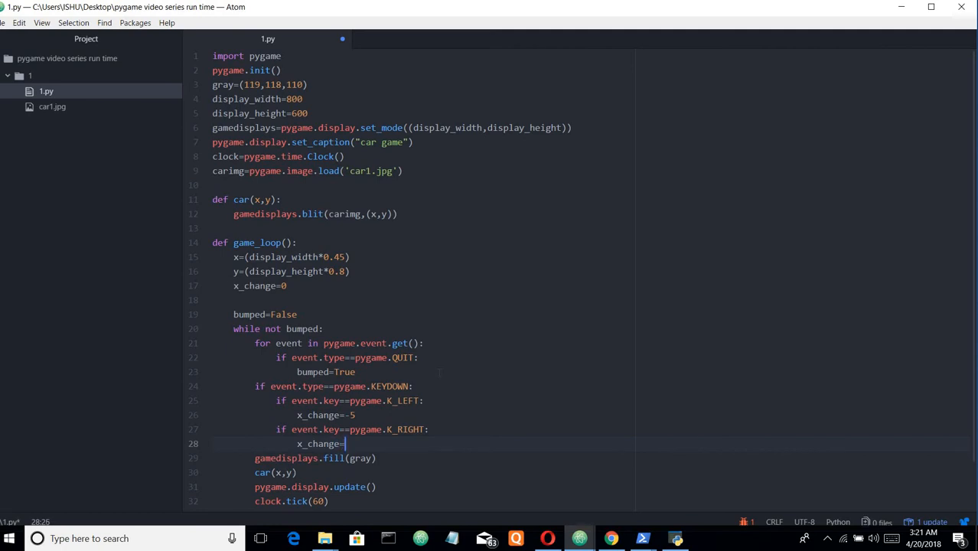
{"action": "type", "text": "5"}
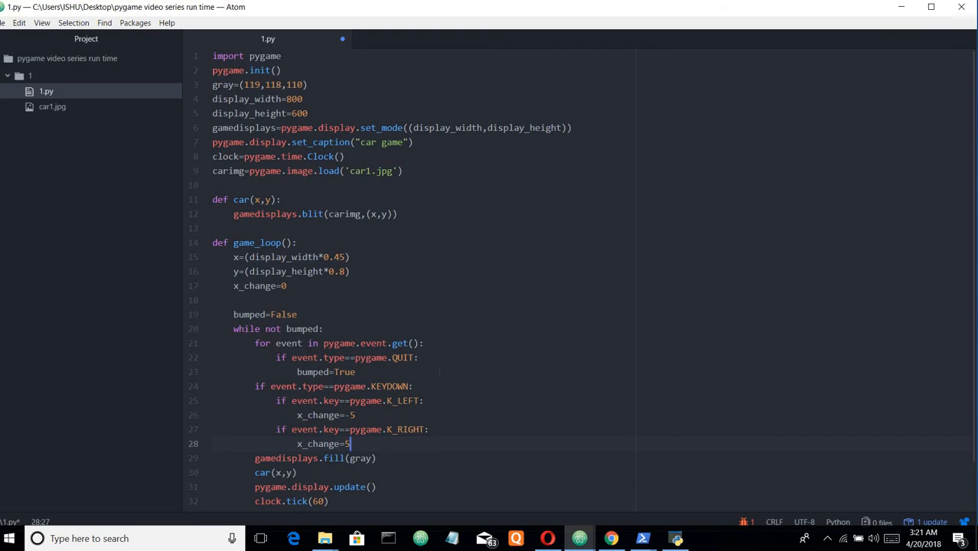
{"action": "key", "text": "enter"}
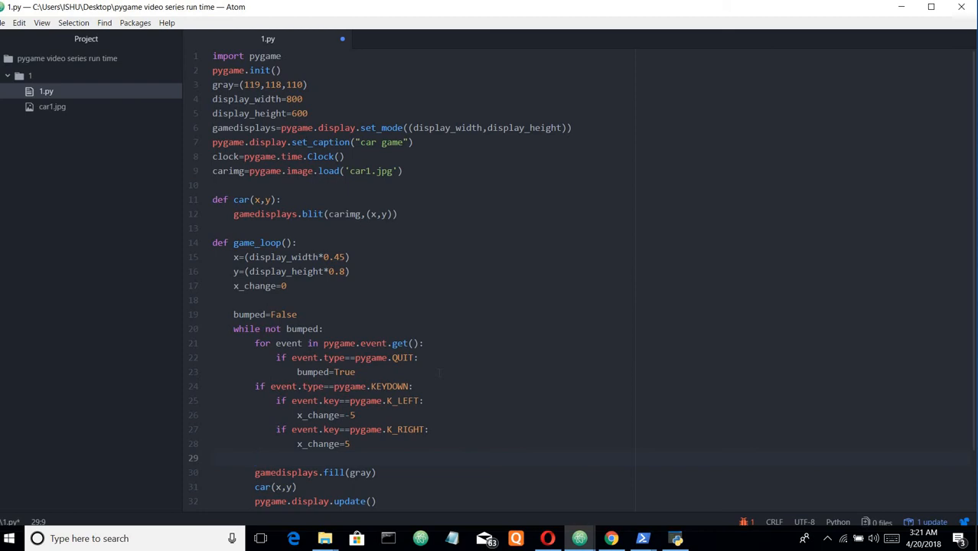
Add a key-release check for pygame.KEYUP with an indented line beneath
{"action": "type", "text": "if event.typ"}
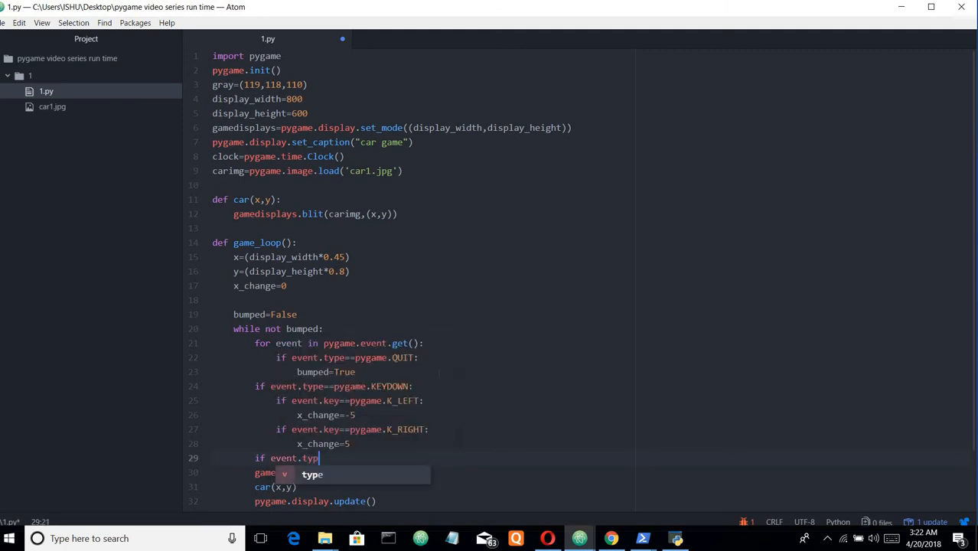
{"action": "type", "text": "e=="}
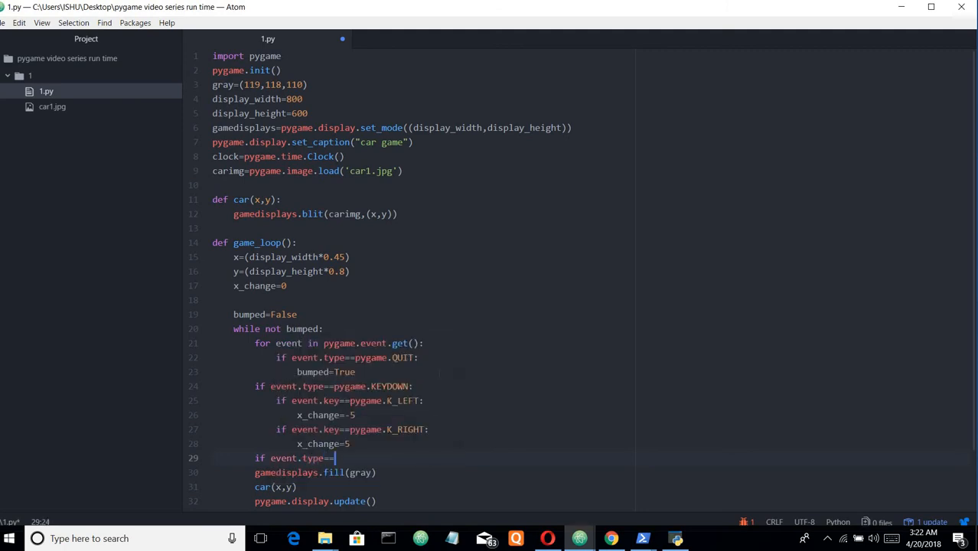
{"action": "type", "text": "pygame"}
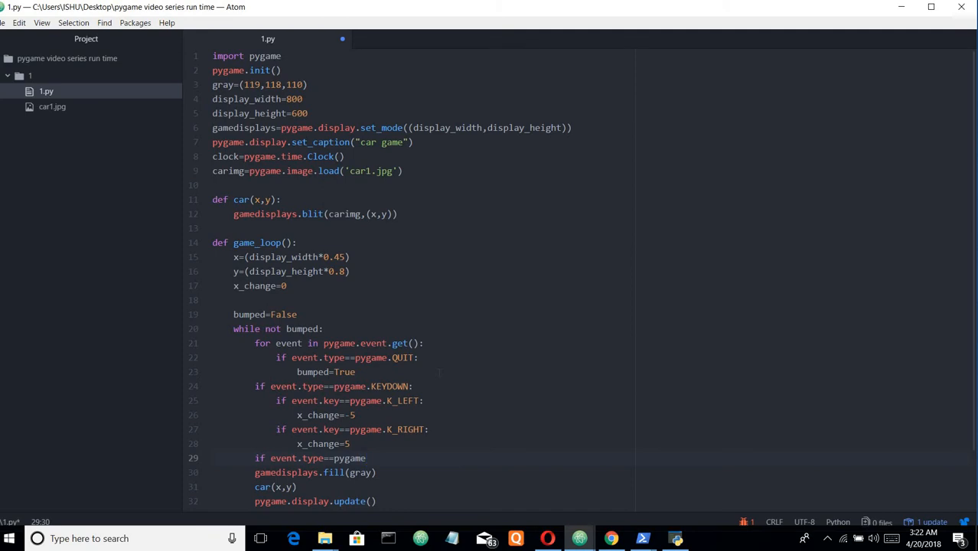
{"action": "type", "text": "k"}
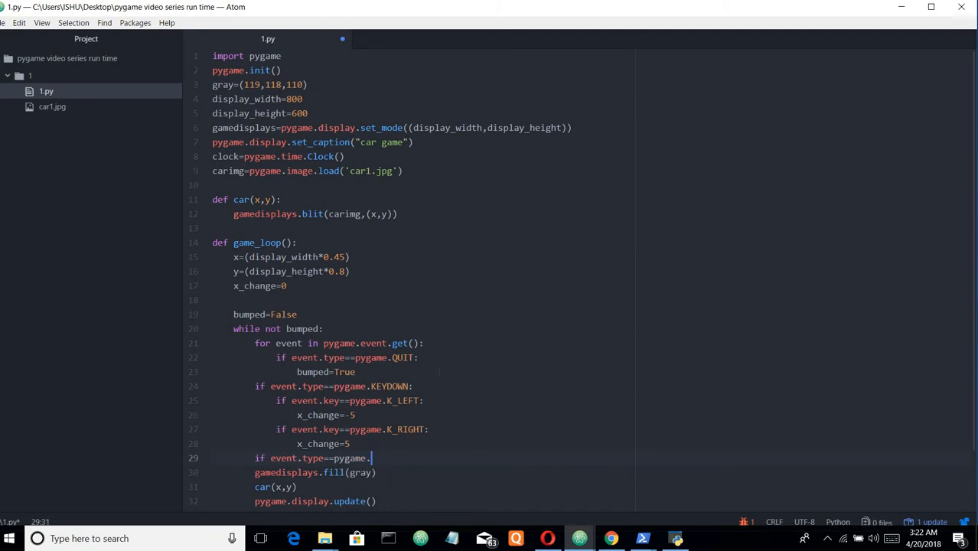
{"action": "type", "text": "K"}
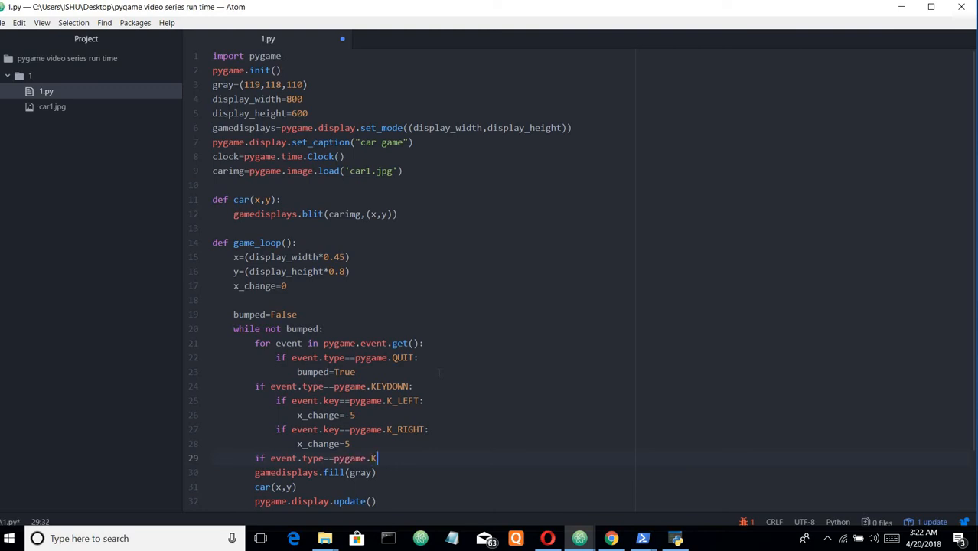
{"action": "type", "text": "EYUP"}
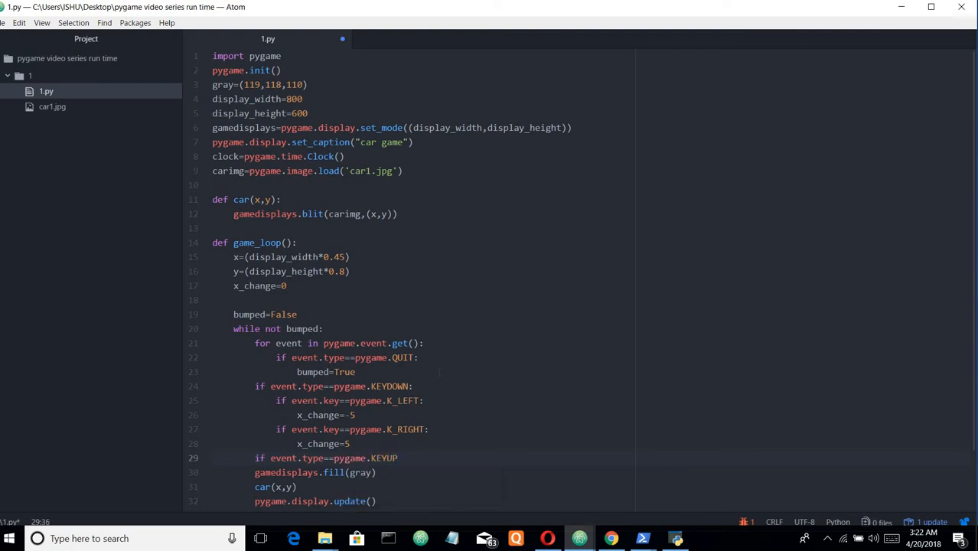
{"action": "type", "text": ":"}
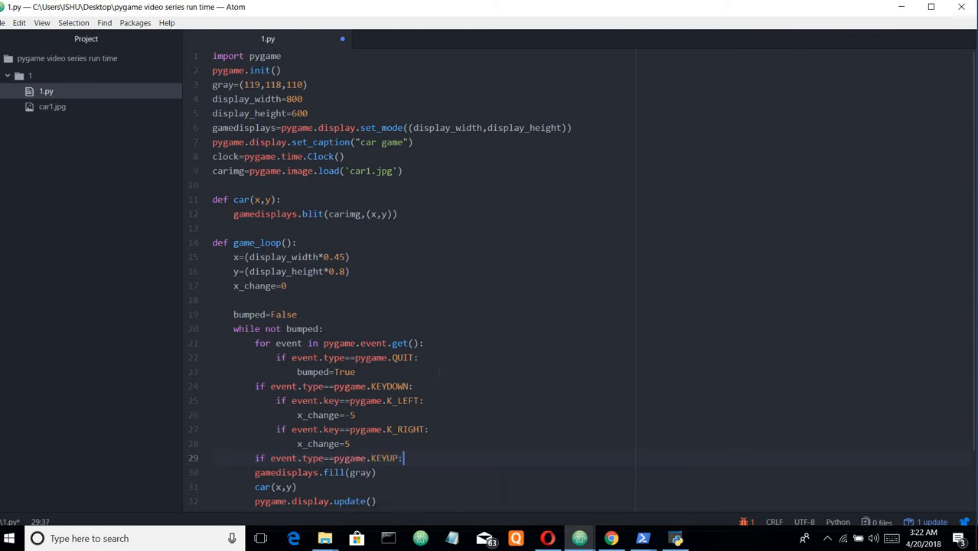
{"action": "key", "text": "enter"}
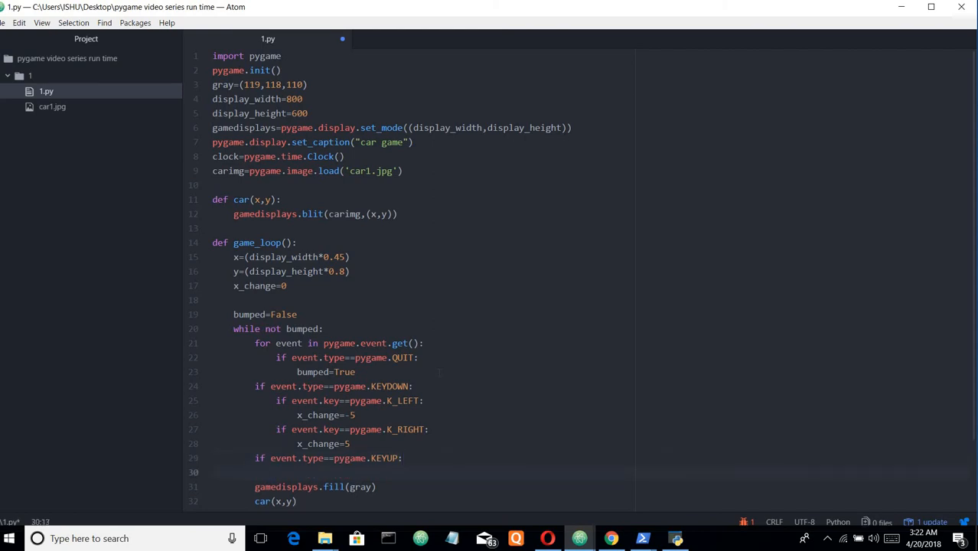
Start the nested condition 'if event.key==pygame.K_LEFT' under the KEYUP check
{"action": "type", "text": "if"}
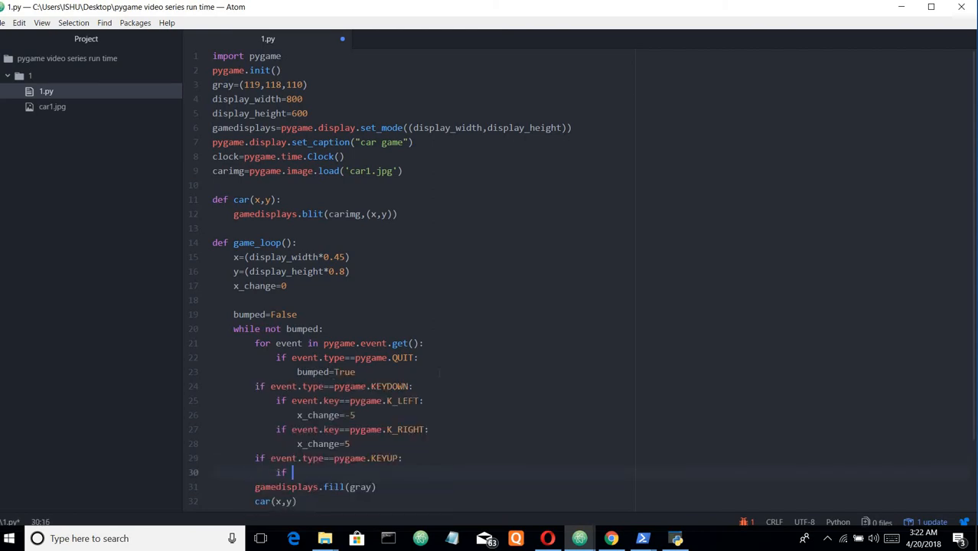
{"action": "type", "text": "event"}
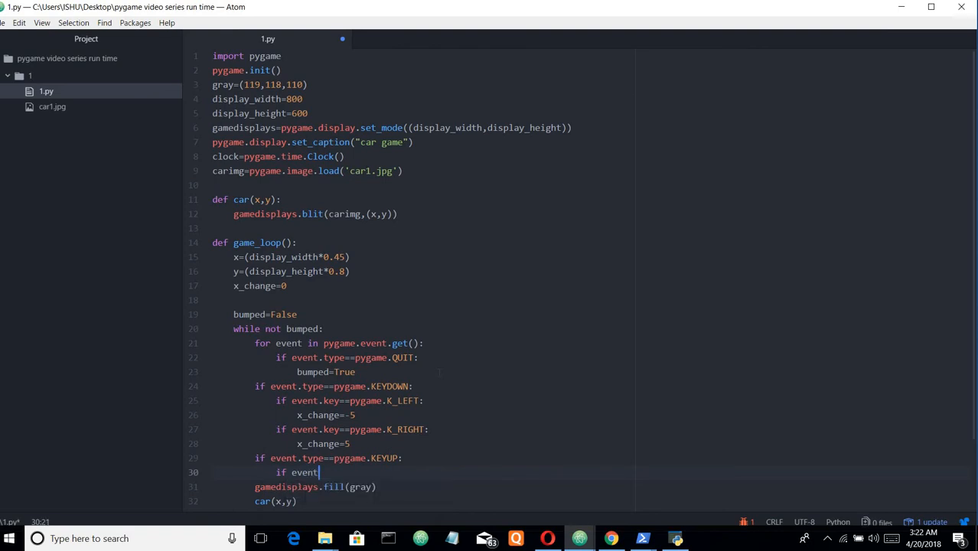
{"action": "type", "text": ".k"}
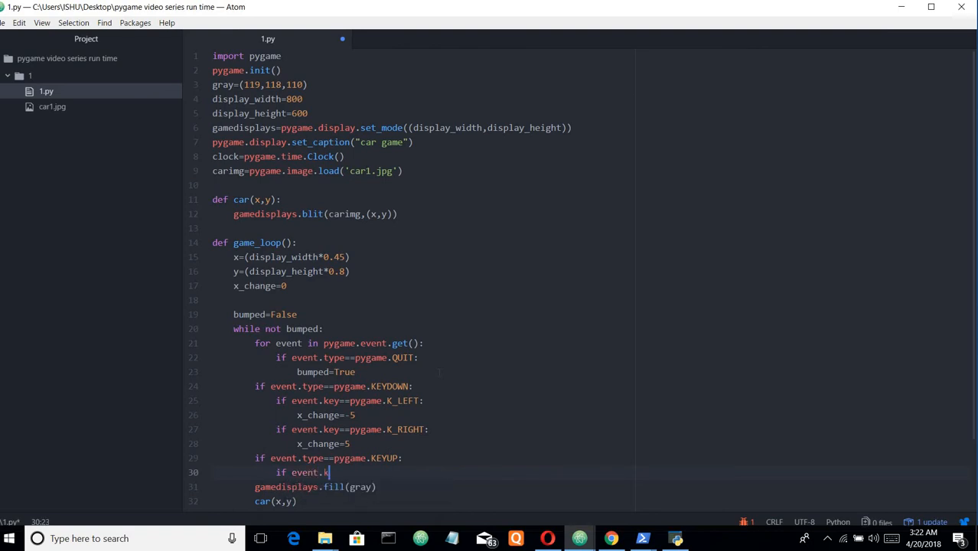
{"action": "type", "text": "key"}
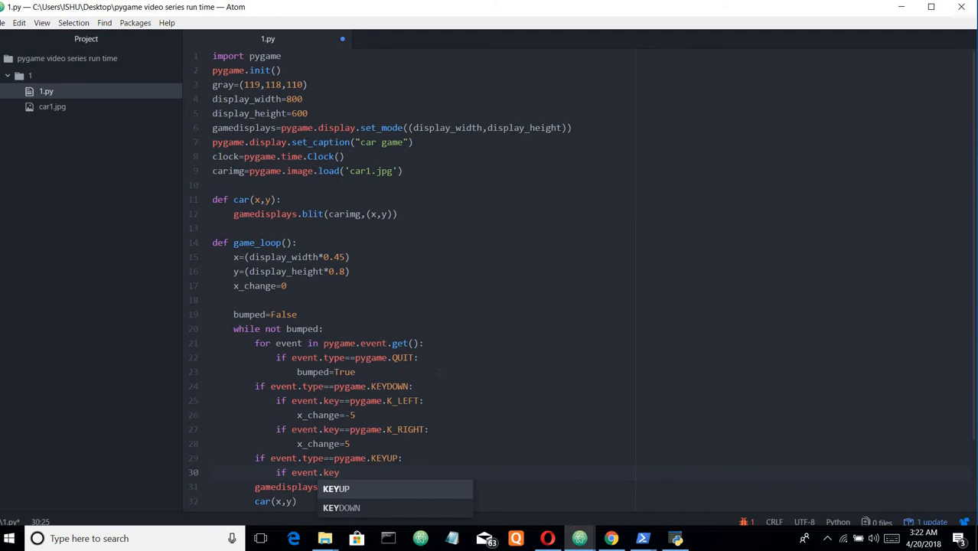
{"action": "type", "text": "pygame"}
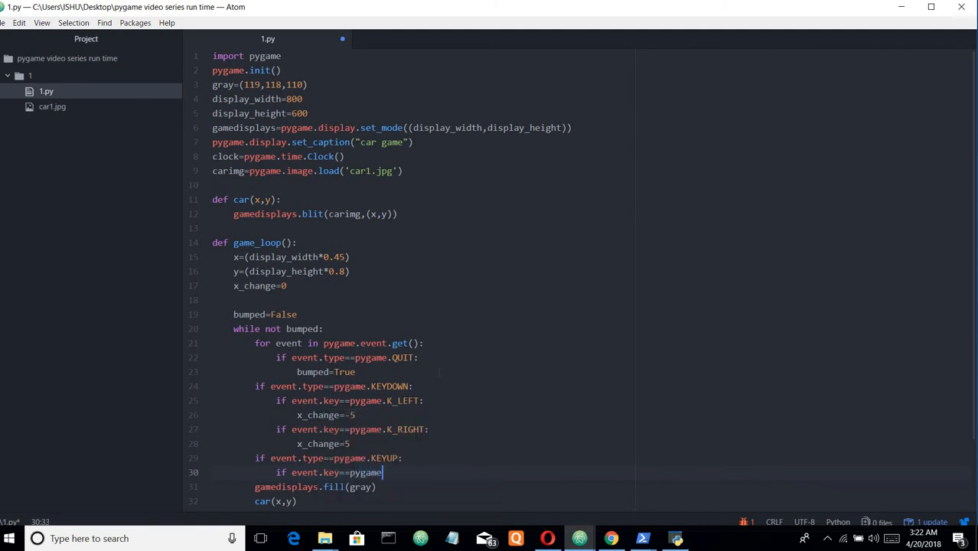
{"action": "type", "text": "."}
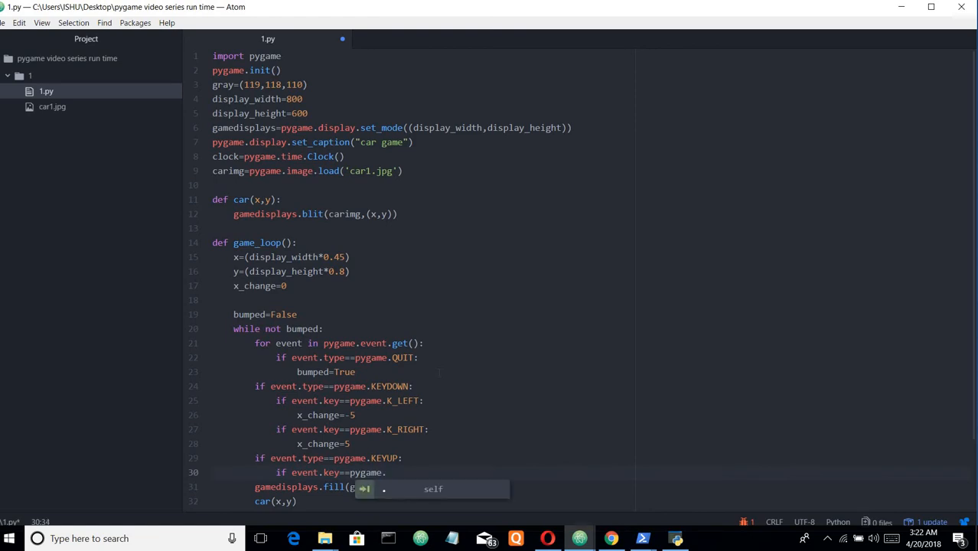
{"action": "type", "text": ".K"}
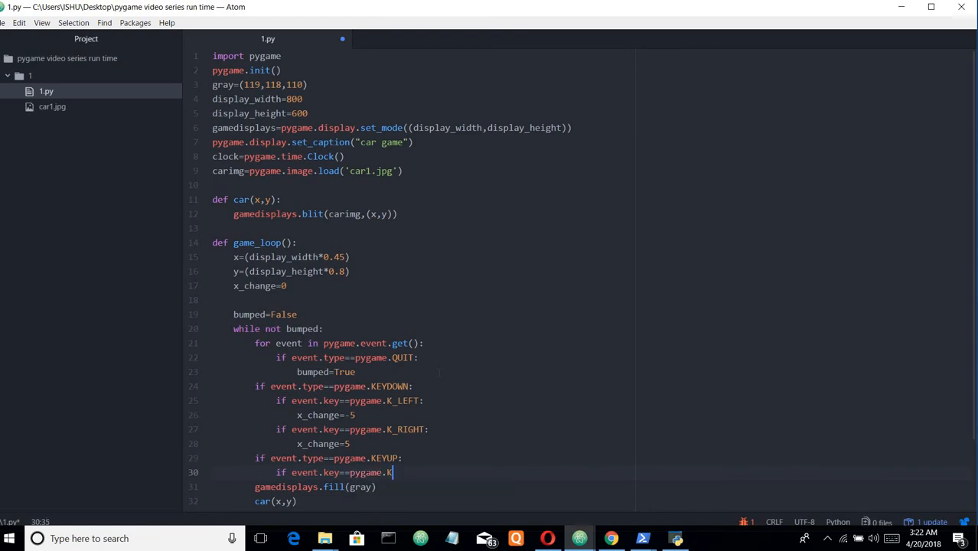
{"action": "type", "text": "LE"}
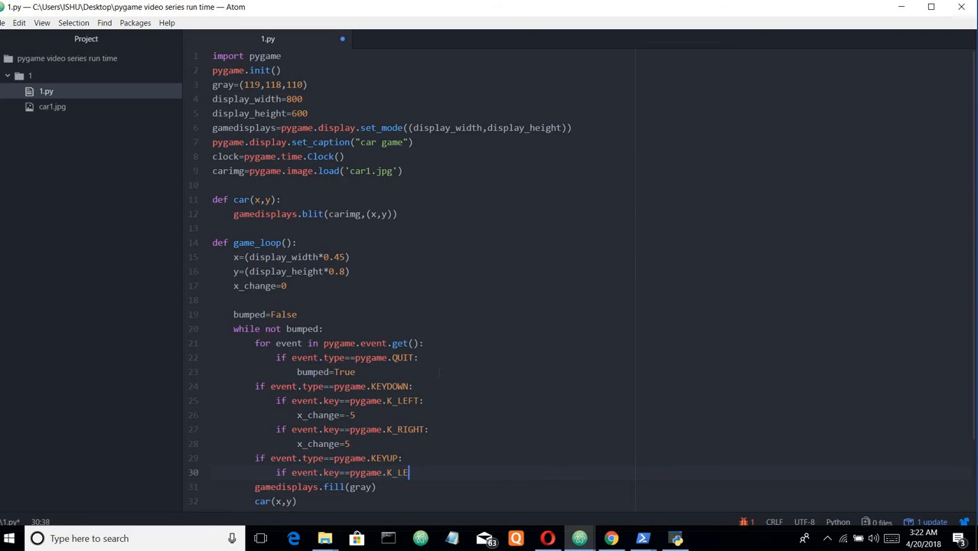
{"action": "type", "text": "FT"}
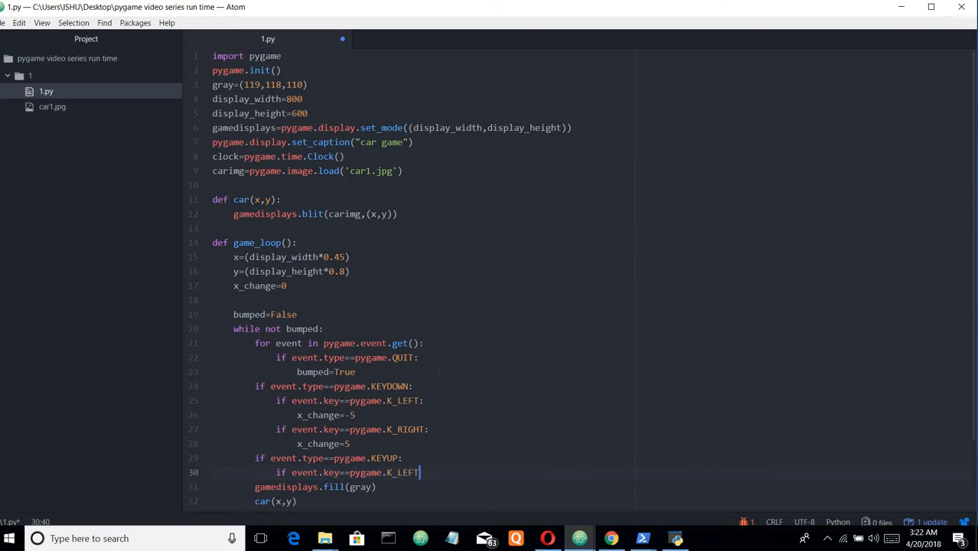
Extend the KEYUP condition with 'or event.key==pygame.K_RIGHT:'
{"action": "type", "text": "O"}
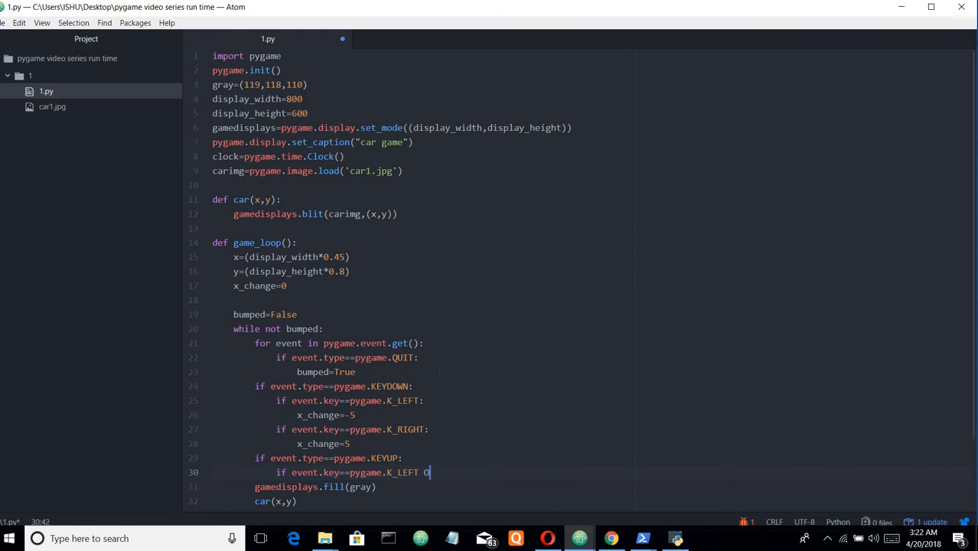
{"action": "type", "text": "or"}
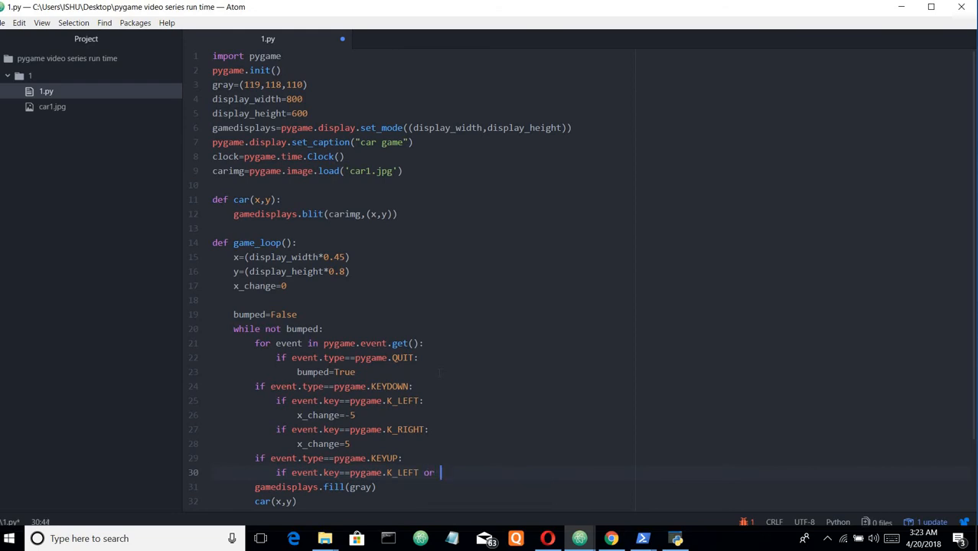
{"action": "type", "text": "event"}
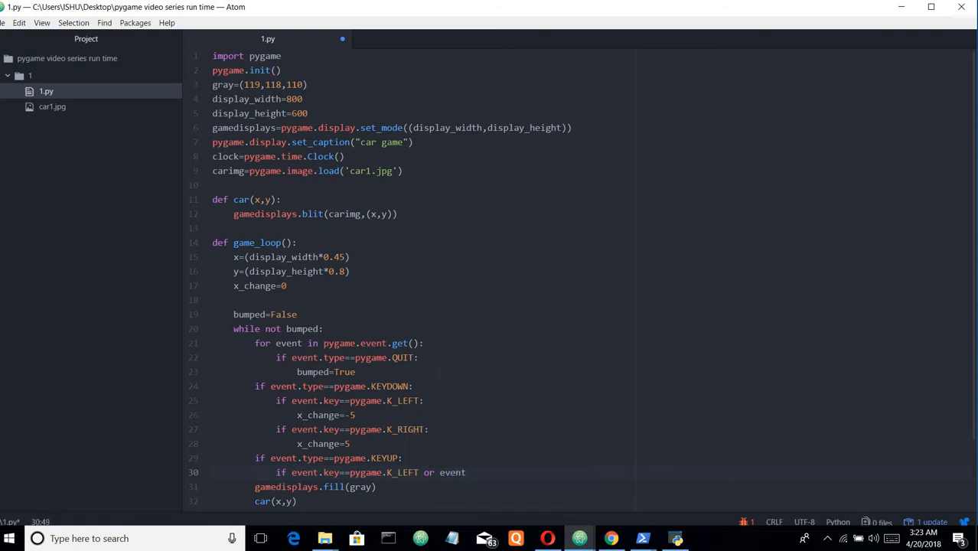
{"action": "type", "text": "l"}
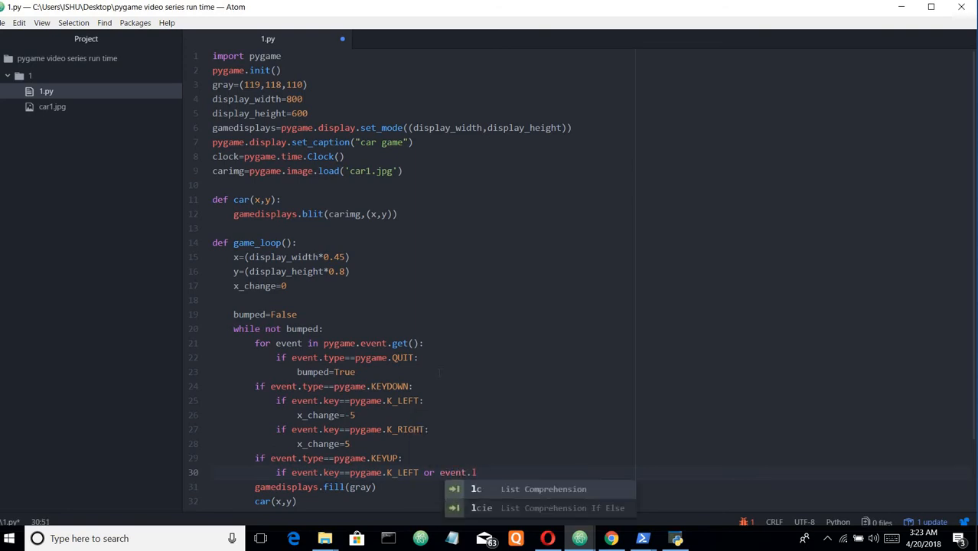
{"action": "type", "text": "key"}
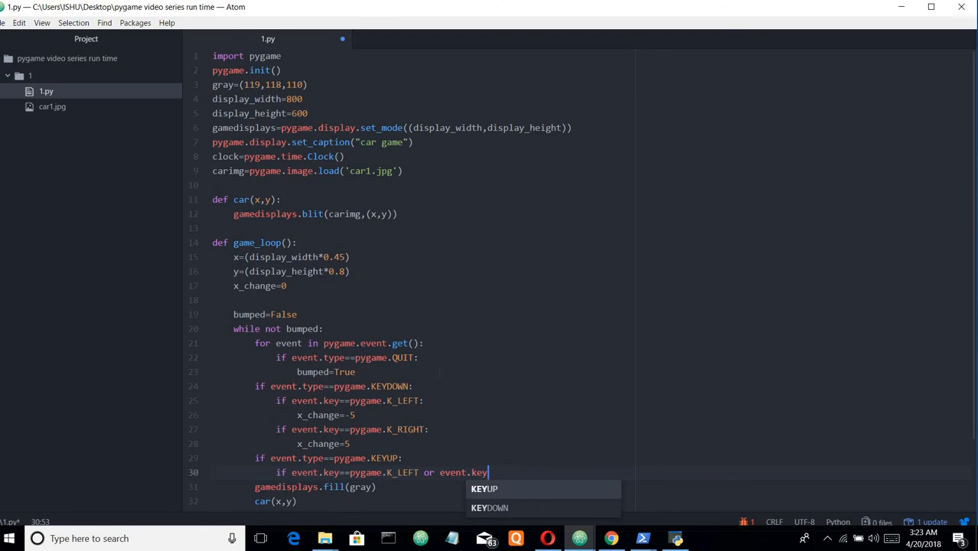
{"action": "type", "text": "==py"}
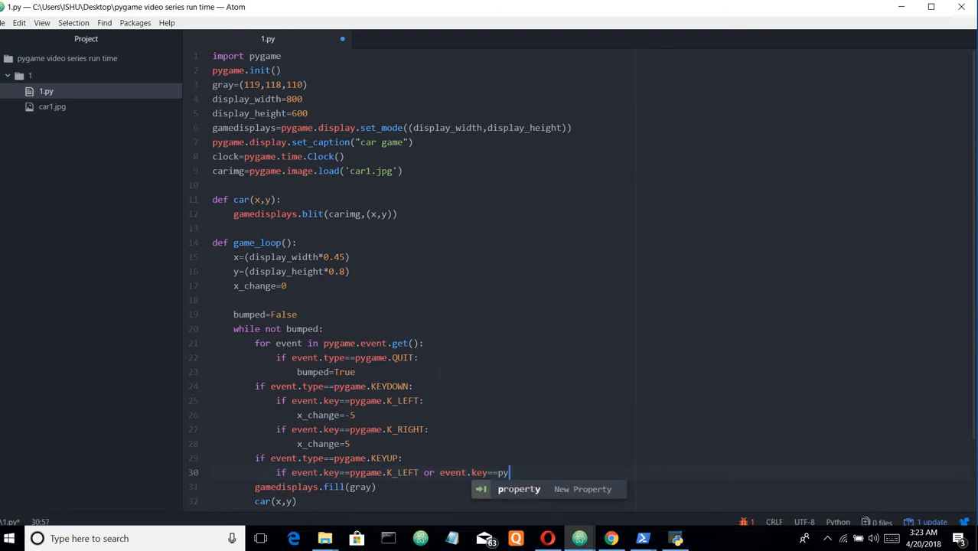
{"action": "type", "text": "game"}
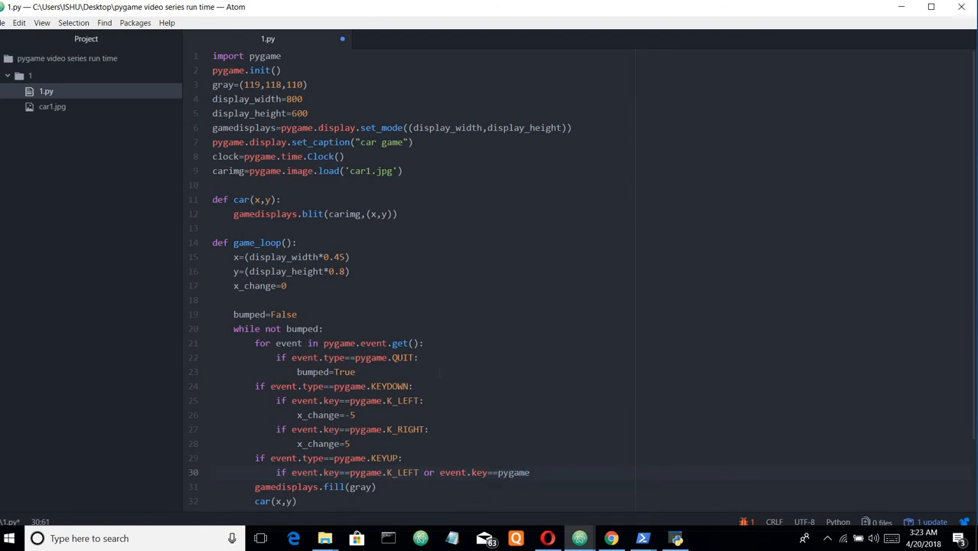
{"action": "type", "text": "."}
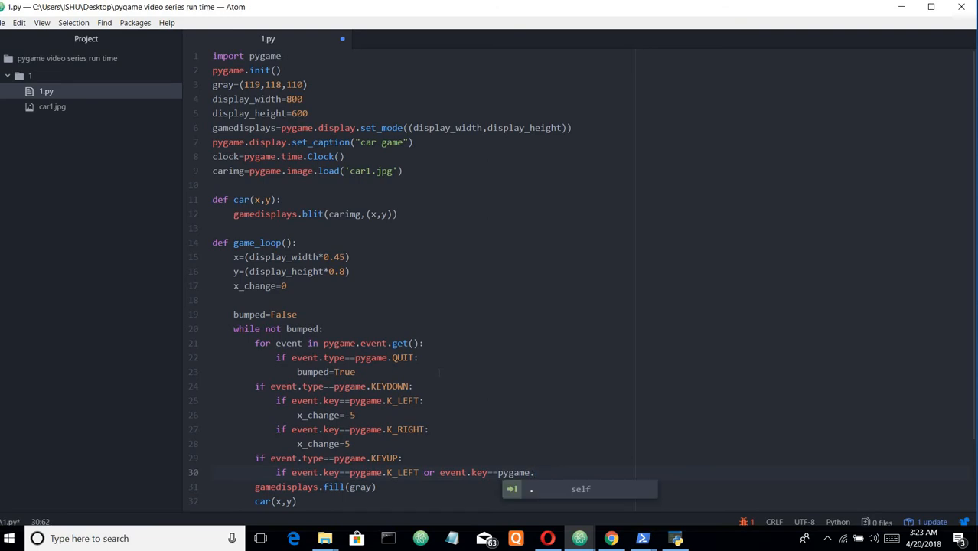
{"action": "type", "text": "K_"}
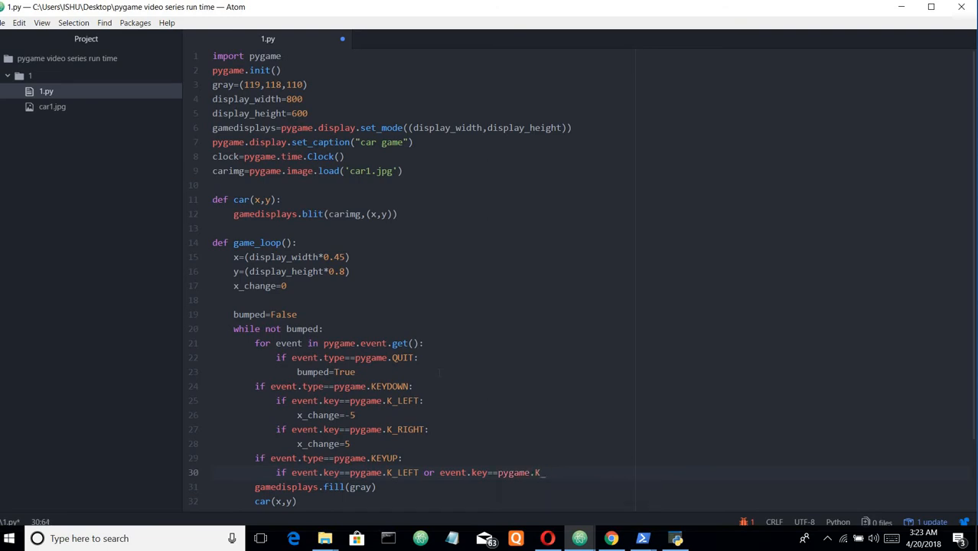
{"action": "type", "text": "RIGHT"}
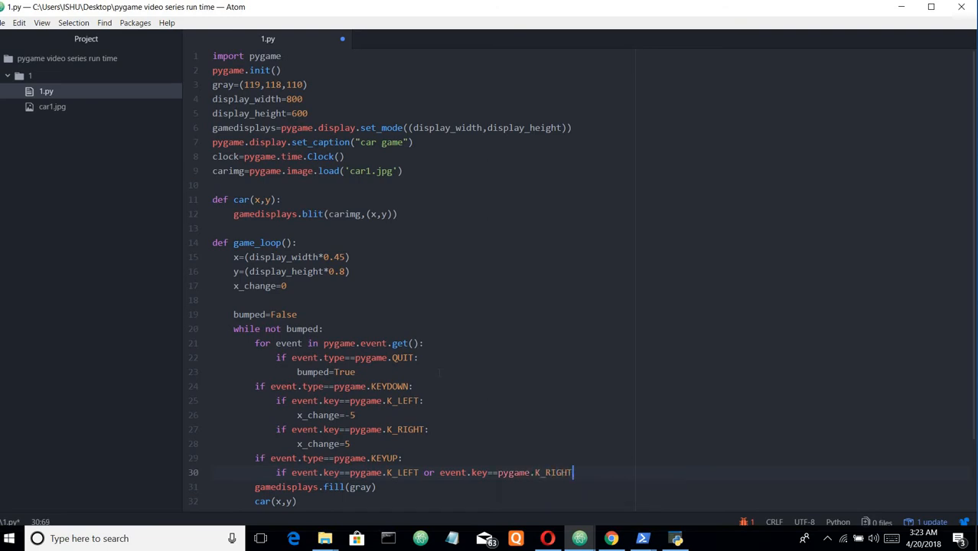
{"action": "type", "text": ":"}
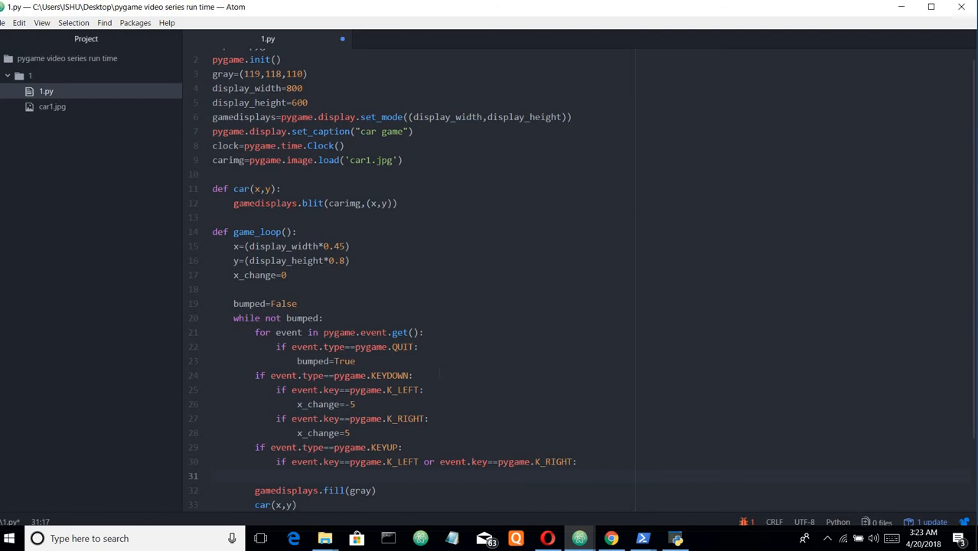
Set x_change=0 on the indented line under the KEYUP arrow-key condition
{"action": "type", "text": "x_"}
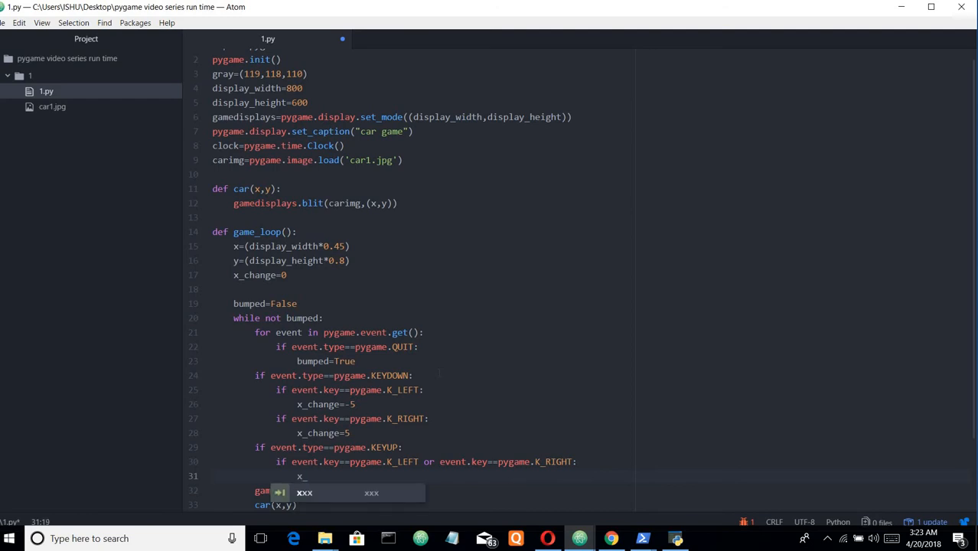
{"action": "type", "text": "change="}
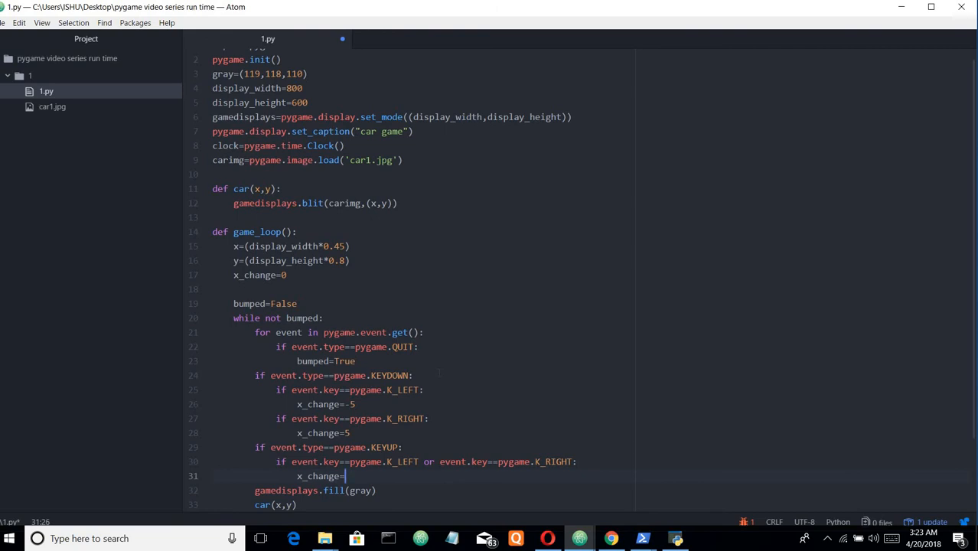
{"action": "type", "text": "0"}
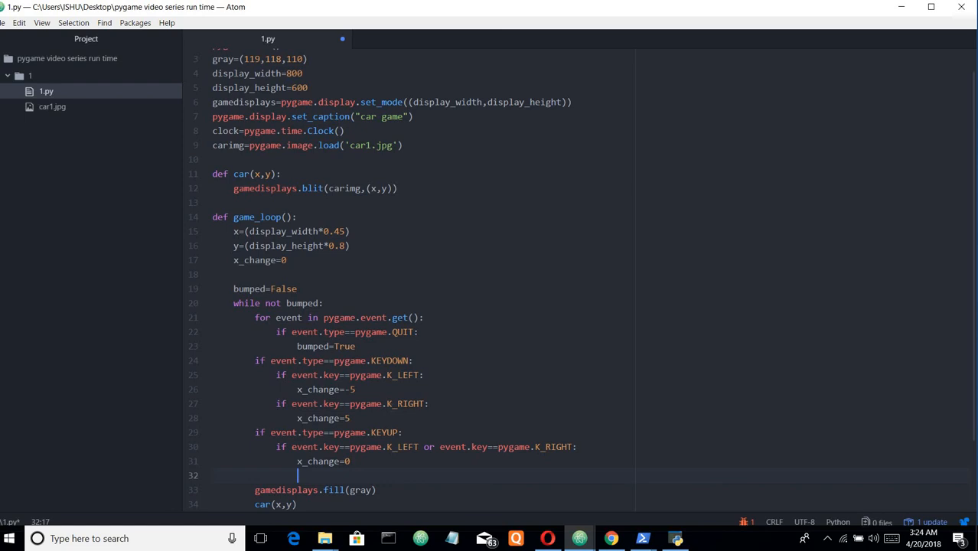
Insert 'x+=x_change' on a new line above gamedisplays.fill in the game loop
{"action": "scroll", "scroll_direction": "down", "scroll_amount": 3}
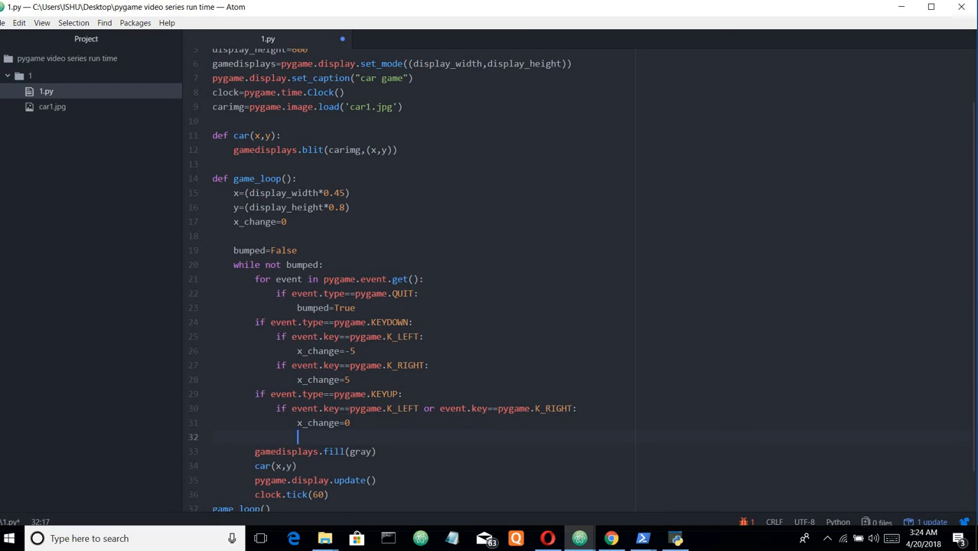
{"action": "key", "text": "enter"}
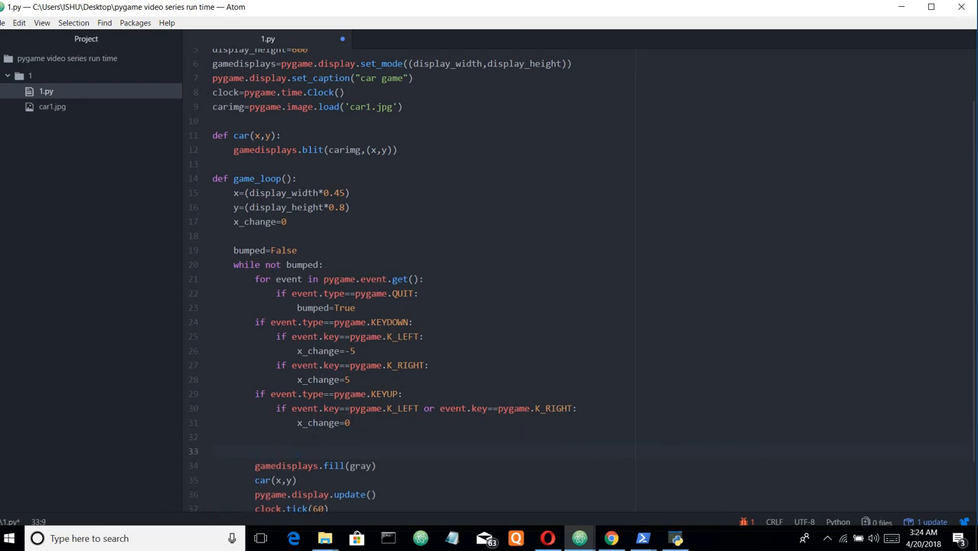
{"action": "type", "text": "x"}
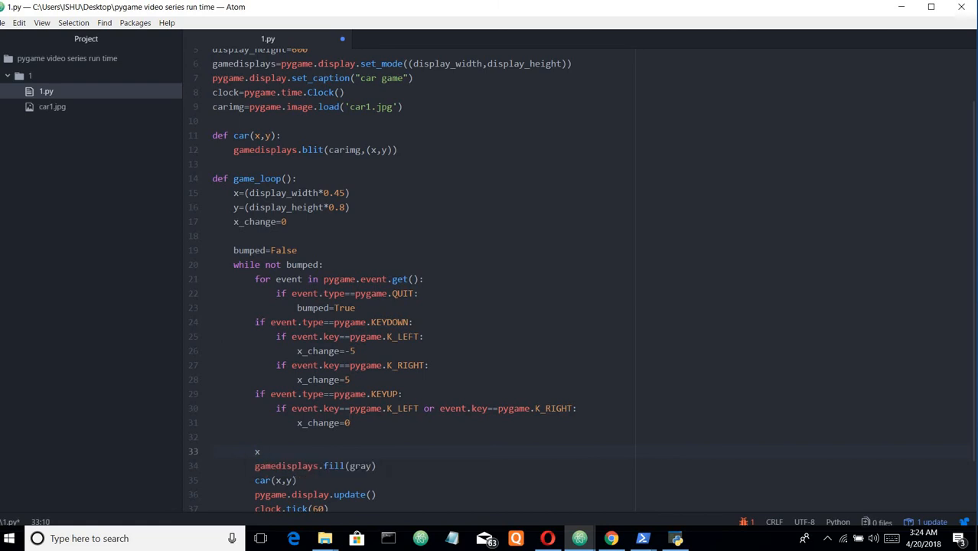
{"action": "type", "text": "+="}
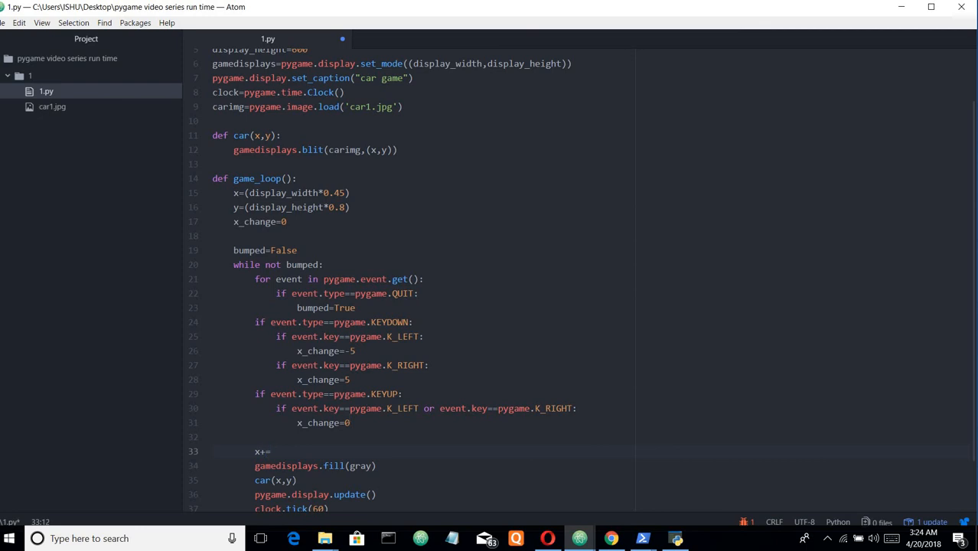
{"action": "type", "text": "x"}
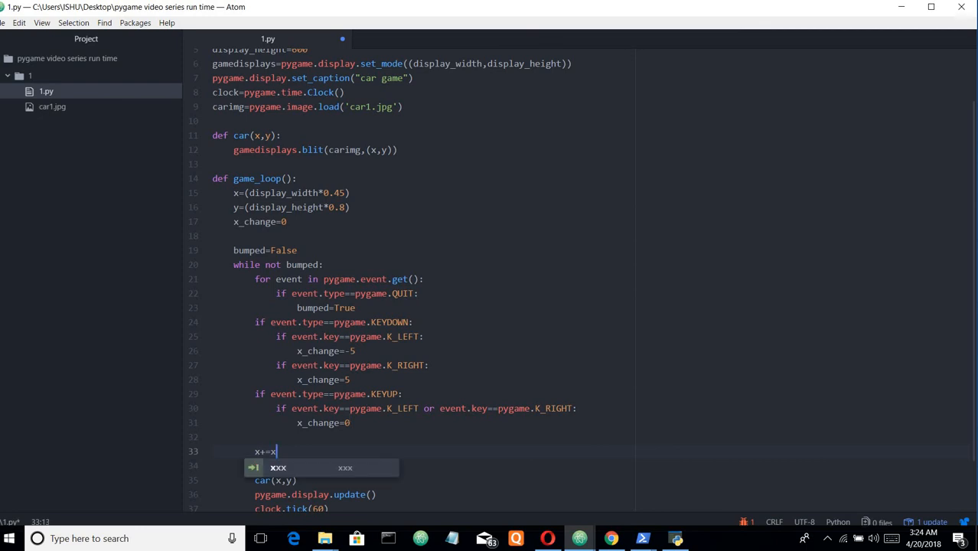
{"action": "type", "text": "_chaN"}
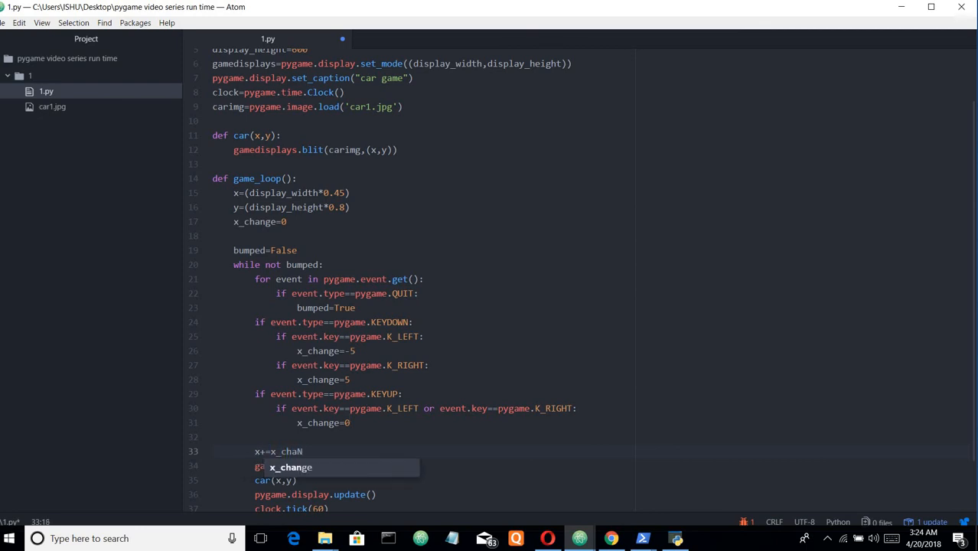
{"action": "key", "text": "Backspace"}
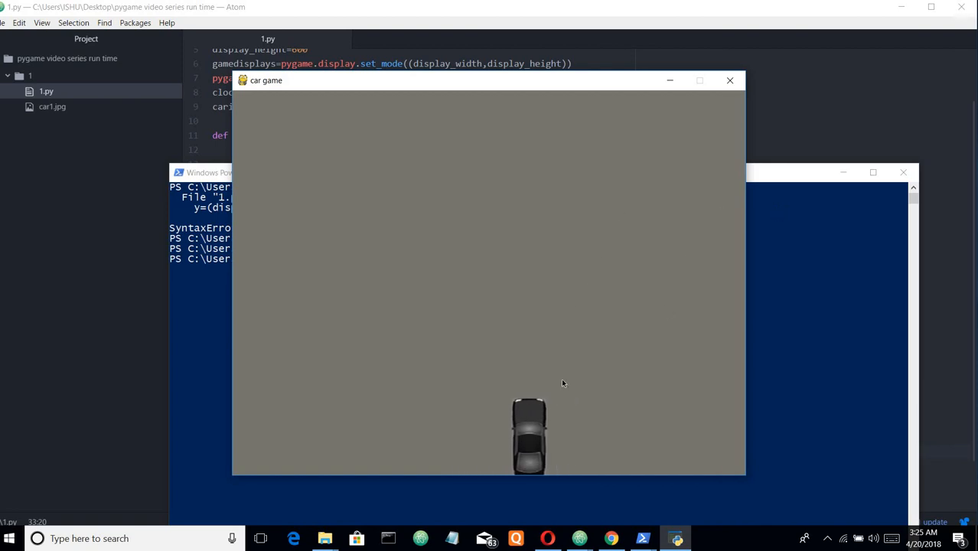
{"action": "mouse_move", "coordinate": [526, 509]}
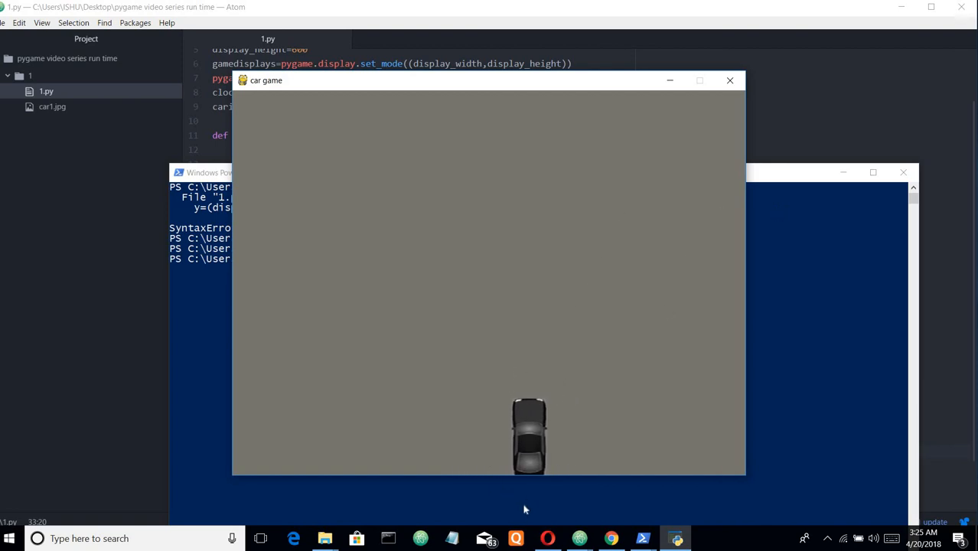
{"action": "mouse_move", "coordinate": [488, 450]}
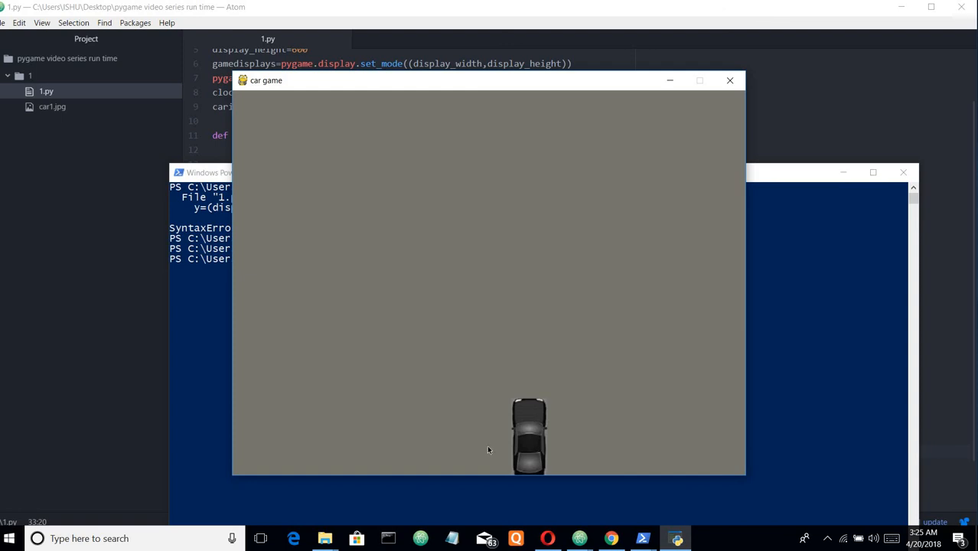
{"action": "mouse_move", "coordinate": [588, 428]}
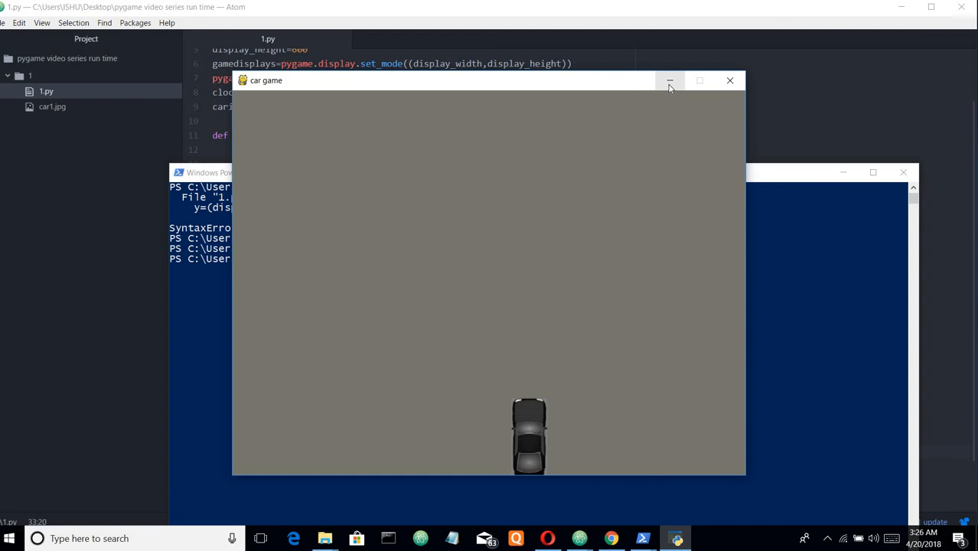
Give the car game window keyboard focus so the Left arrow steers the car
{"action": "left_click", "coordinate": [670, 81]}
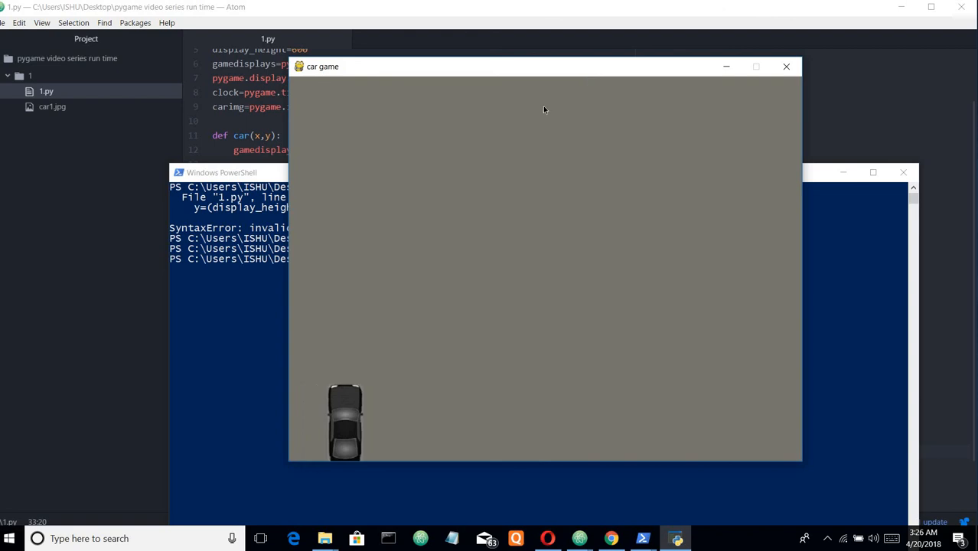
{"action": "mouse_move", "coordinate": [291, 390]}
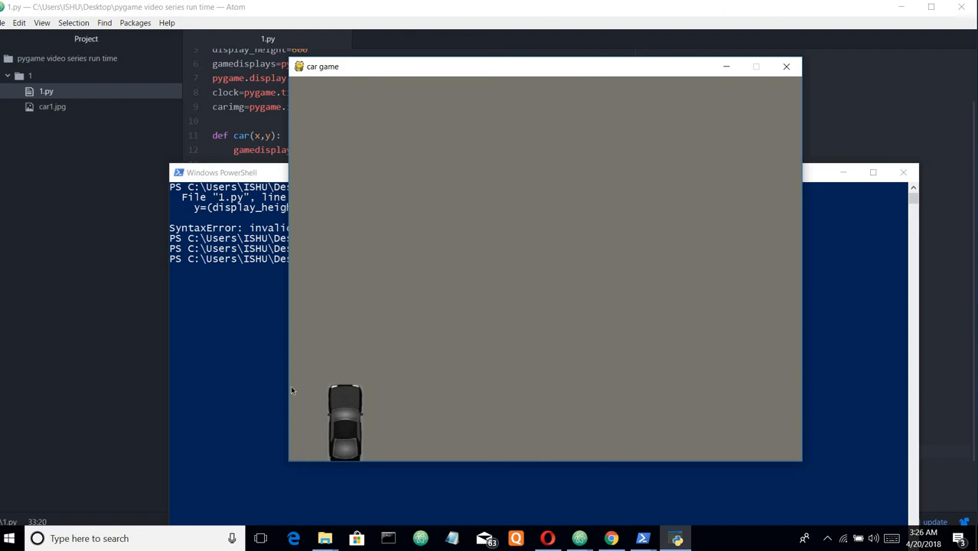
{"action": "mouse_move", "coordinate": [308, 373]}
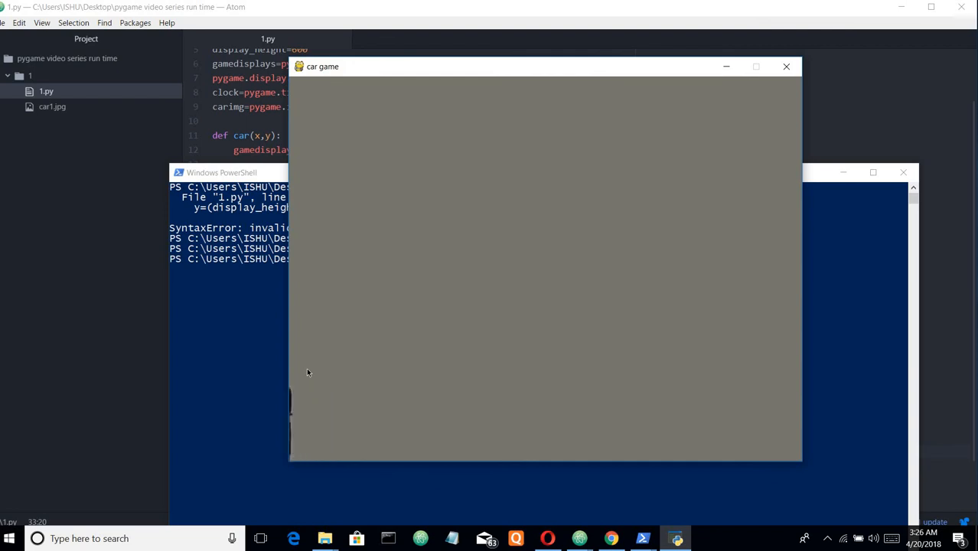
{"action": "mouse_move", "coordinate": [311, 368]}
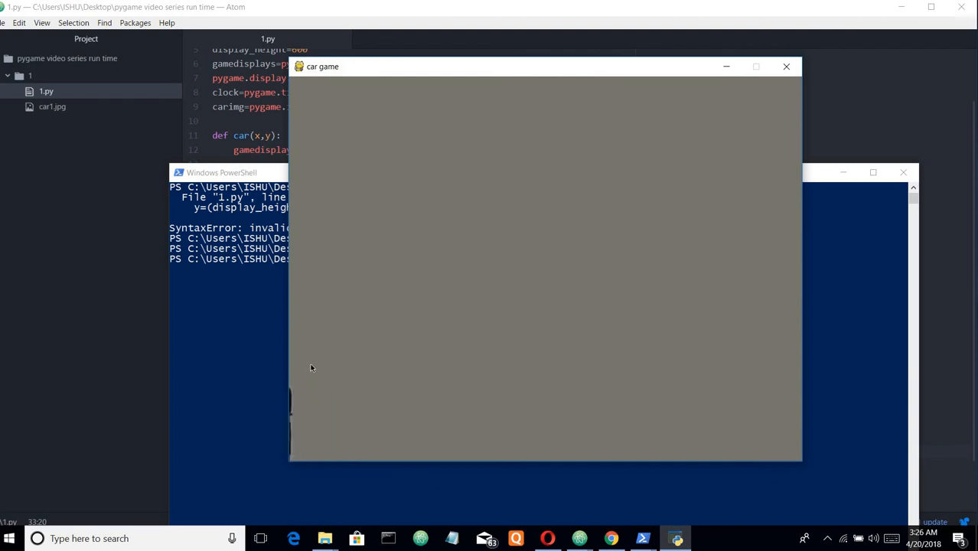